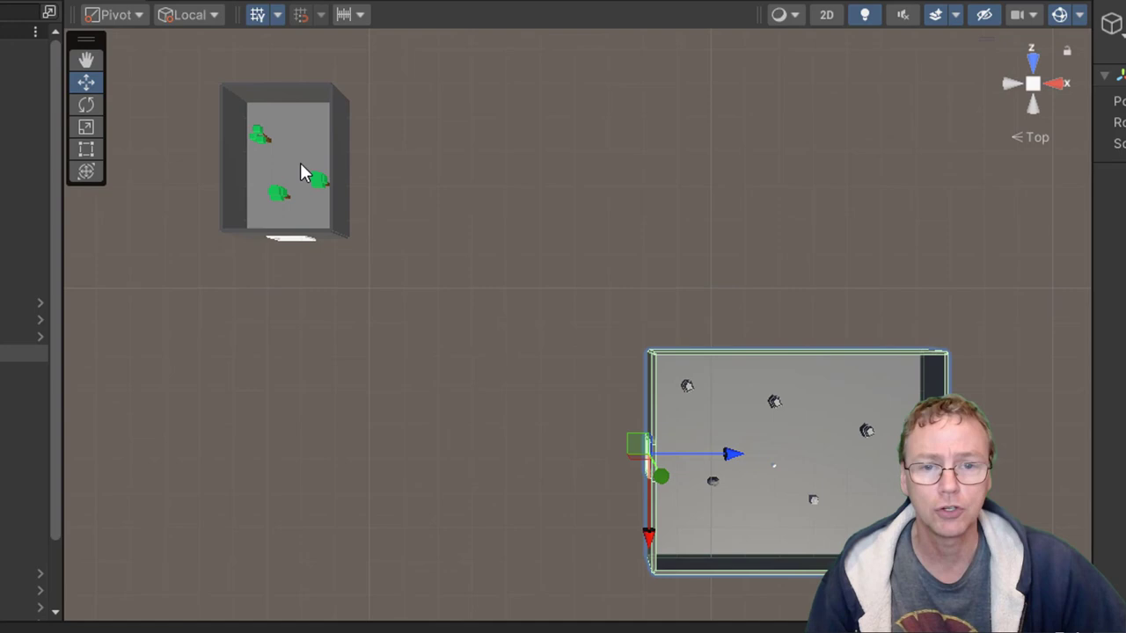
Select the tree room and run a play test of the scene, then stop it.
{"action": "left_click", "coordinate": [283, 163]}
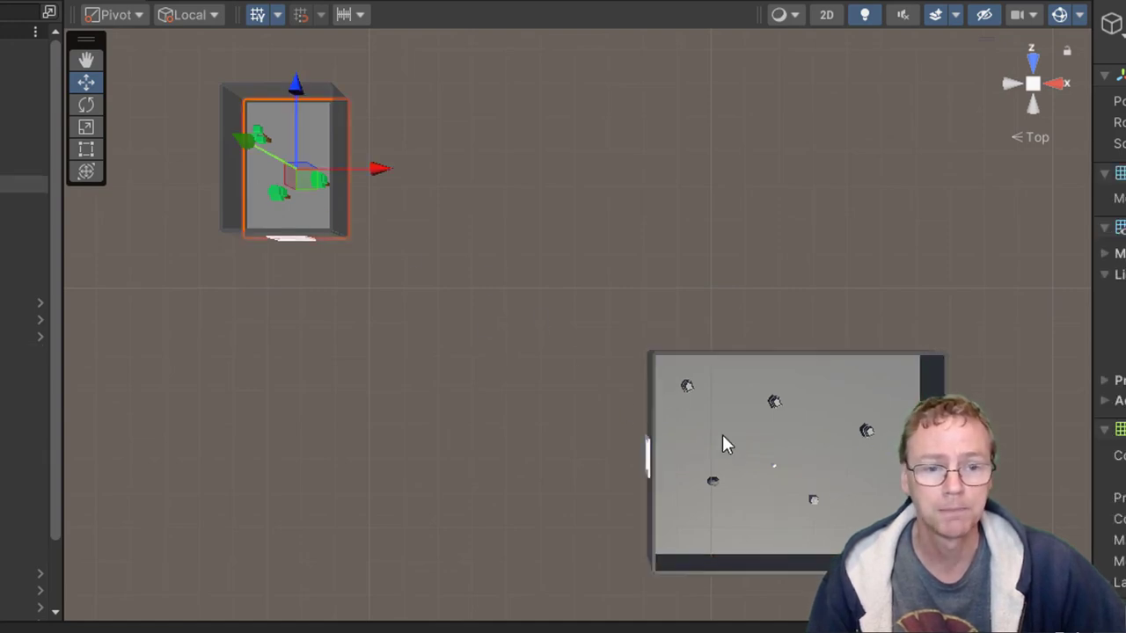
{"action": "left_click", "coordinate": [774, 466]}
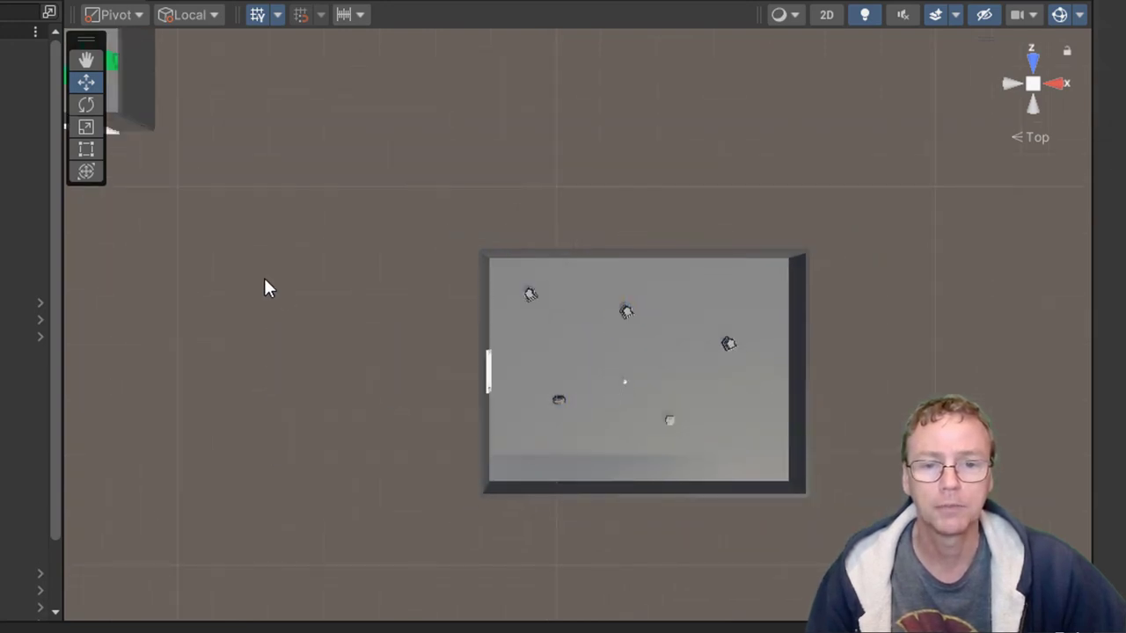
{"action": "left_click", "coordinate": [642, 369]}
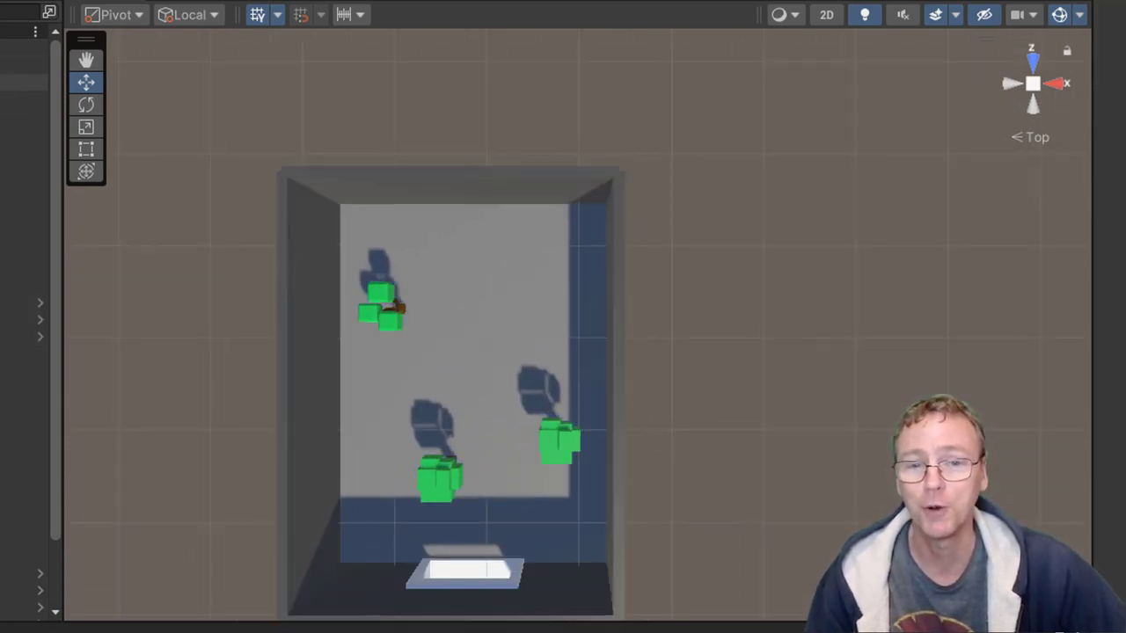
{"action": "left_click", "coordinate": [461, 567]}
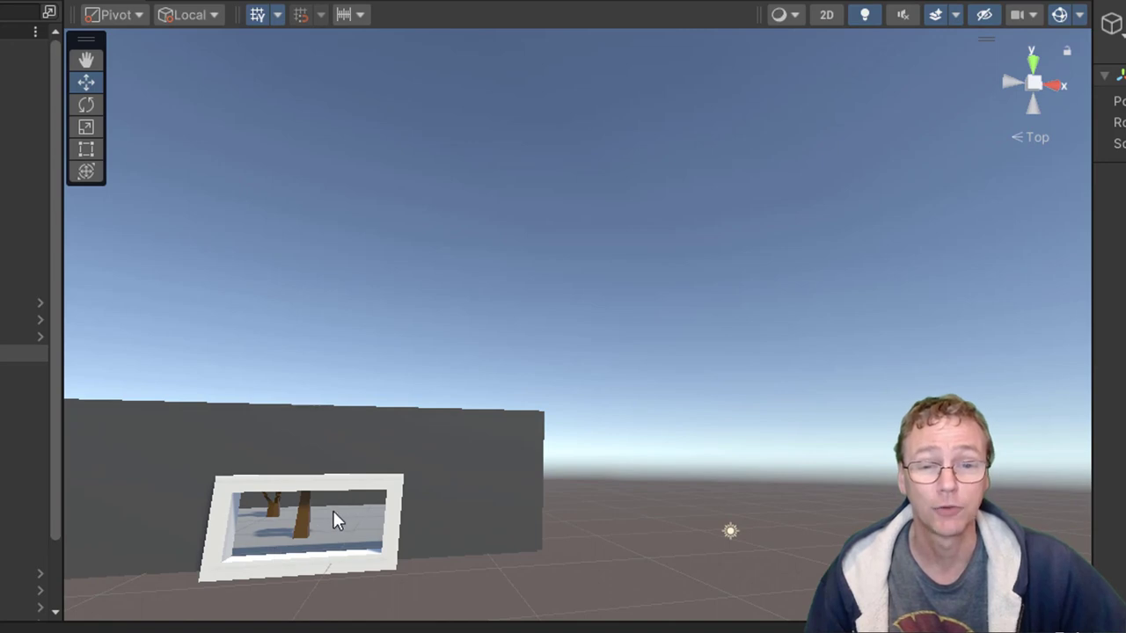
{"action": "mouse_move", "coordinate": [699, 551]}
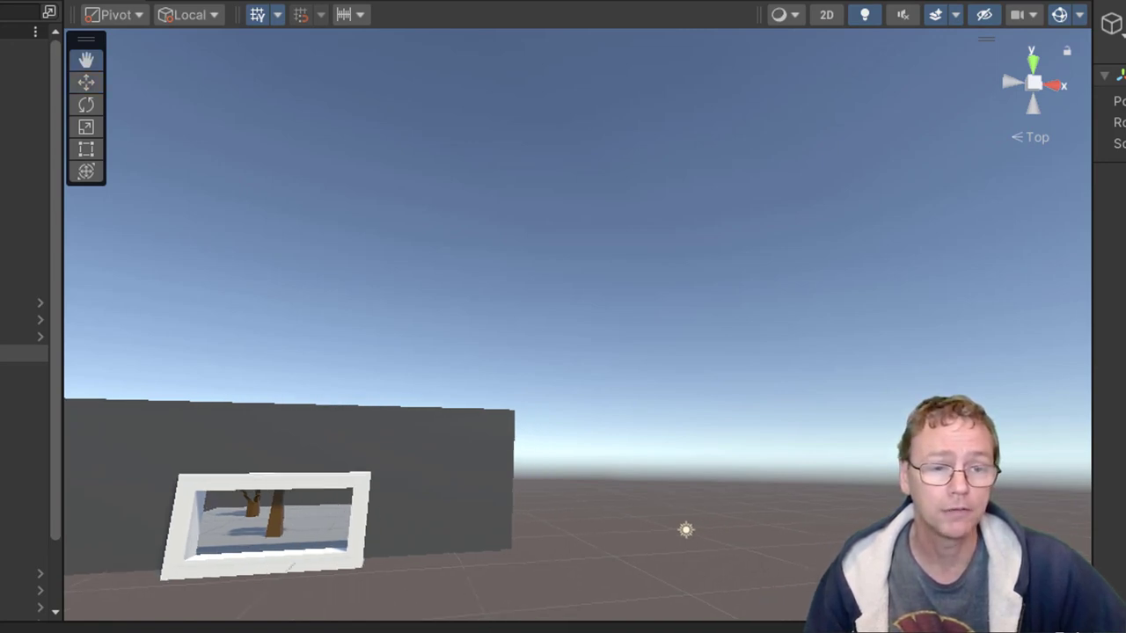
{"action": "left_click", "coordinate": [86, 60]}
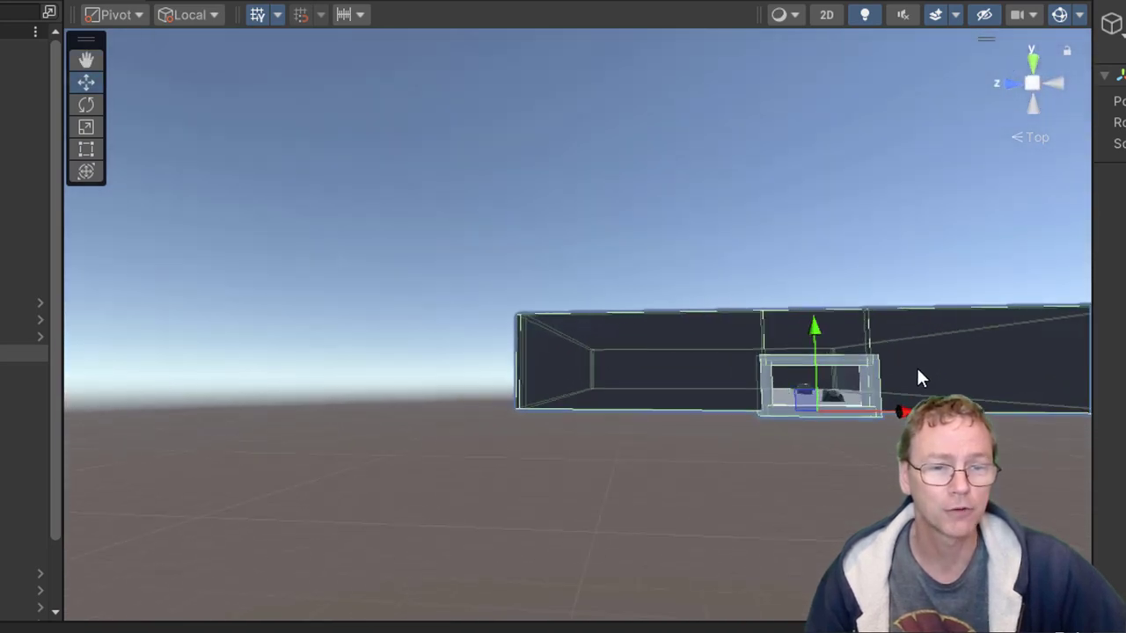
{"action": "left_click", "coordinate": [843, 405]}
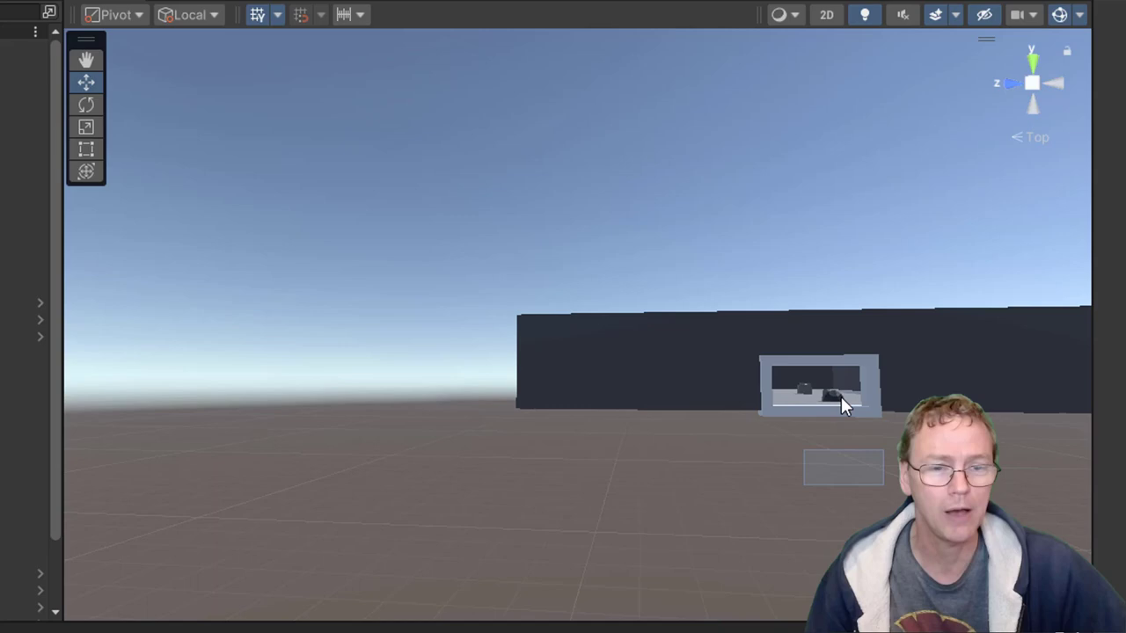
{"action": "mouse_move", "coordinate": [211, 466]}
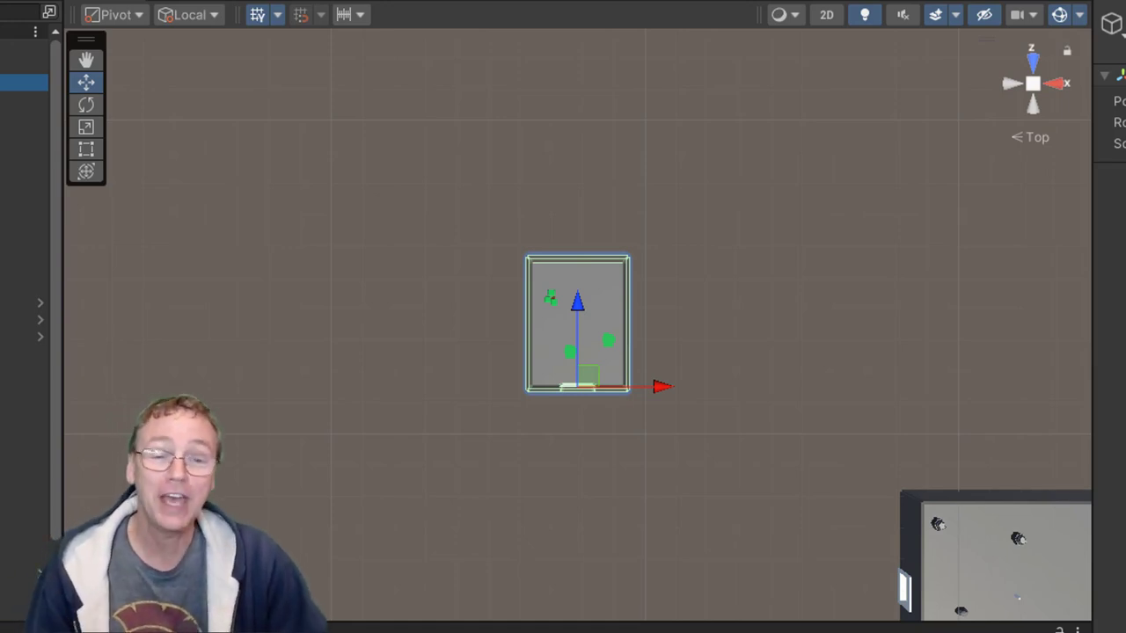
{"action": "mouse_move", "coordinate": [806, 510]}
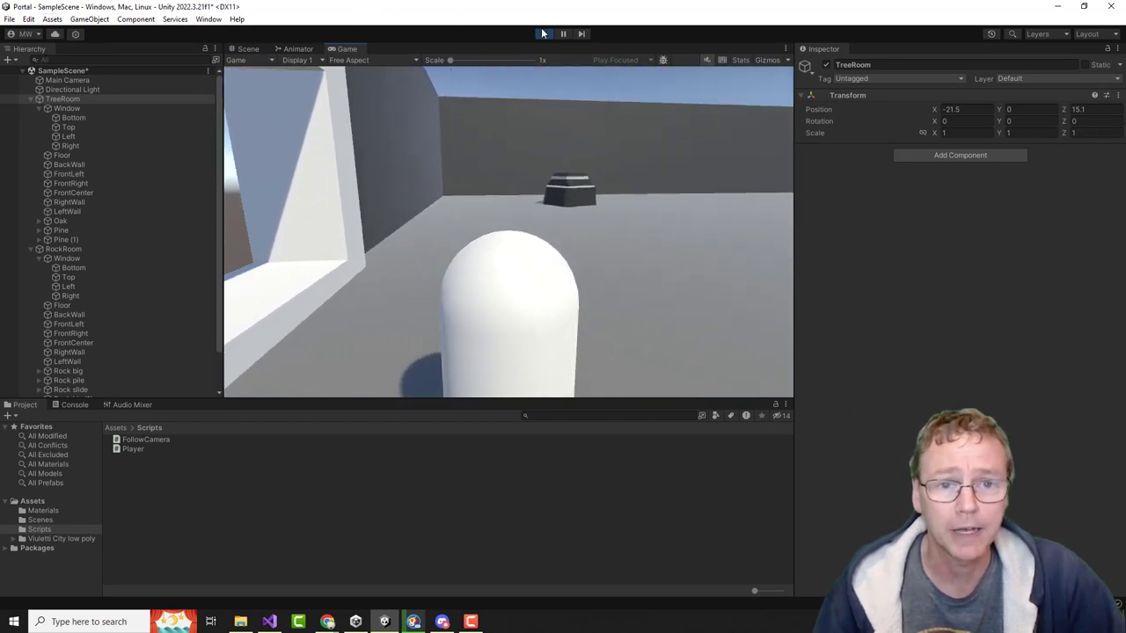
{"action": "left_click", "coordinate": [543, 33]}
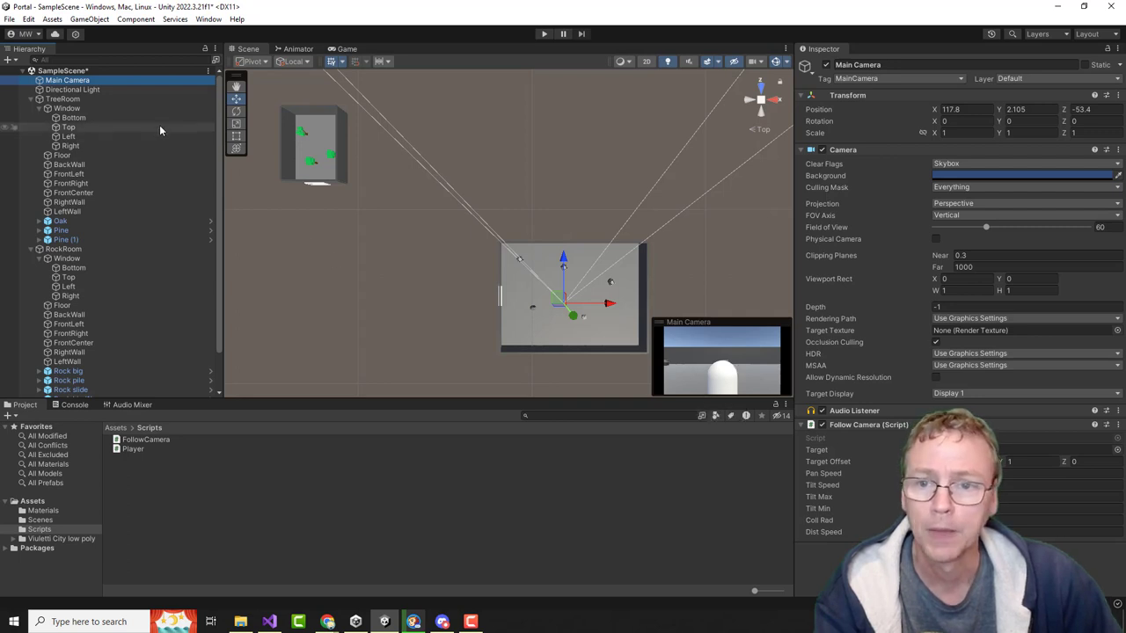
{"action": "mouse_move", "coordinate": [325, 202]}
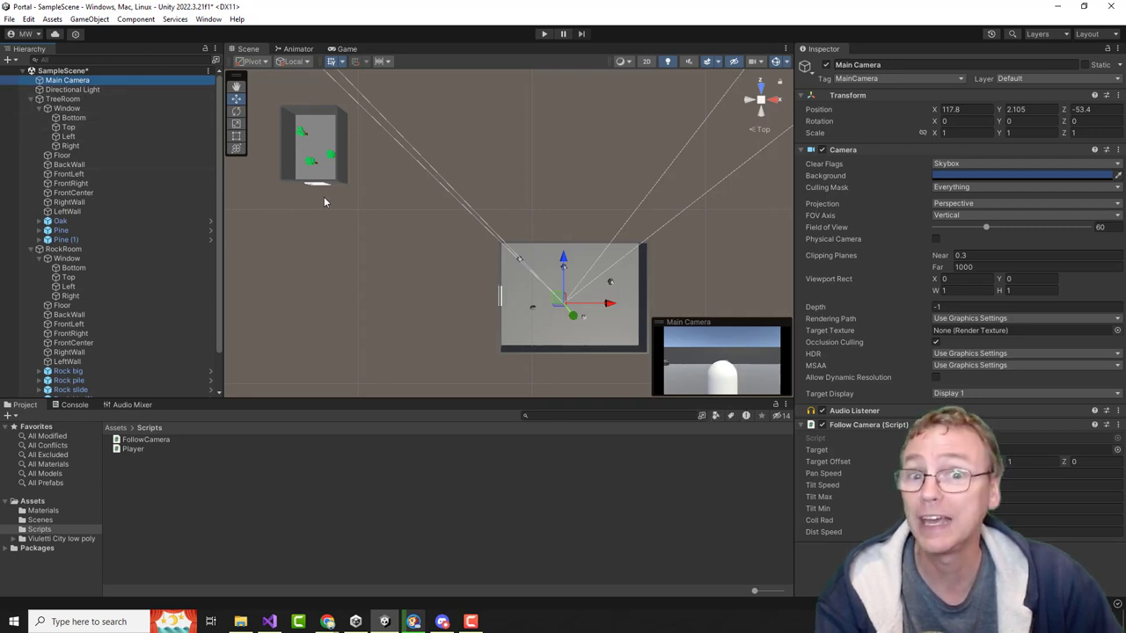
{"action": "mouse_move", "coordinate": [321, 226]}
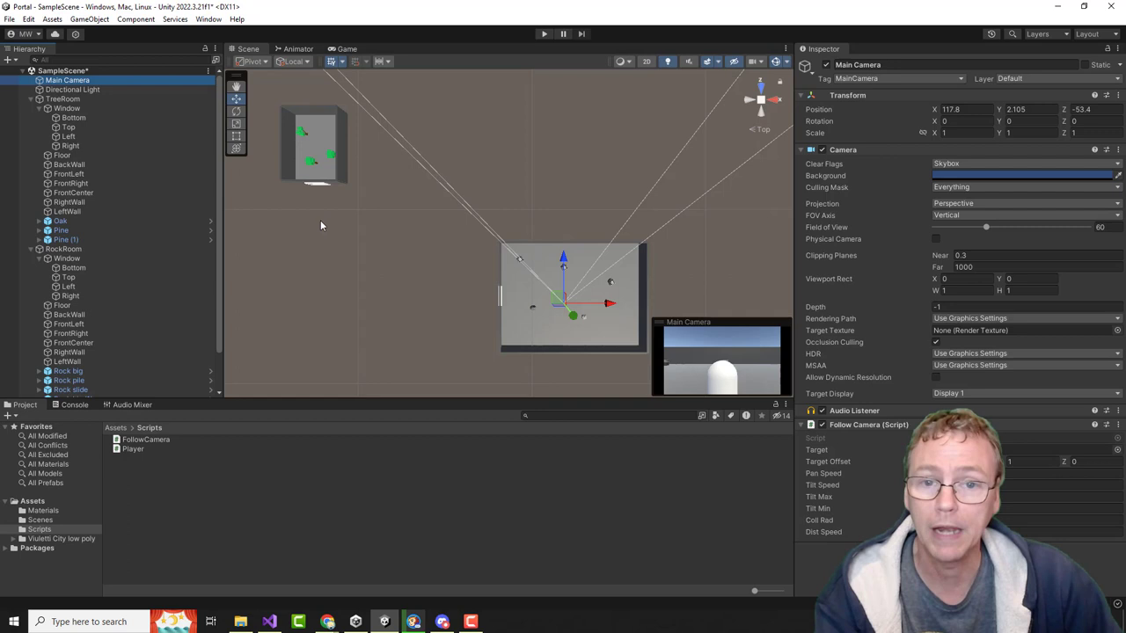
{"action": "mouse_move", "coordinate": [318, 121]}
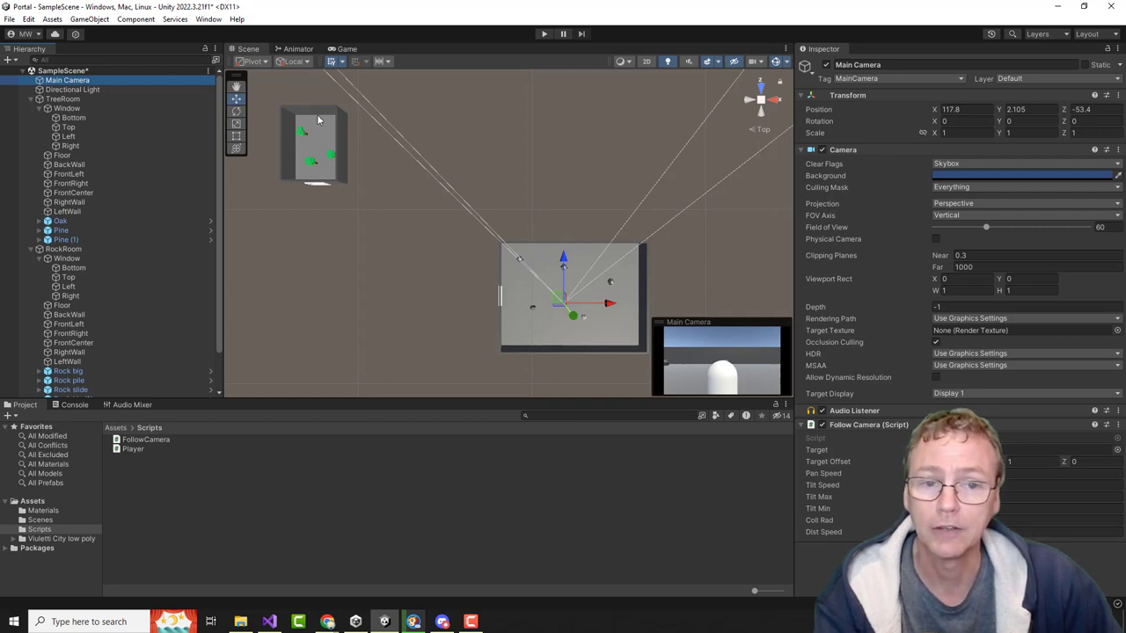
{"action": "mouse_move", "coordinate": [314, 162]}
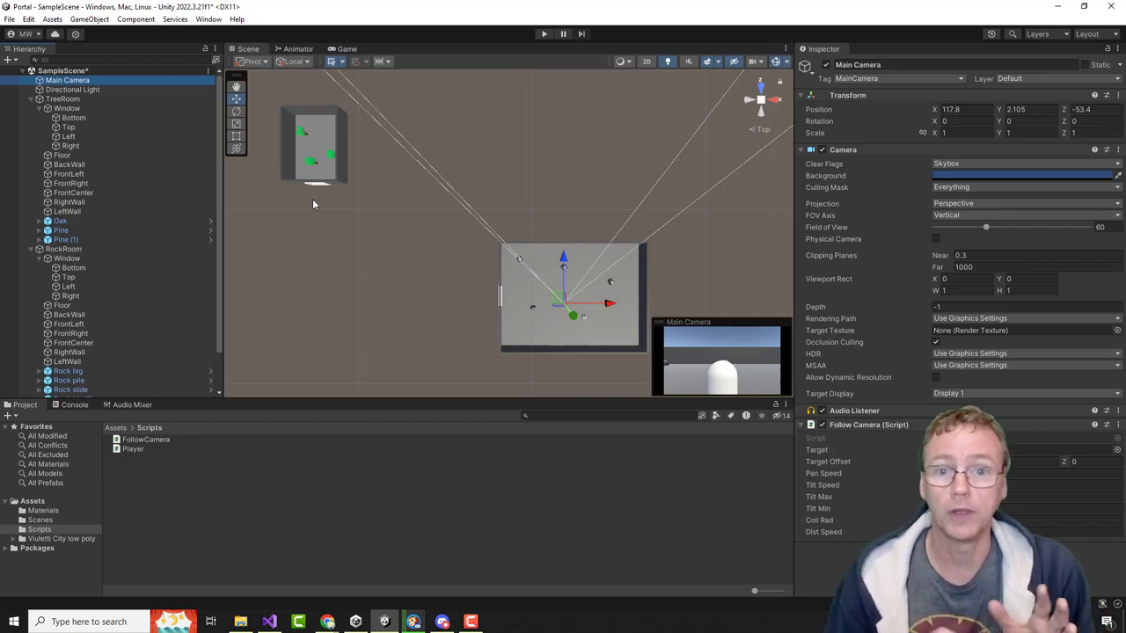
{"action": "mouse_move", "coordinate": [523, 313]}
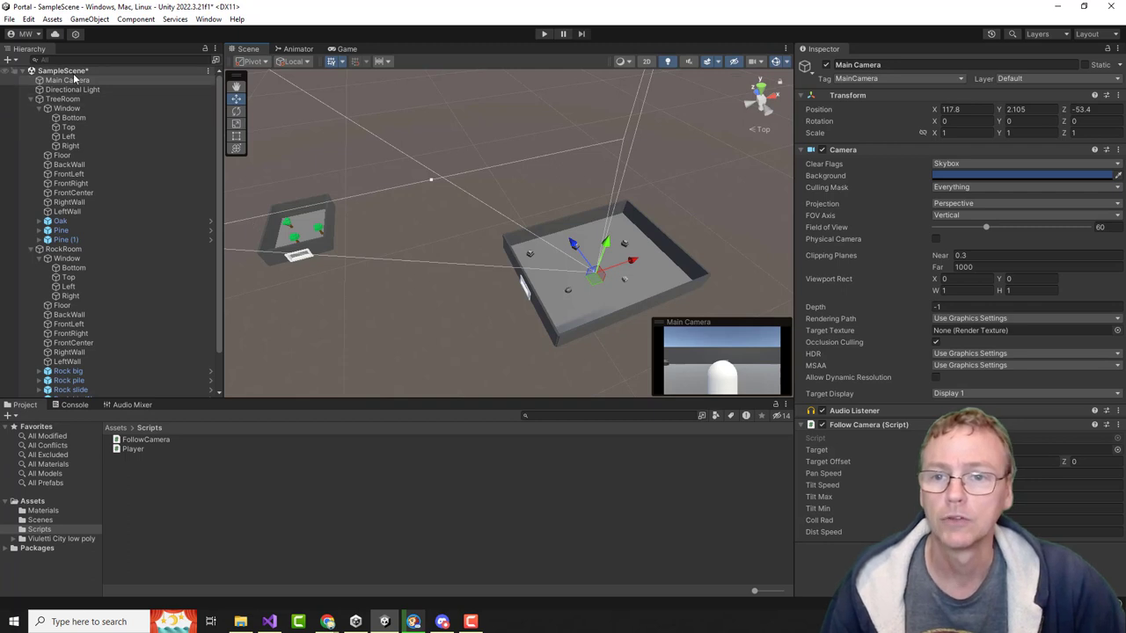
Create a camera named TreeCamera and move it beside the tree room window at (-23.2, 1.4, 2).
{"action": "right_click", "coordinate": [62, 71]}
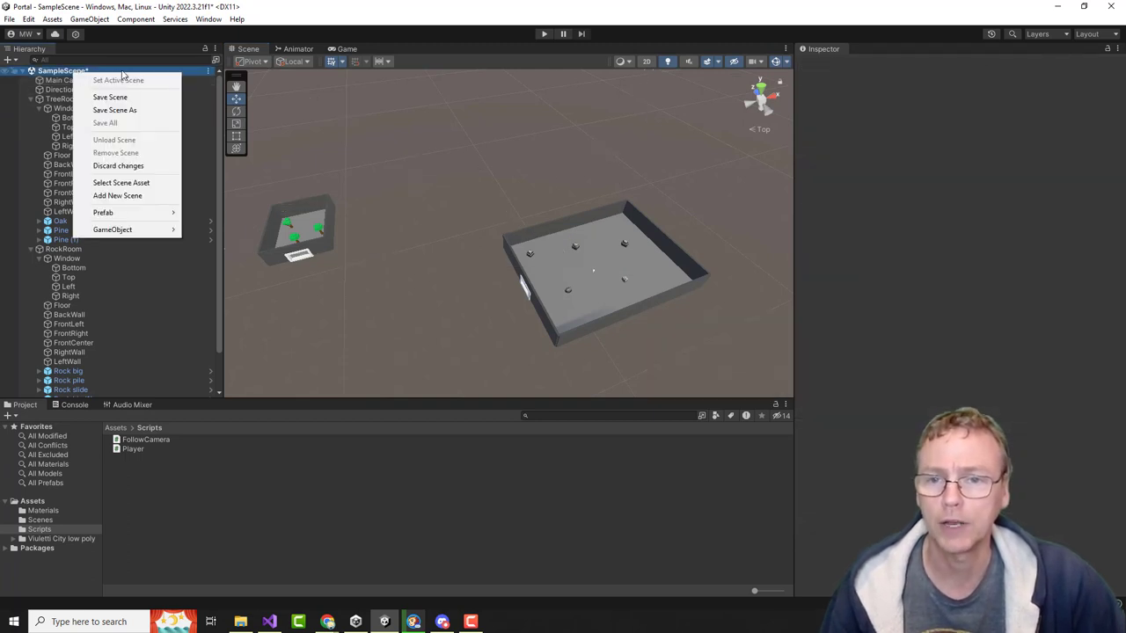
{"action": "mouse_move", "coordinate": [112, 229]}
{"action": "type", "text": "TreeCamera"}
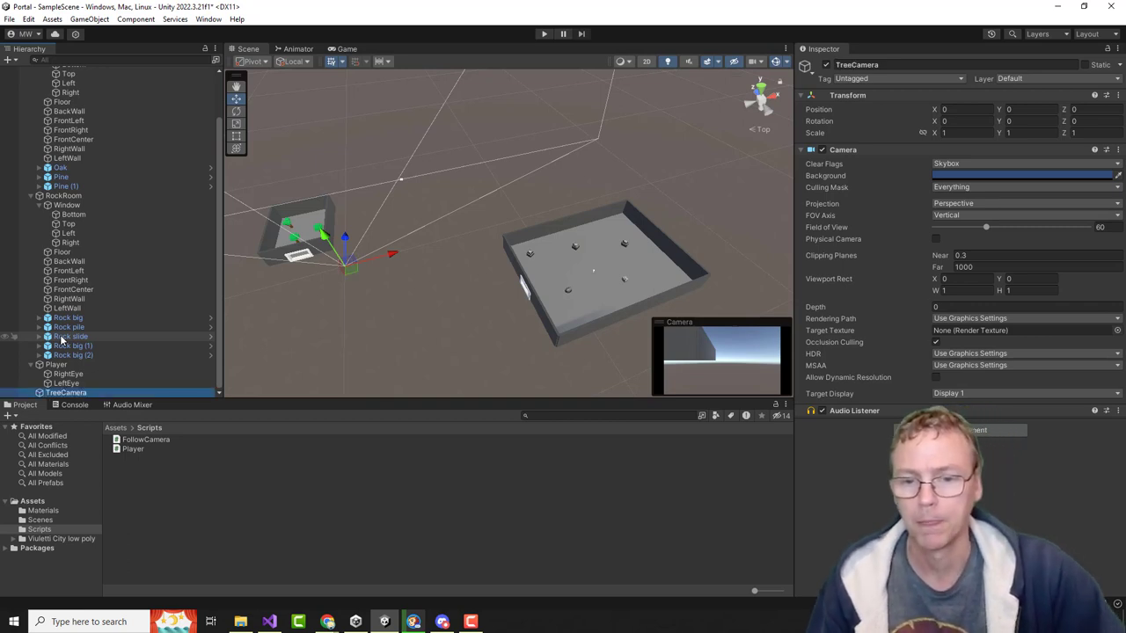
{"action": "mouse_move", "coordinate": [206, 330]}
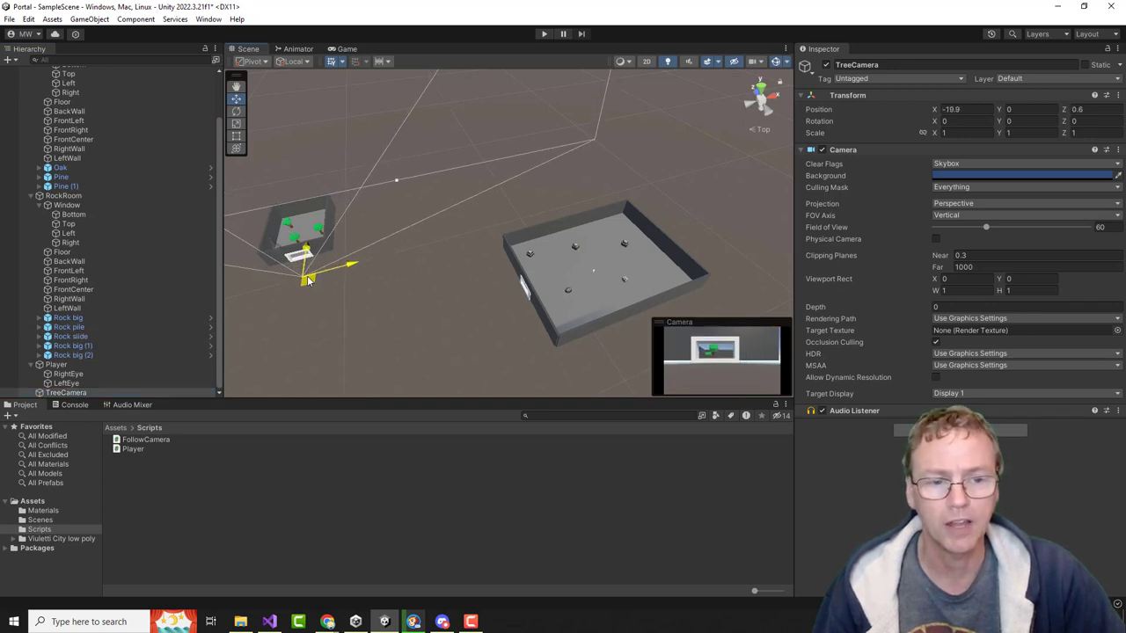
{"action": "left_click_drag", "start_coordinate": [308, 264], "coordinate": [268, 246]}
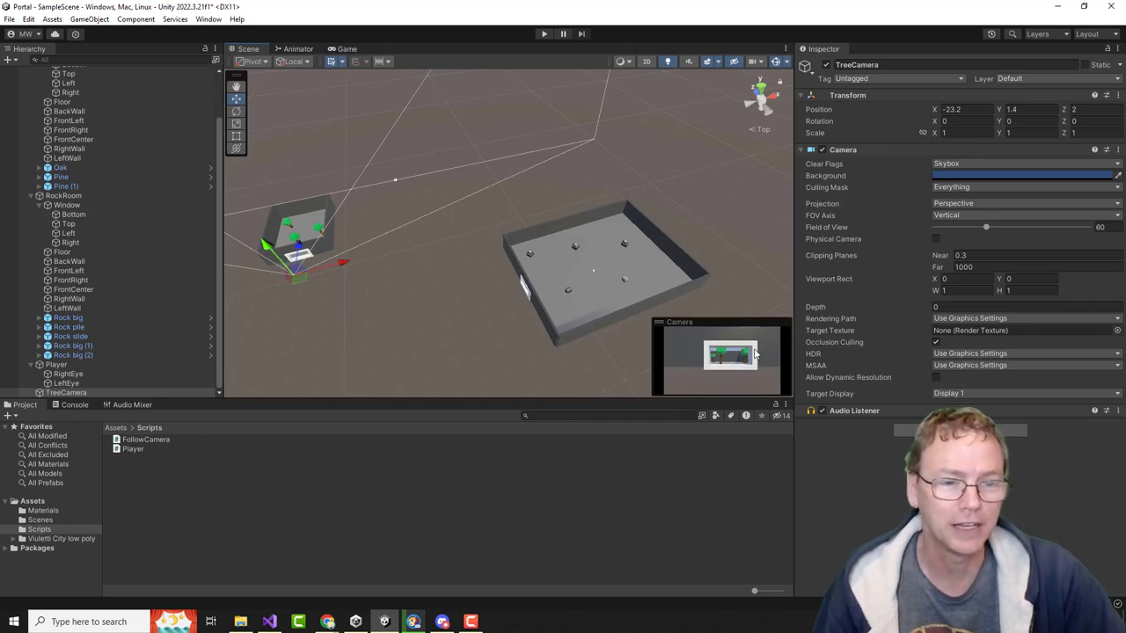
{"action": "mouse_move", "coordinate": [737, 367]}
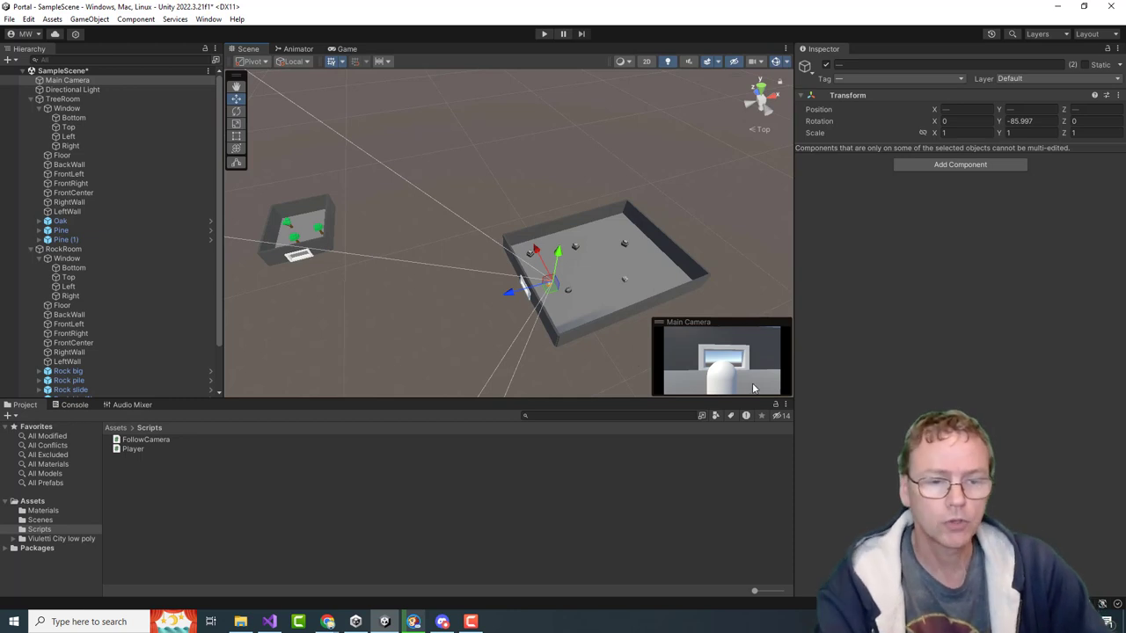
{"action": "mouse_move", "coordinate": [505, 296]}
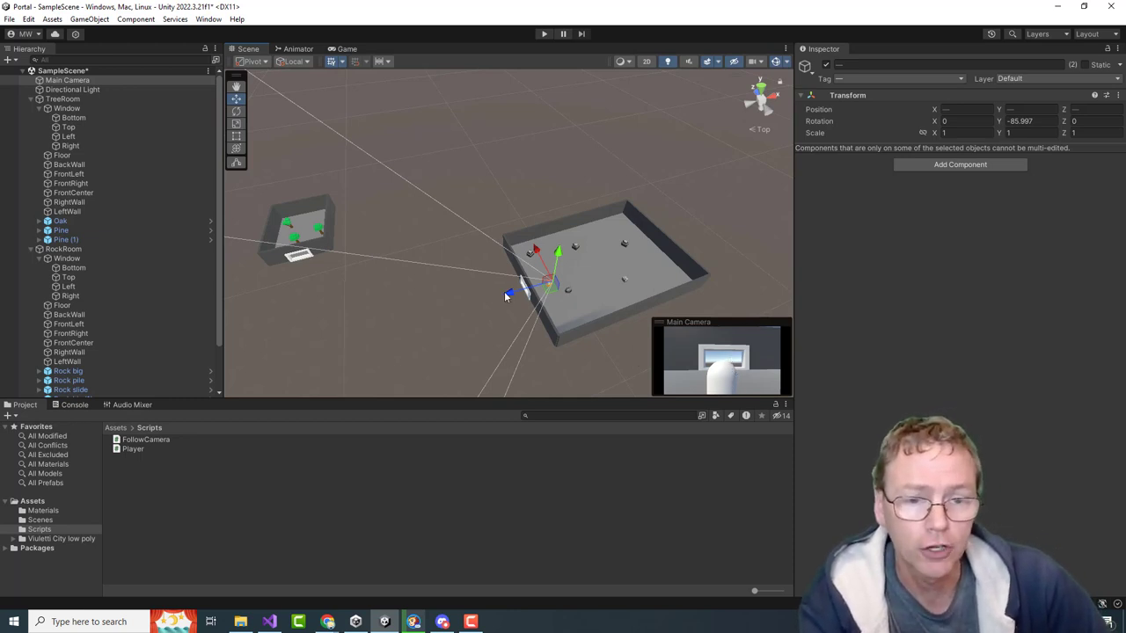
{"action": "mouse_move", "coordinate": [332, 301]}
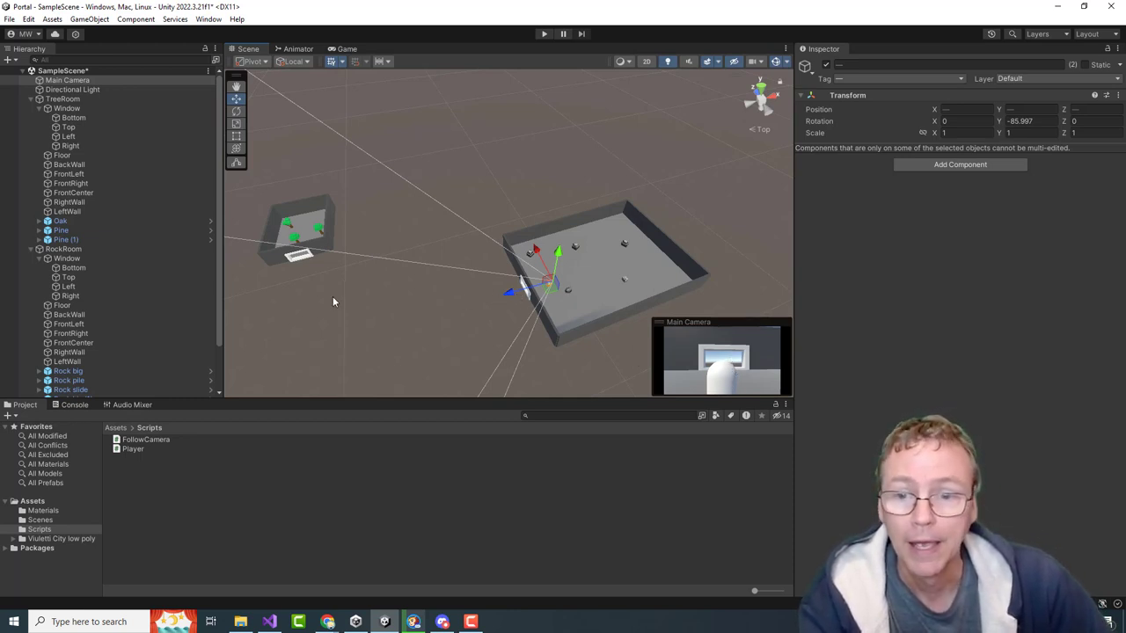
{"action": "left_click", "coordinate": [68, 393]}
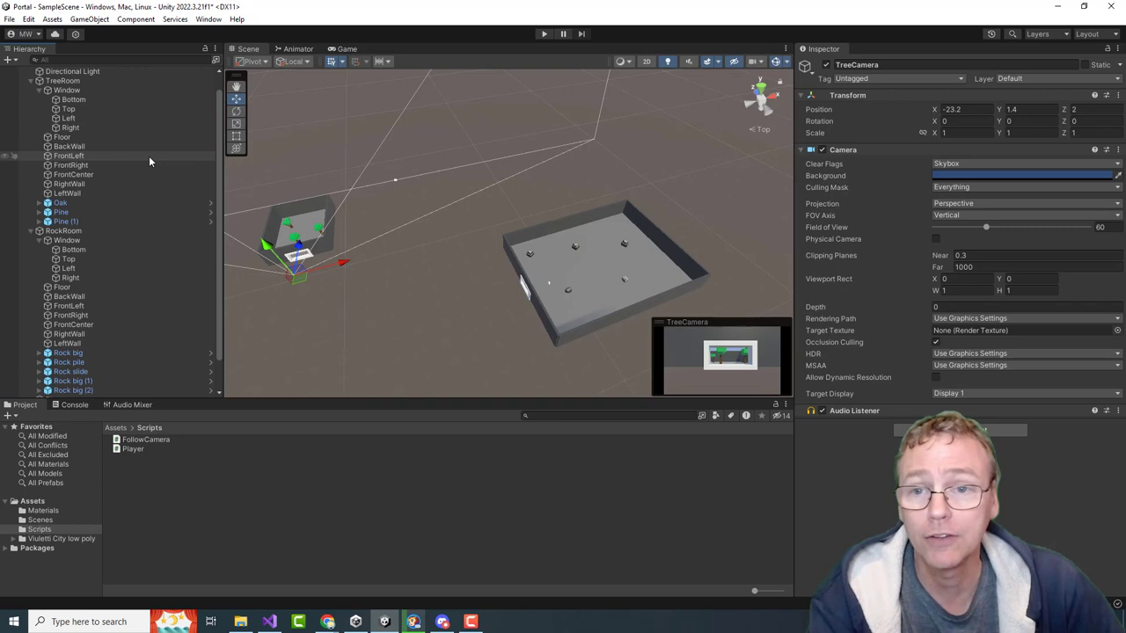
Place TreeCamera at top level directly below Main Camera and compare both cameras' settings.
{"action": "scroll", "scroll_direction": "up", "scroll_amount": 3}
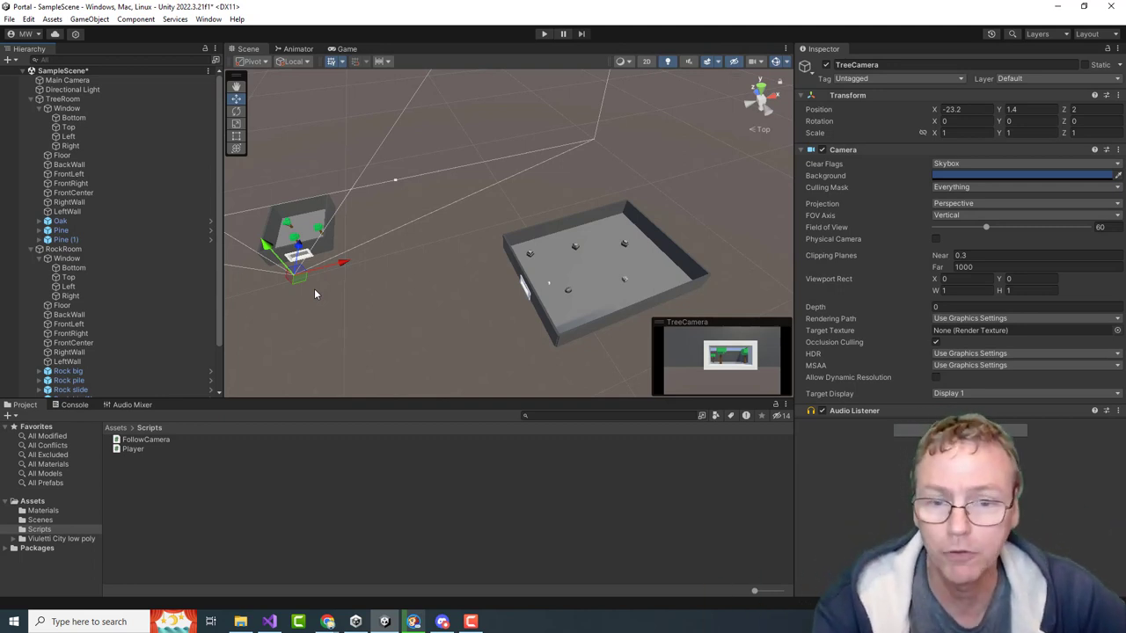
{"action": "mouse_move", "coordinate": [295, 231]}
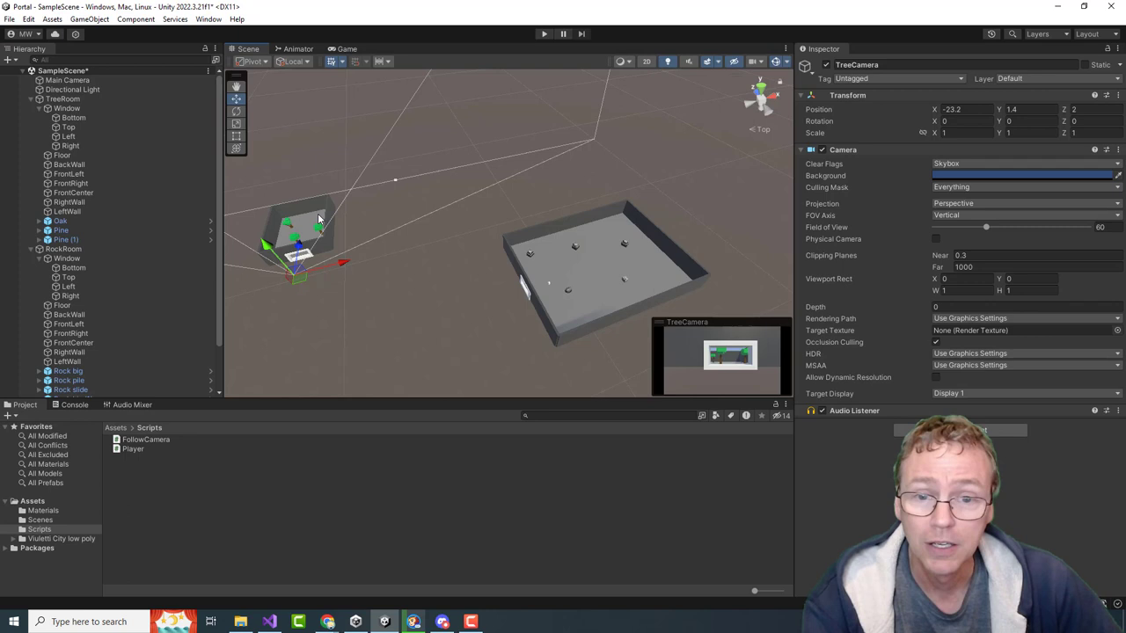
{"action": "left_click", "coordinate": [61, 155]}
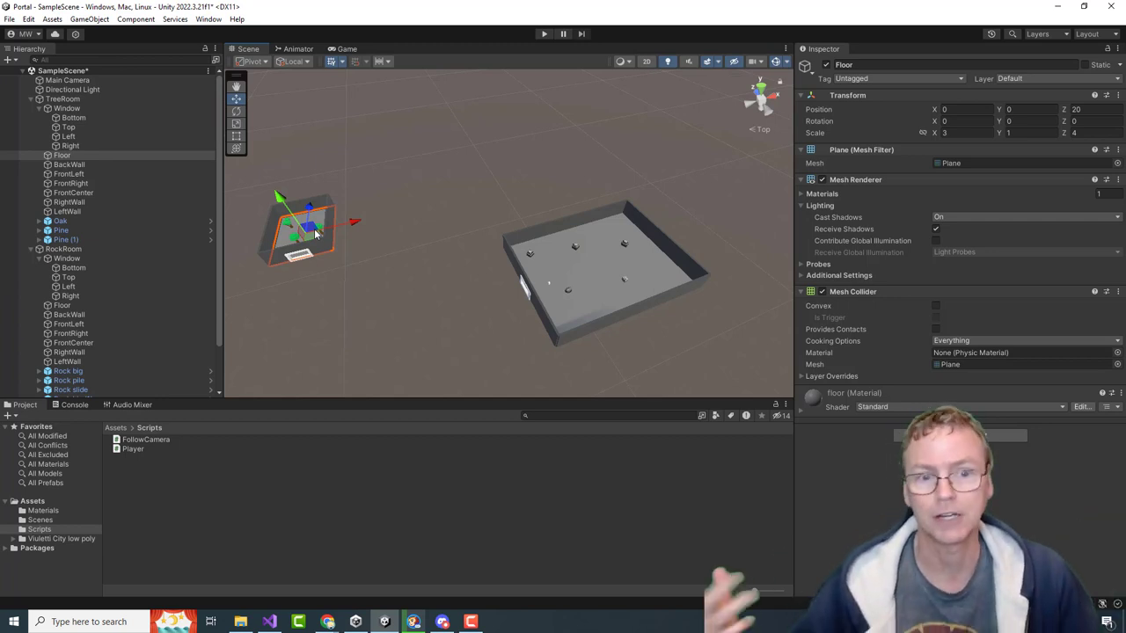
{"action": "mouse_move", "coordinate": [343, 238]}
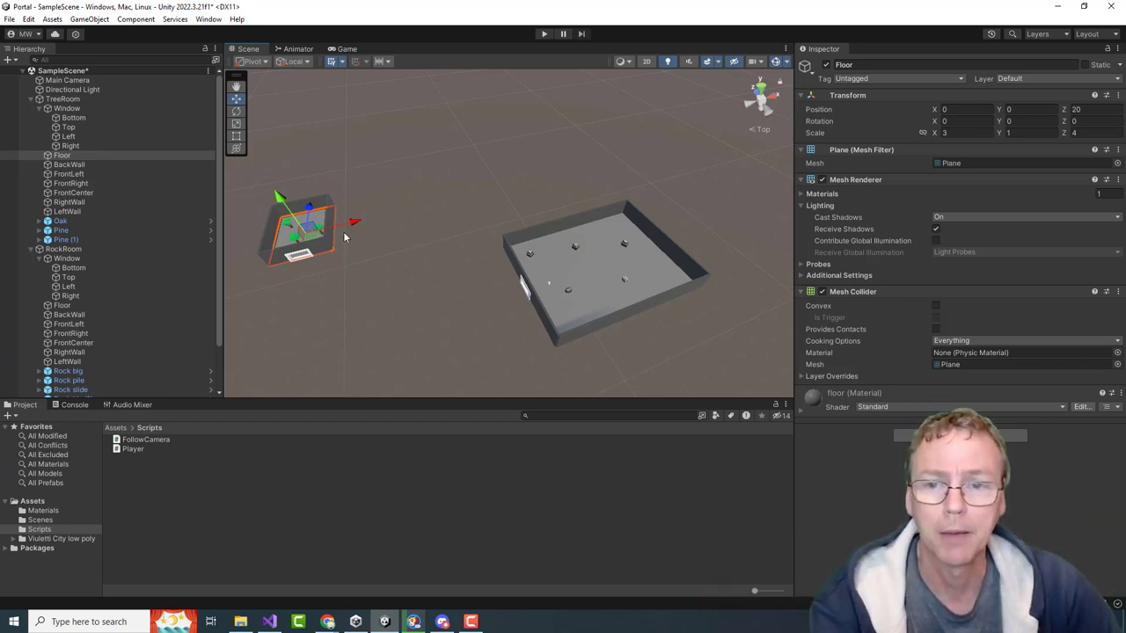
{"action": "mouse_move", "coordinate": [343, 248]}
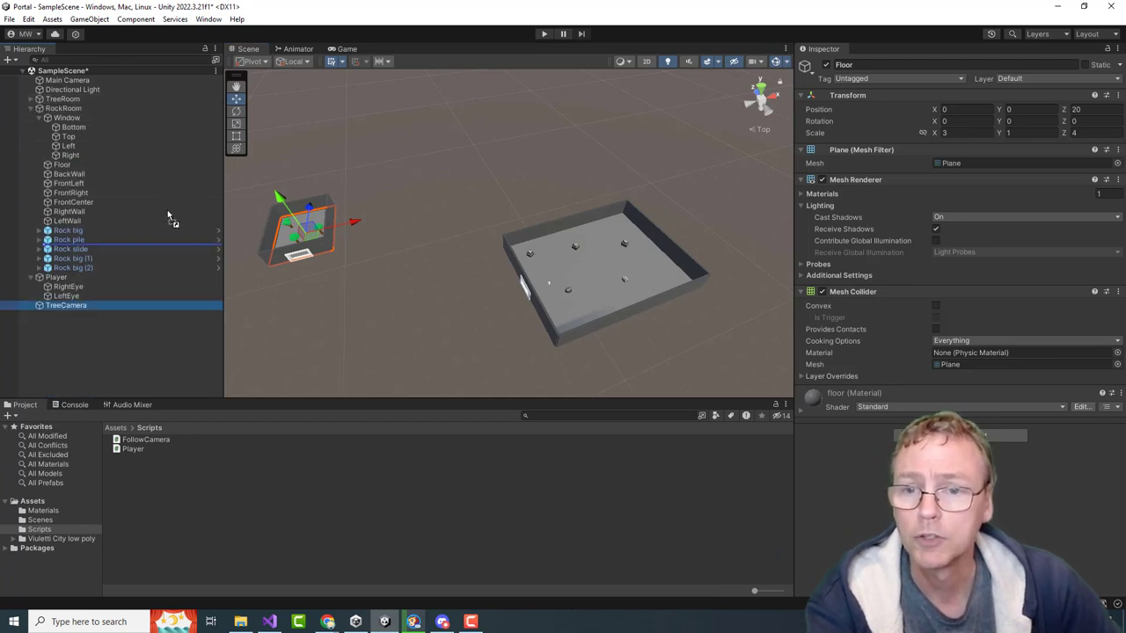
{"action": "left_click", "coordinate": [69, 89]}
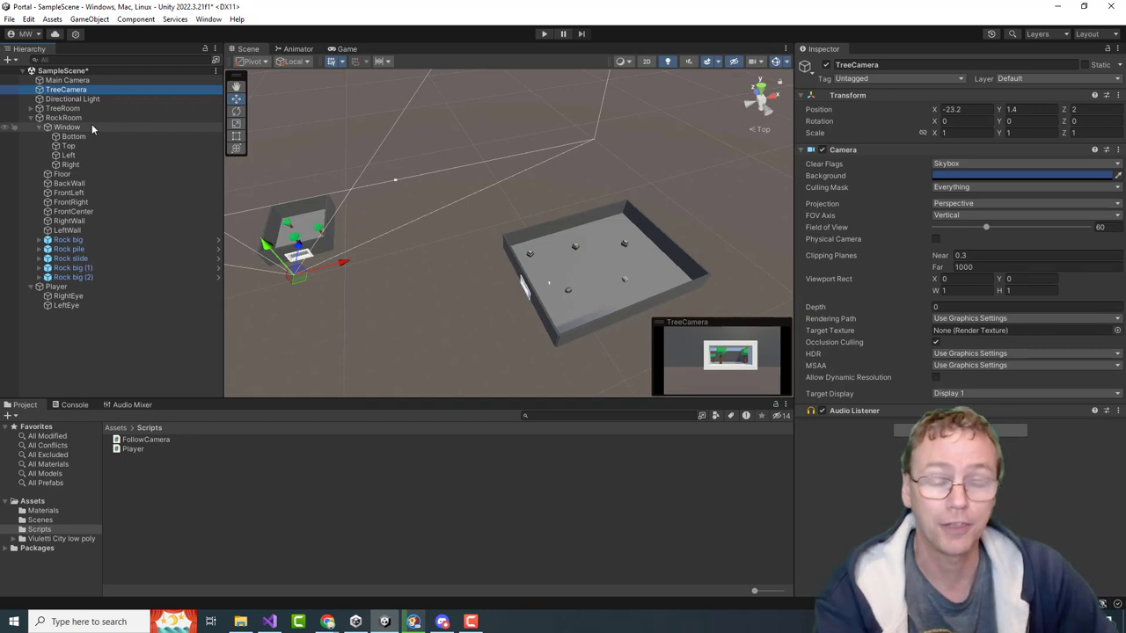
{"action": "left_click", "coordinate": [68, 80]}
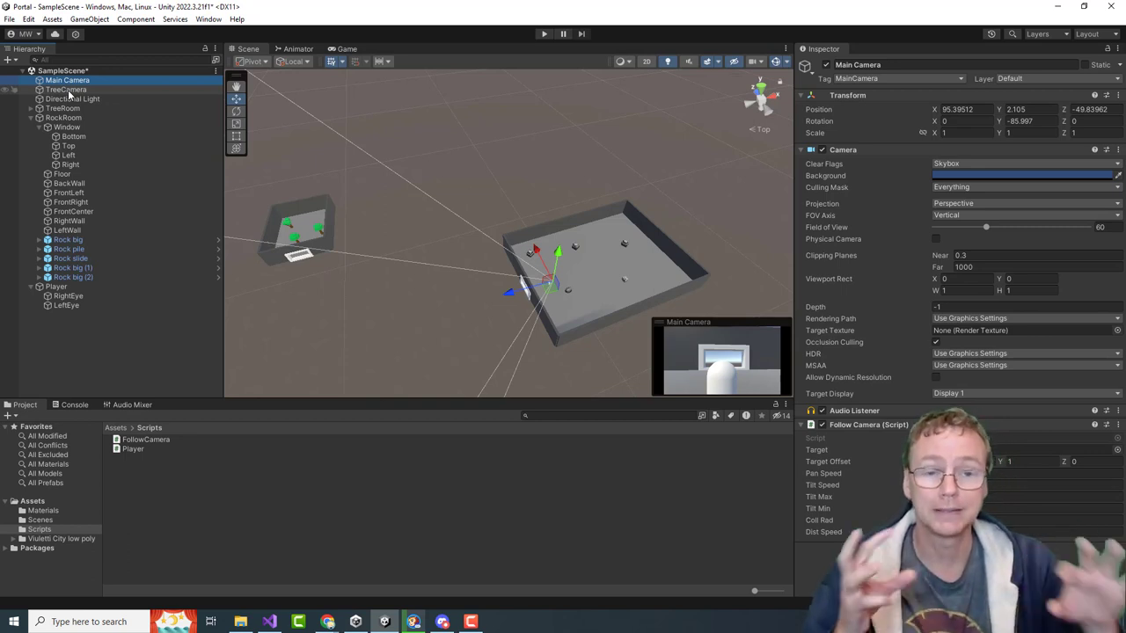
{"action": "left_click", "coordinate": [67, 89]}
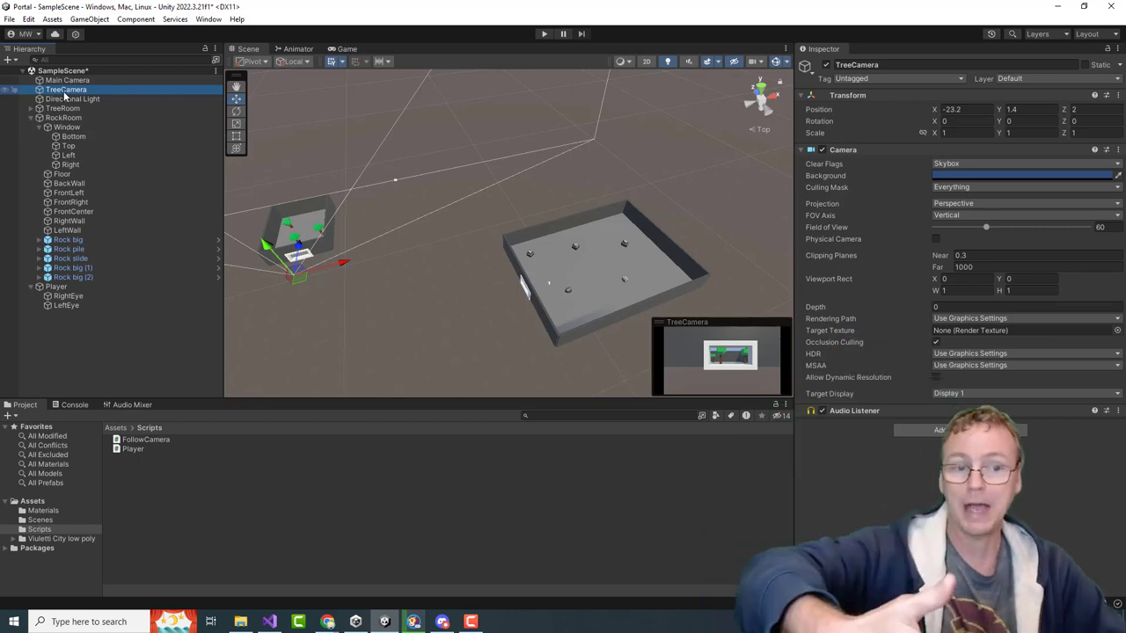
{"action": "mouse_move", "coordinate": [402, 182]}
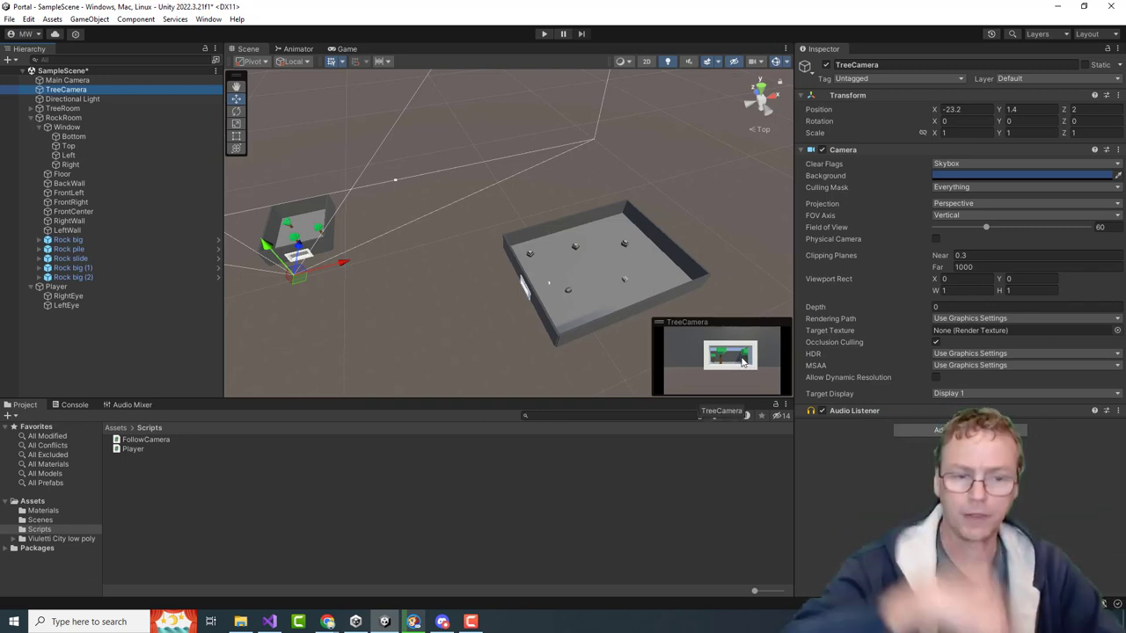
{"action": "mouse_move", "coordinate": [655, 352]}
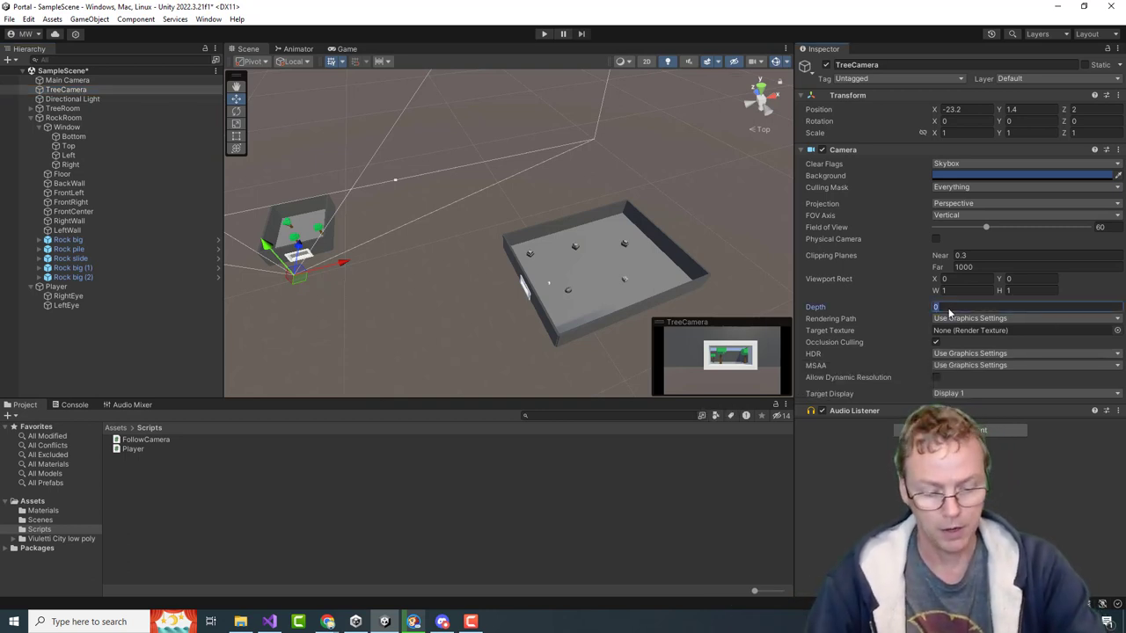
Set TreeCamera's Depth to -1 and check that Main Camera's depth is 0.
{"action": "type", "text": "-1"}
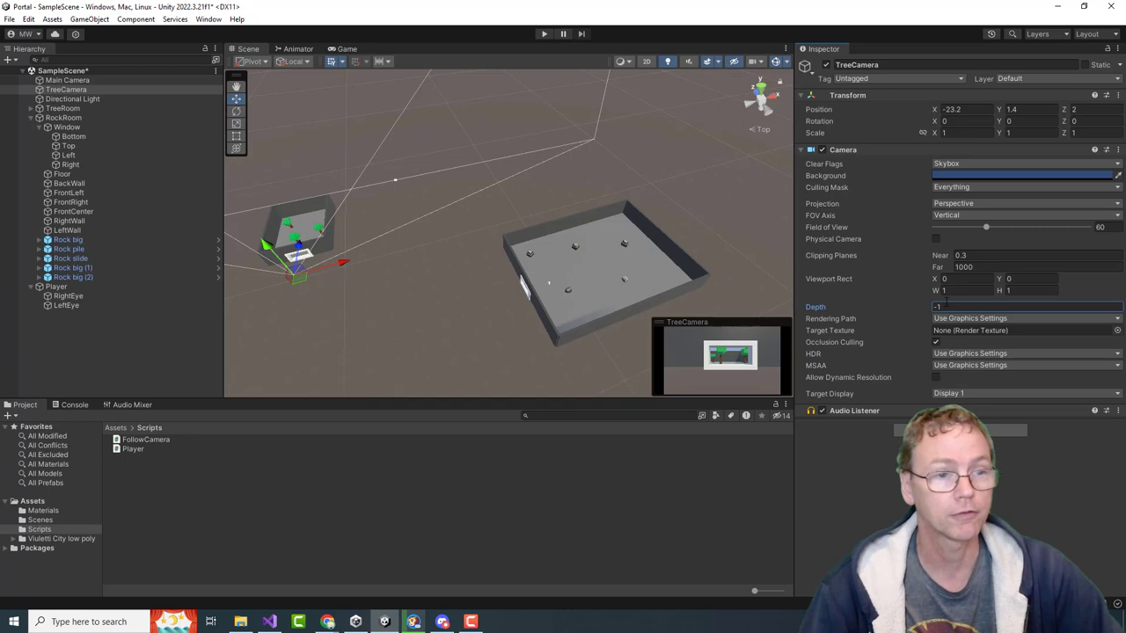
{"action": "left_click", "coordinate": [68, 80]}
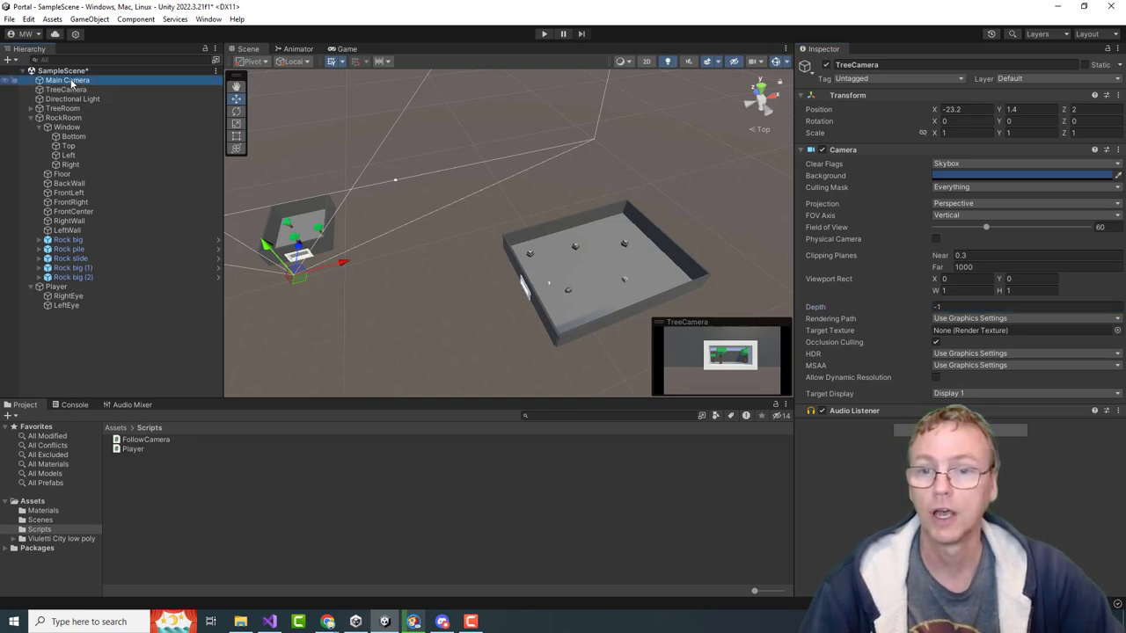
{"action": "left_click", "coordinate": [68, 80]}
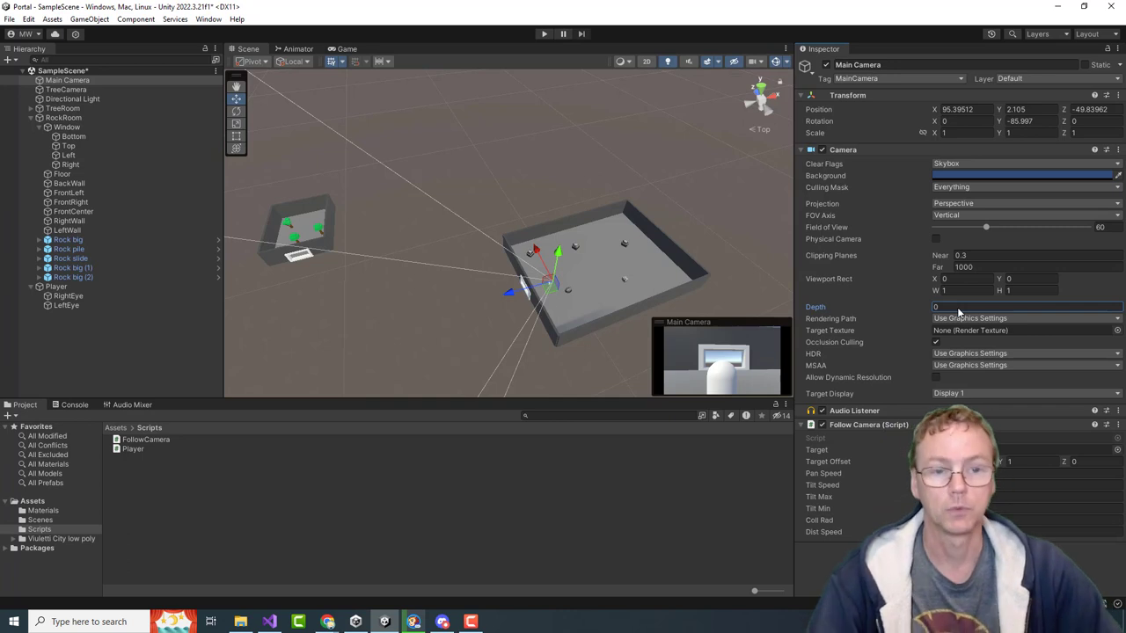
{"action": "mouse_move", "coordinate": [515, 200]}
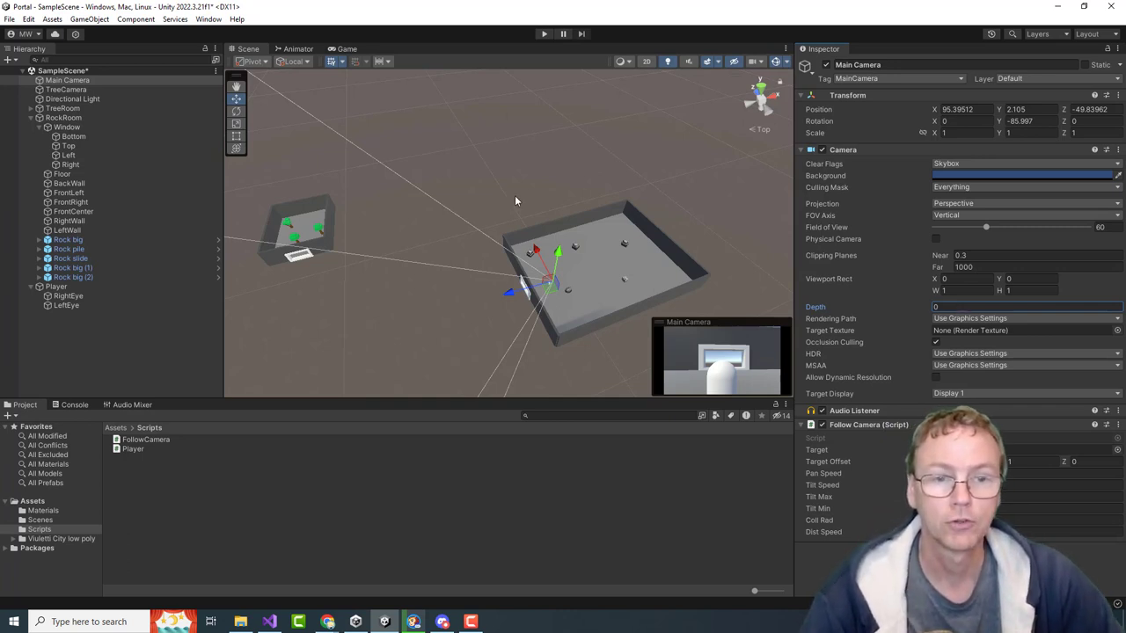
Run a play test of the scene with both cameras, then stop it.
{"action": "left_click", "coordinate": [542, 33]}
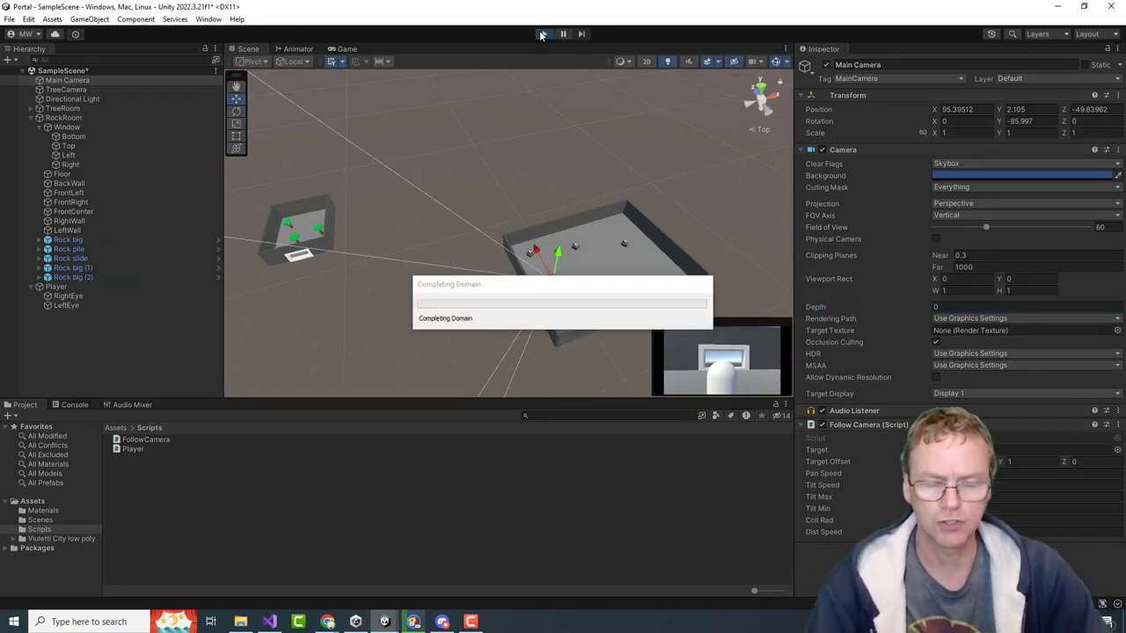
{"action": "left_click", "coordinate": [542, 34]}
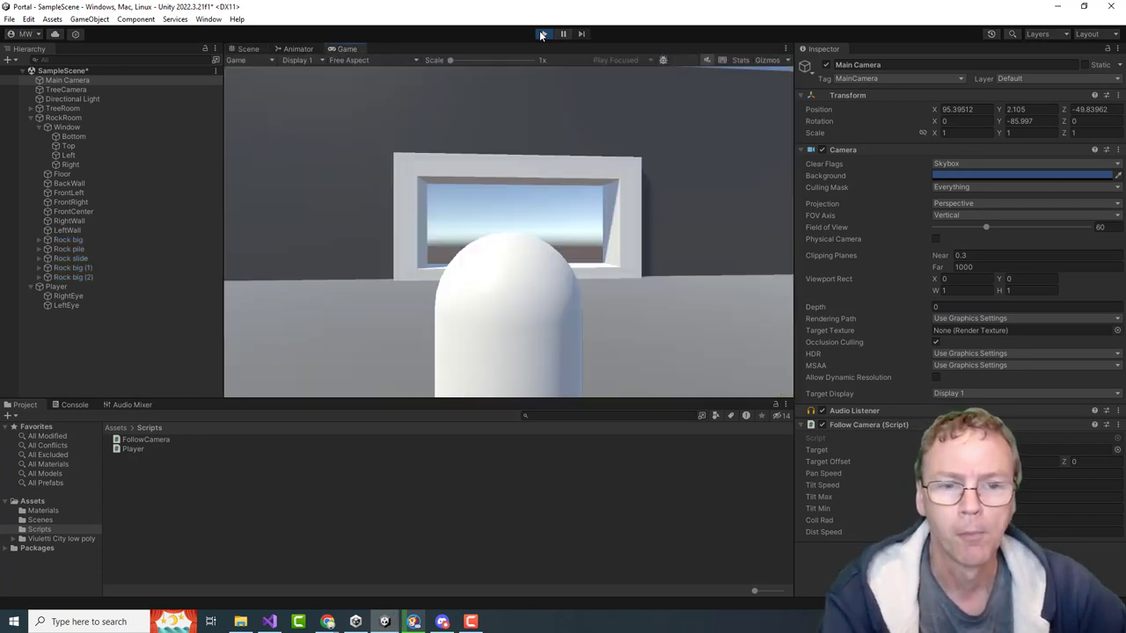
{"action": "left_click", "coordinate": [542, 34]}
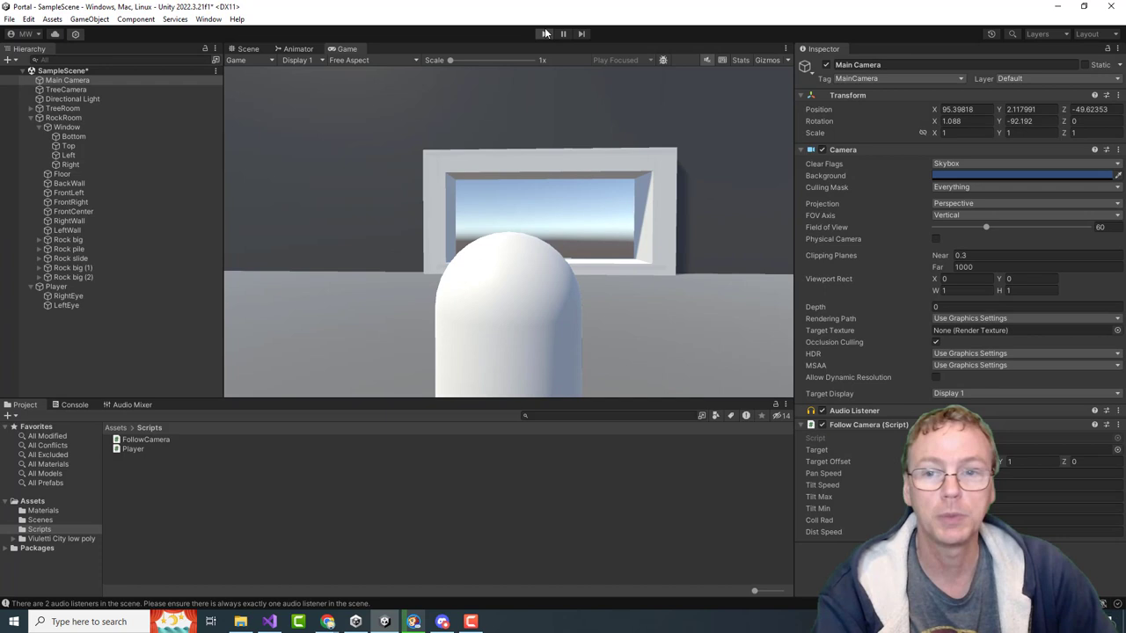
{"action": "left_click", "coordinate": [247, 48]}
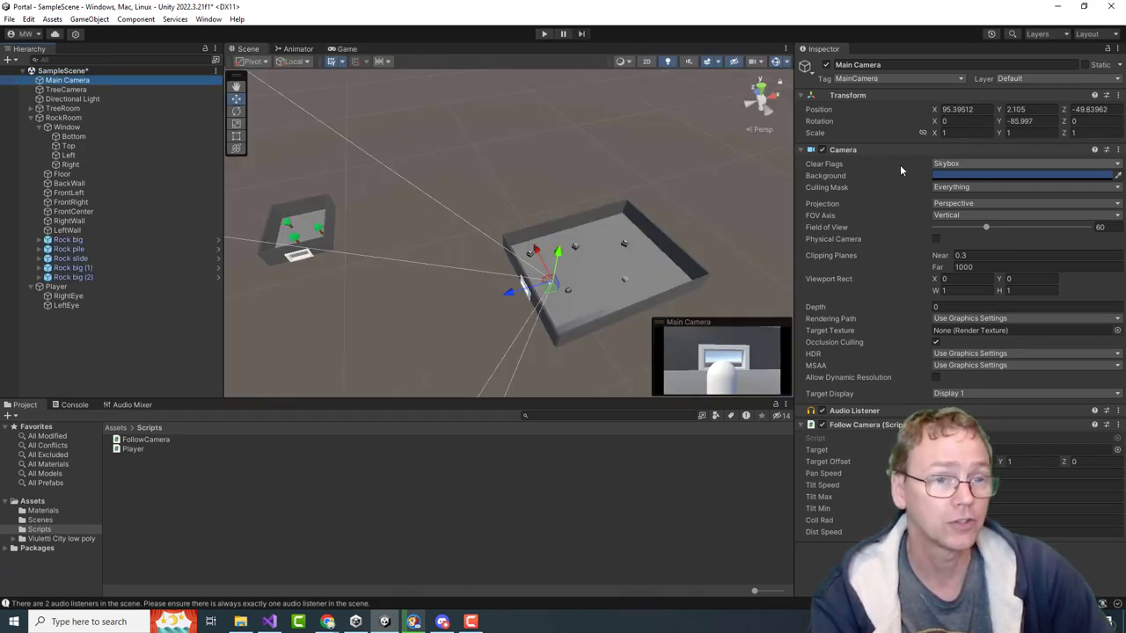
Set Main Camera's Clear Flags to Don't Clear, compare with TreeCamera, and start a play test.
{"action": "left_click", "coordinate": [1020, 163]}
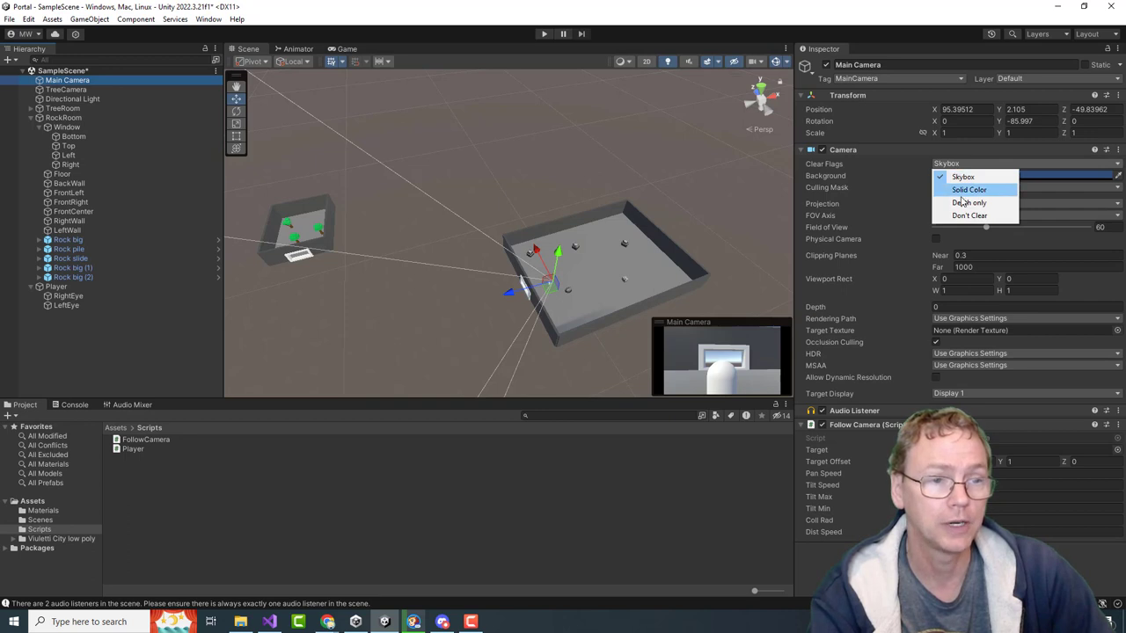
{"action": "left_click", "coordinate": [969, 215]}
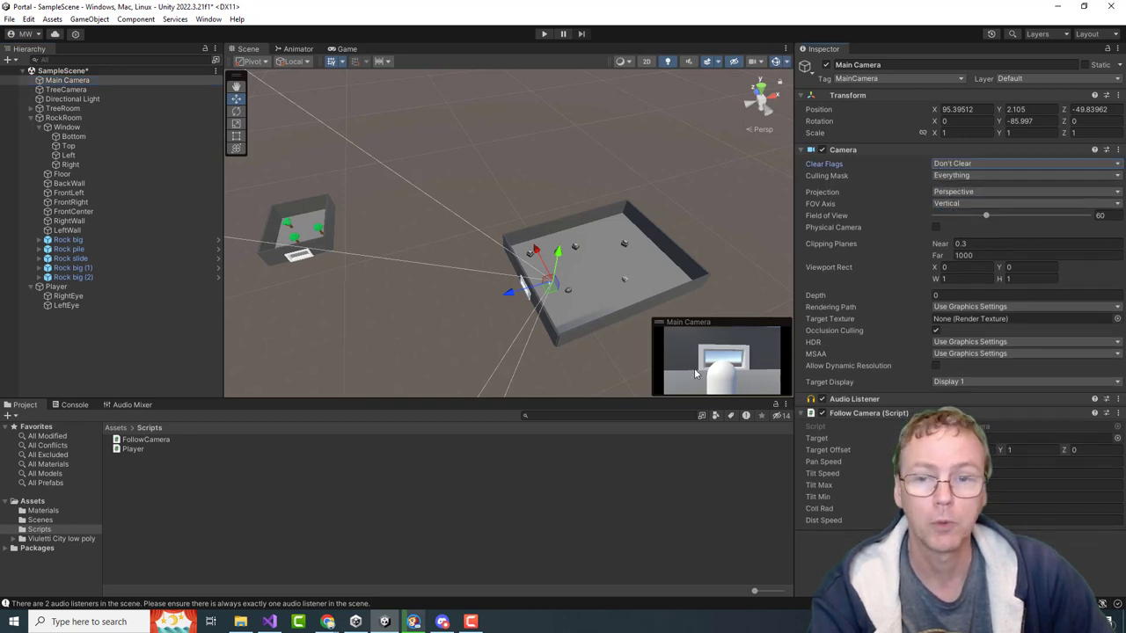
{"action": "left_click", "coordinate": [66, 89]}
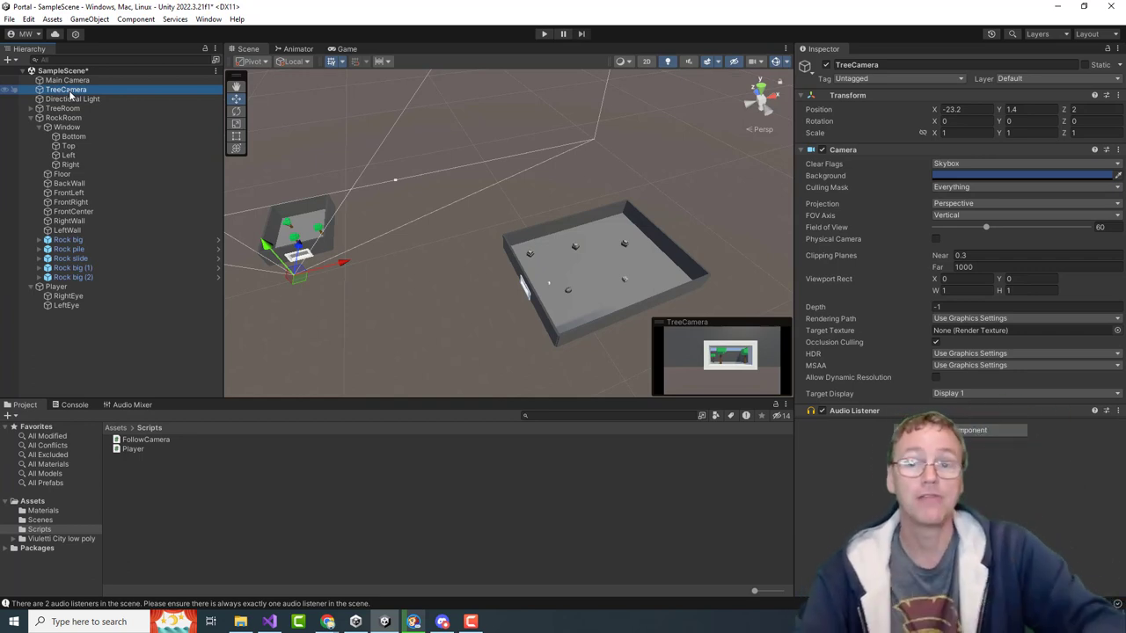
{"action": "left_click", "coordinate": [67, 80]}
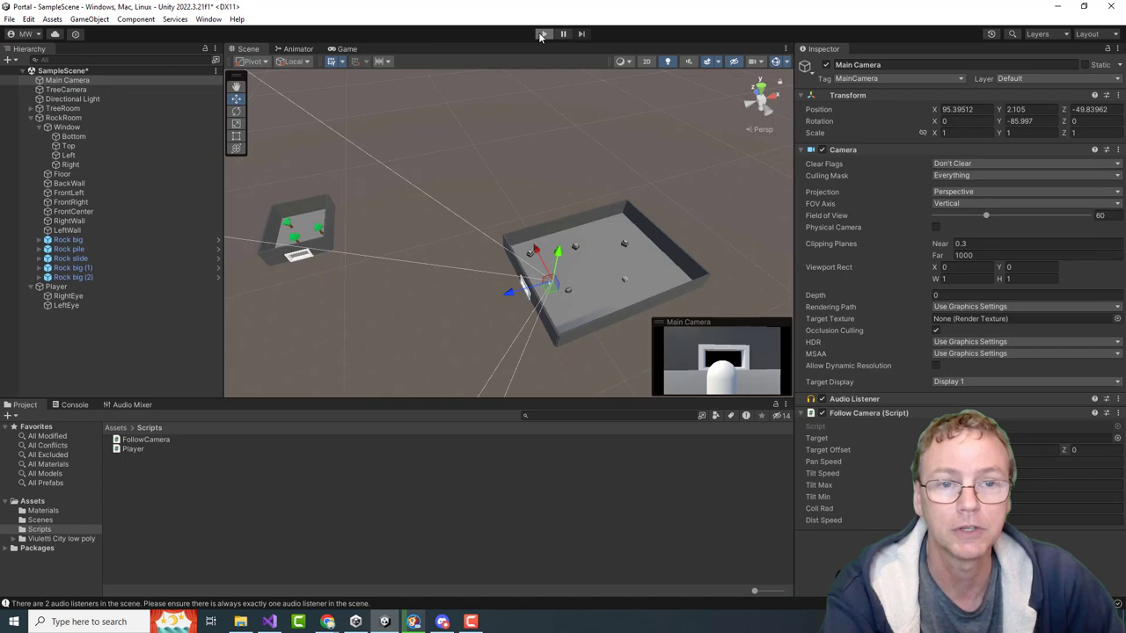
{"action": "left_click", "coordinate": [541, 33]}
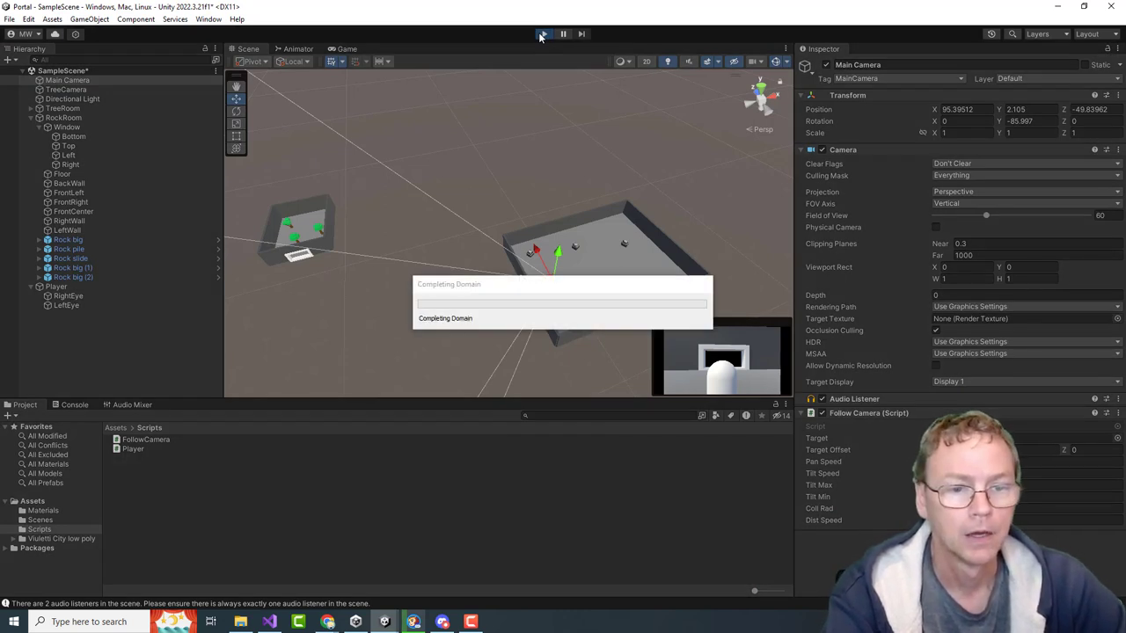
{"action": "left_click", "coordinate": [542, 34]}
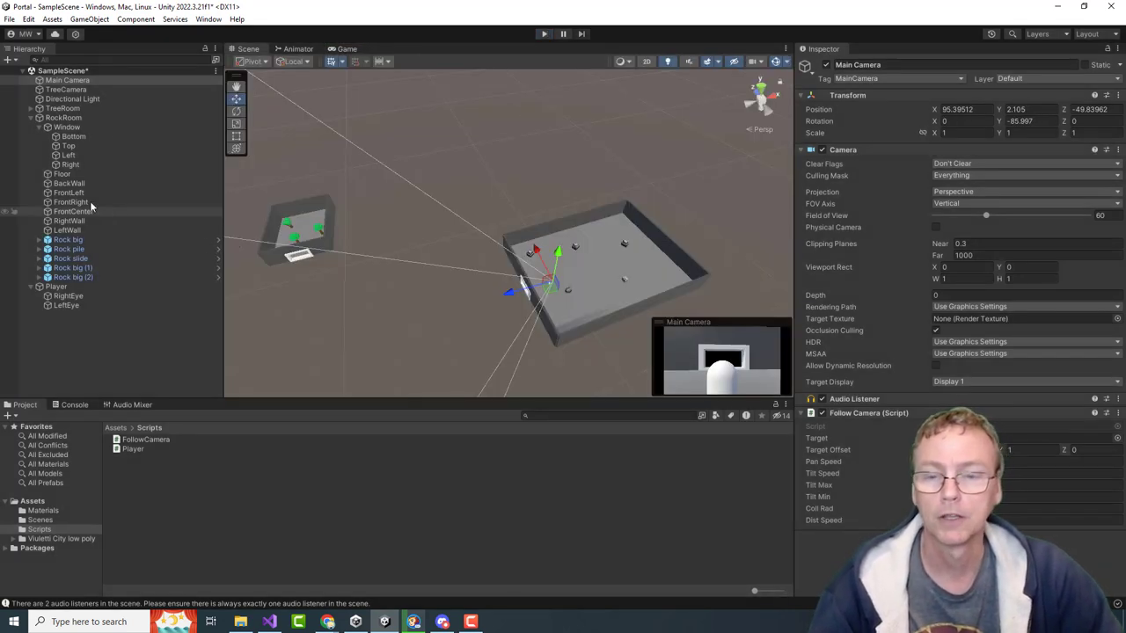
Select TreeCamera and add a new C# Script asset in the Project's Scripts folder.
{"action": "left_click", "coordinate": [67, 89]}
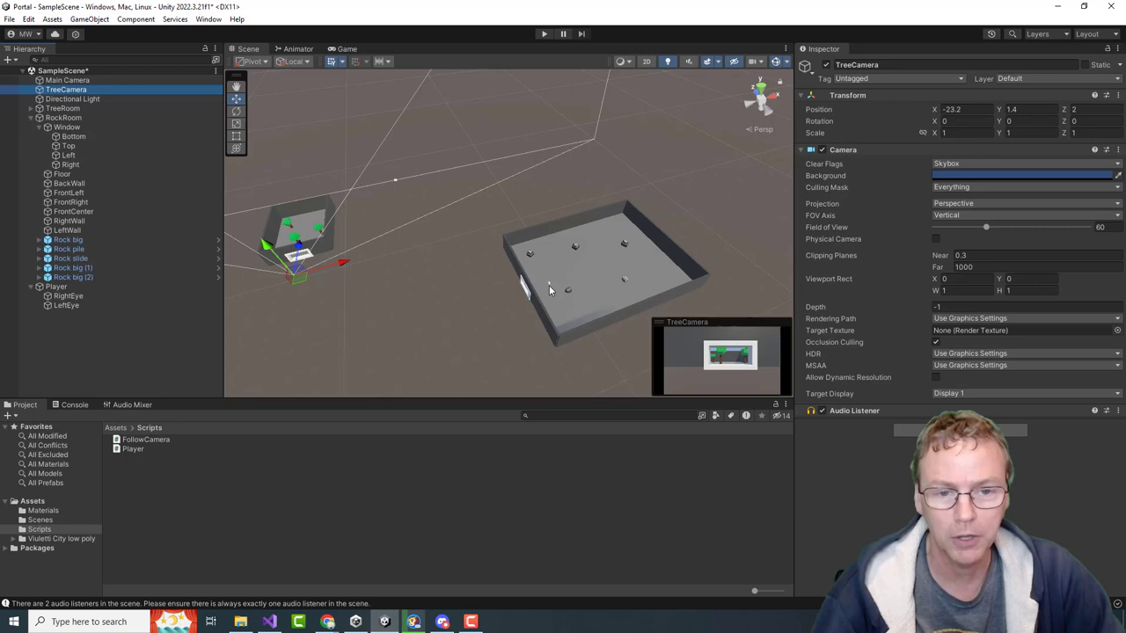
{"action": "right_click", "coordinate": [132, 448]}
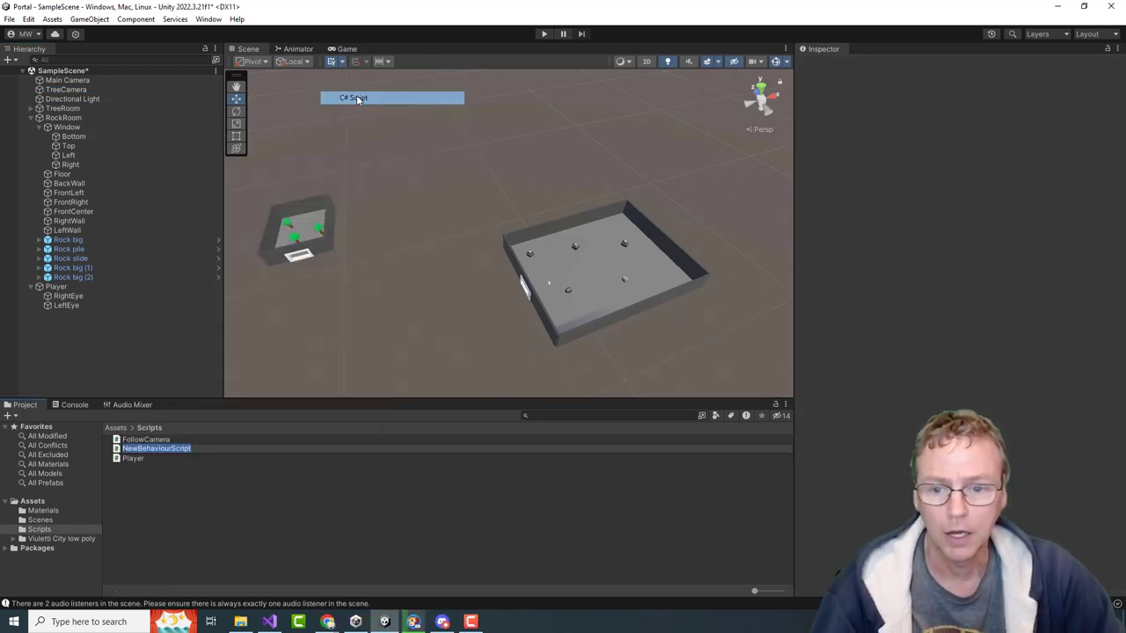
Name the new script PortalCamera and remove the default Start method.
{"action": "type", "text": "Portal"}
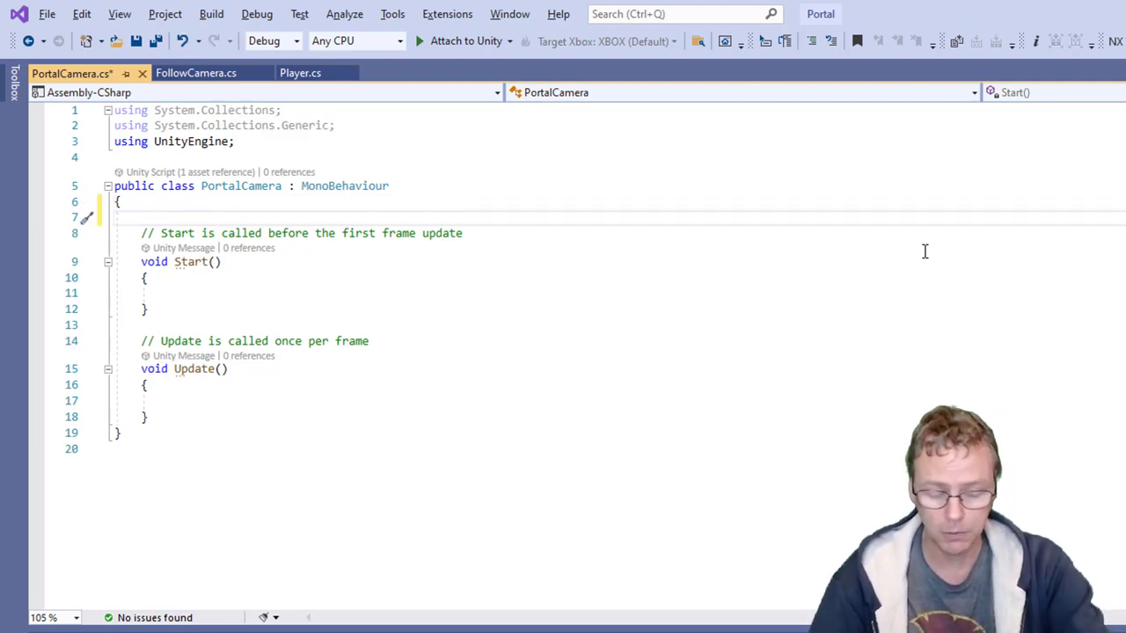
{"action": "type", "text": "Camera mainCamera;"}
{"action": "left_click", "coordinate": [185, 369]}
{"action": "type", "text": "Late"}
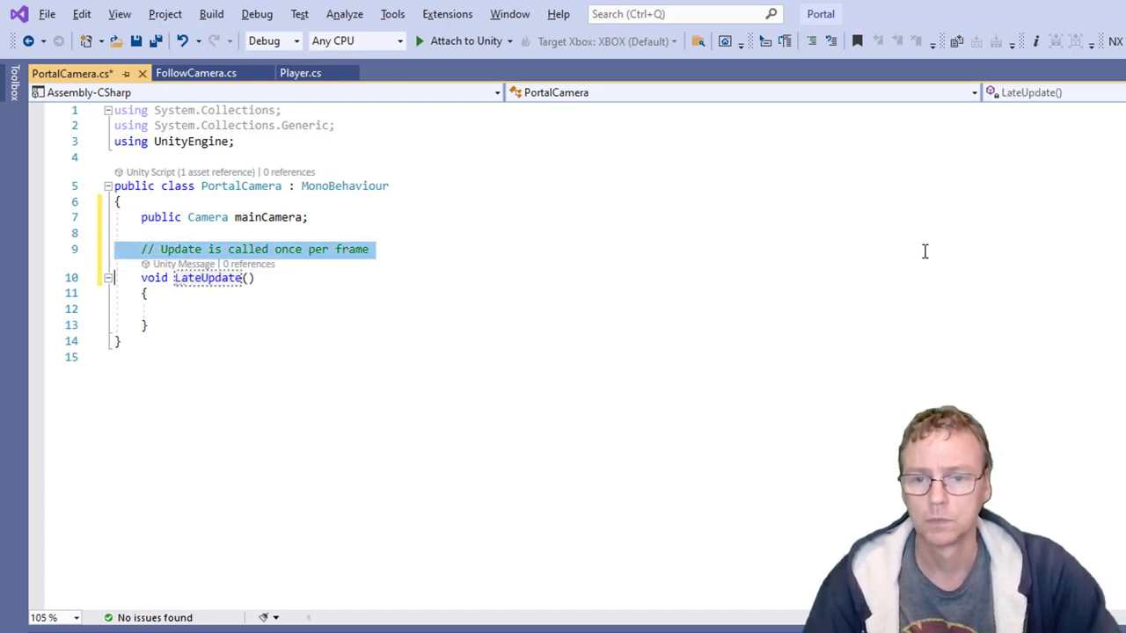
{"action": "key", "text": "Delete"}
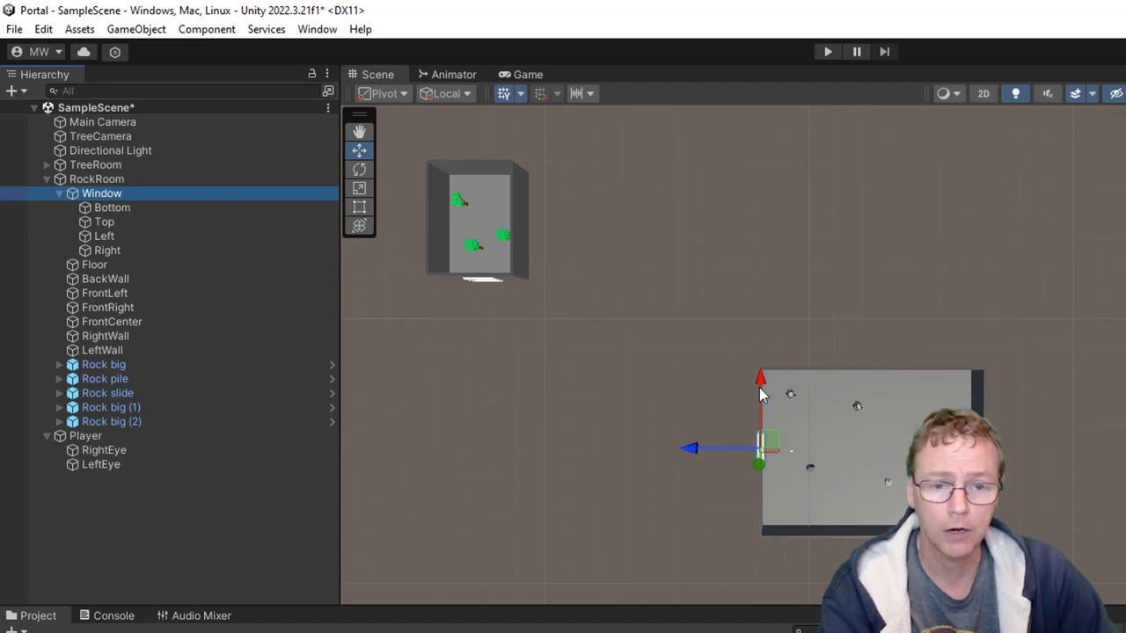
{"action": "mouse_move", "coordinate": [702, 453]}
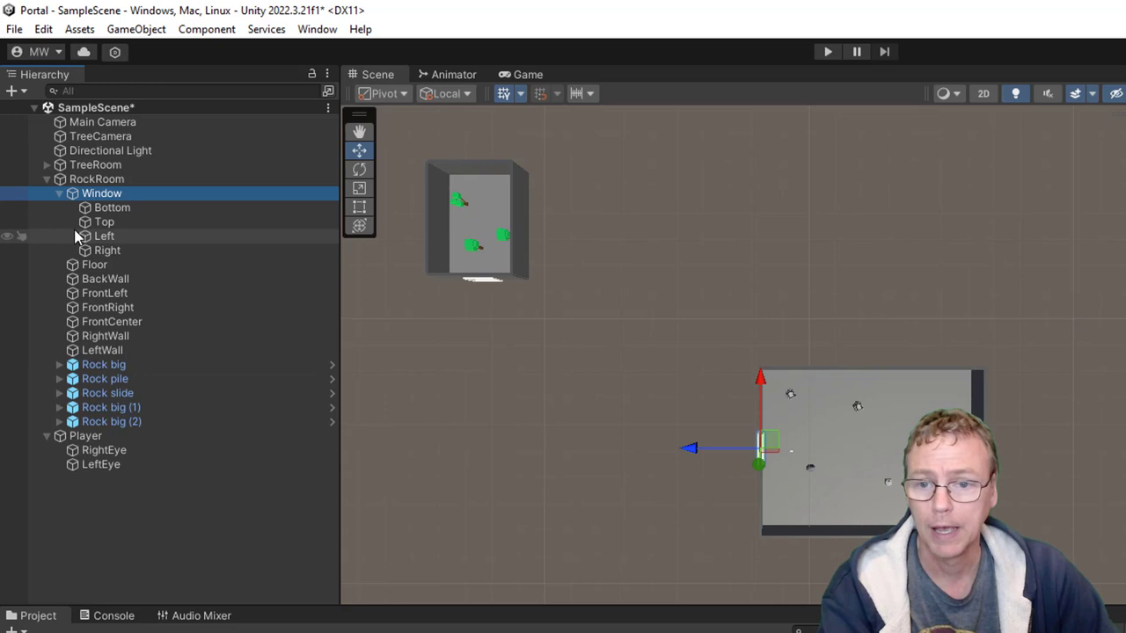
{"action": "left_click", "coordinate": [46, 164]}
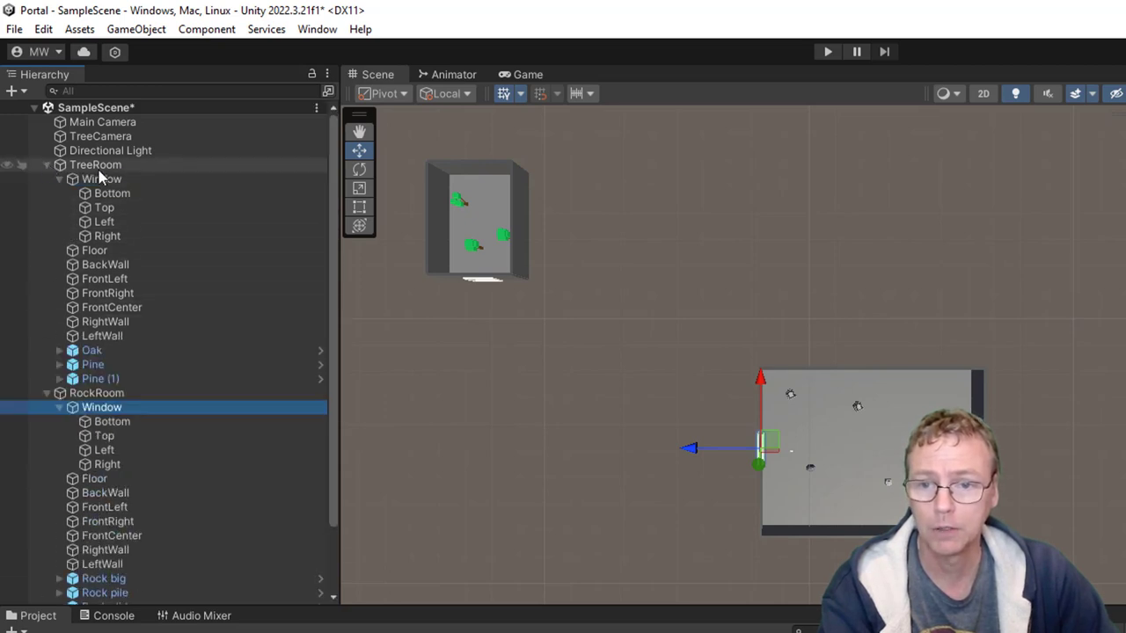
{"action": "left_click", "coordinate": [102, 178]}
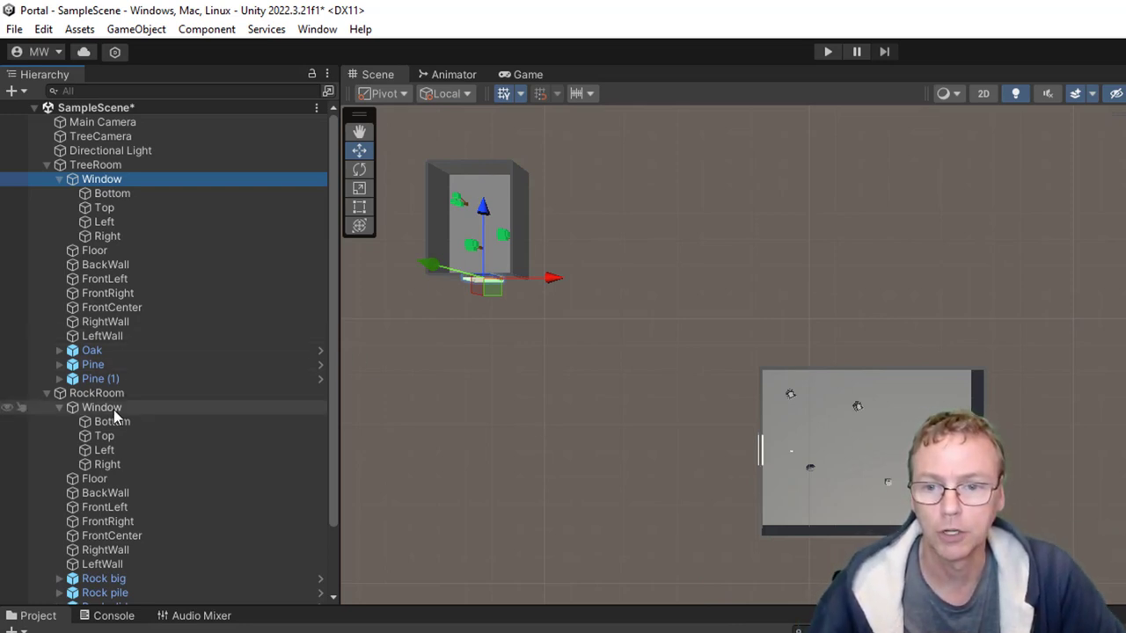
{"action": "left_click", "coordinate": [102, 406]}
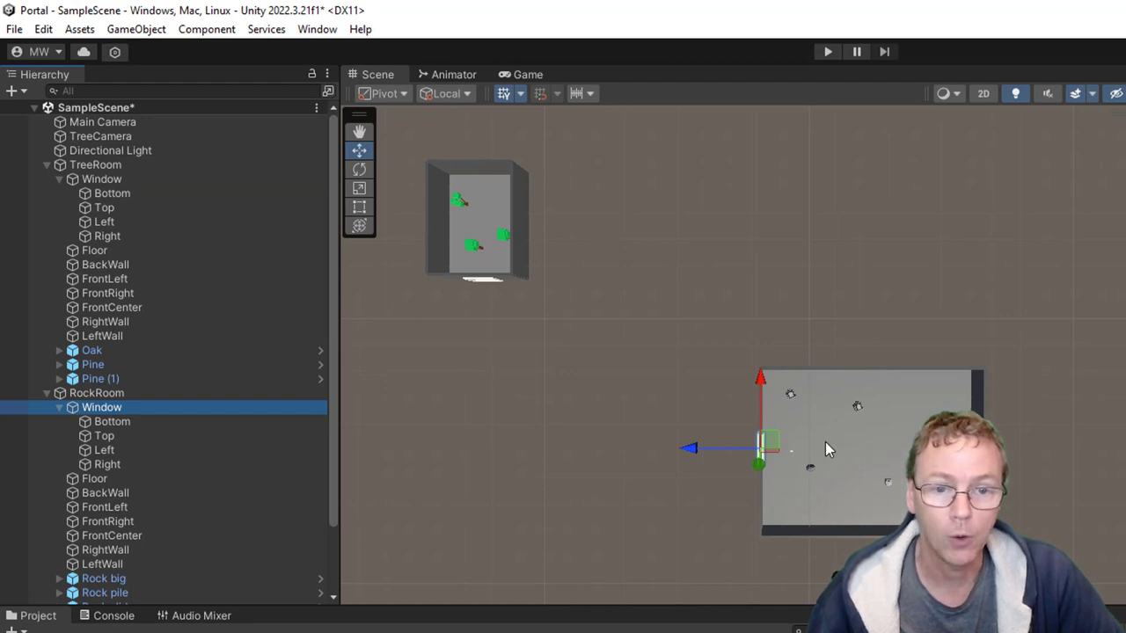
{"action": "mouse_move", "coordinate": [552, 447]}
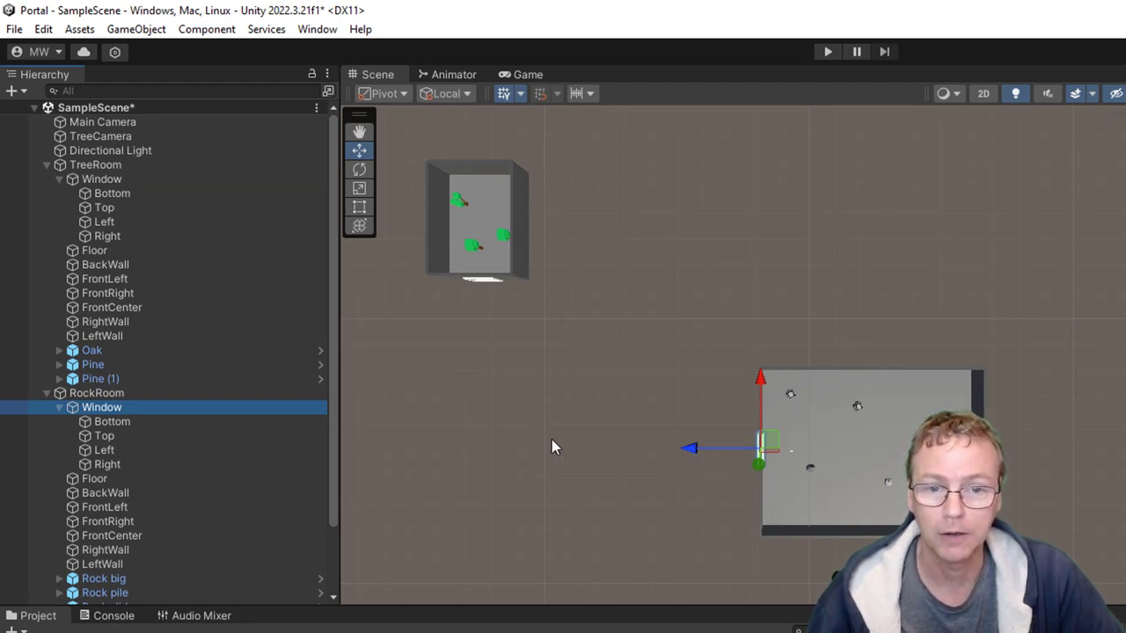
{"action": "left_click", "coordinate": [101, 178]}
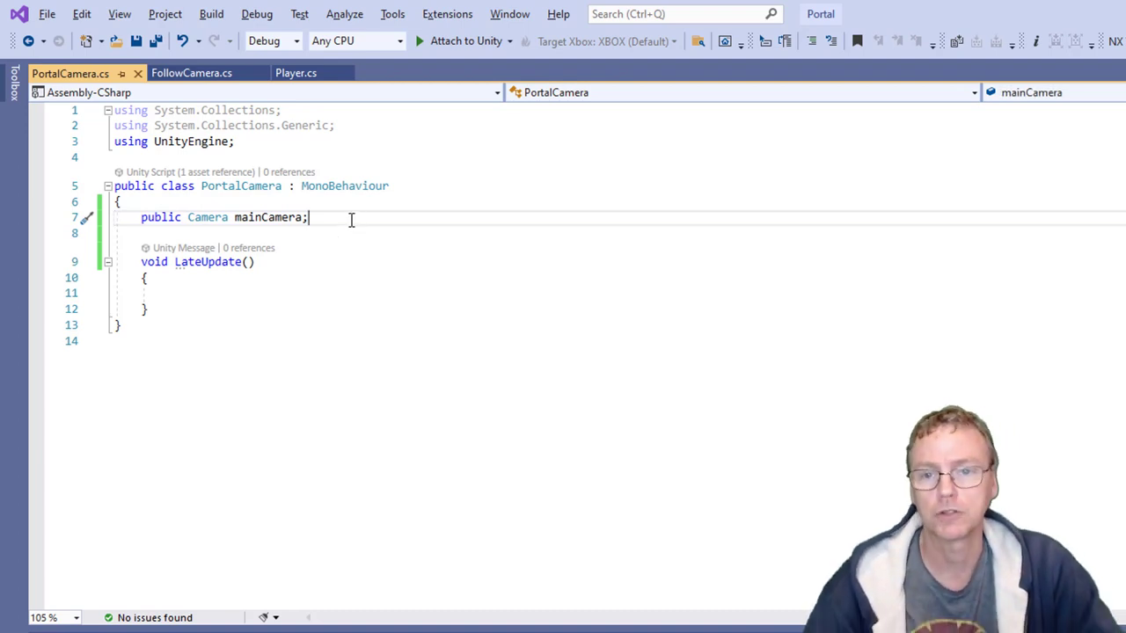
Declare 'public Transform treeRoom;' and 'public Transform rockRoom;' below the mainCamera field.
{"action": "type", "text": "public T"}
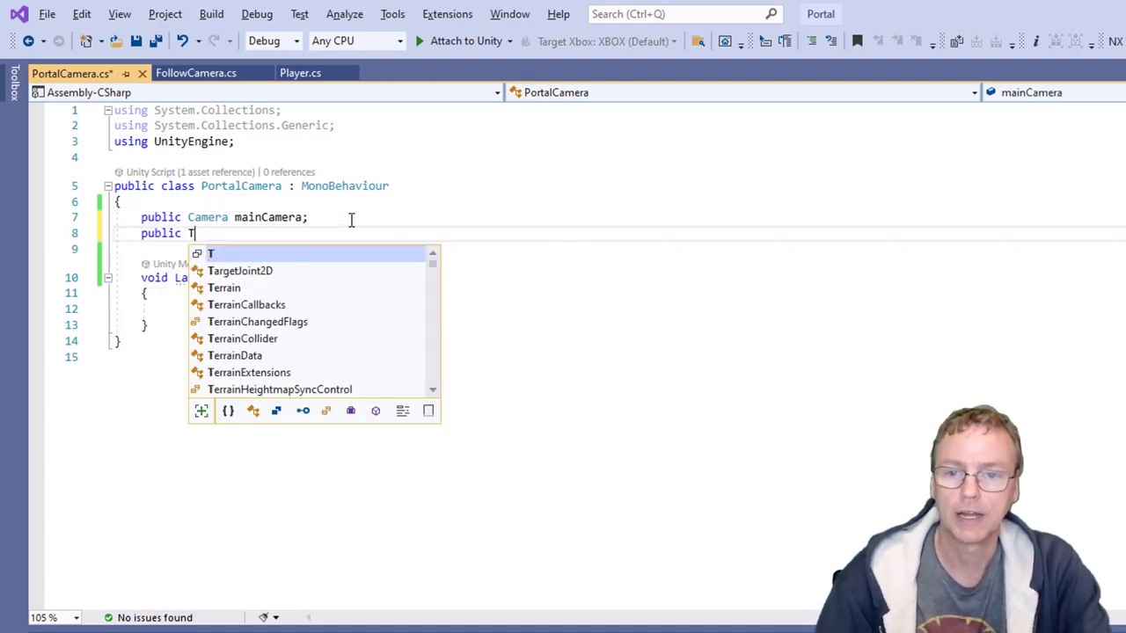
{"action": "type", "text": "ransform"}
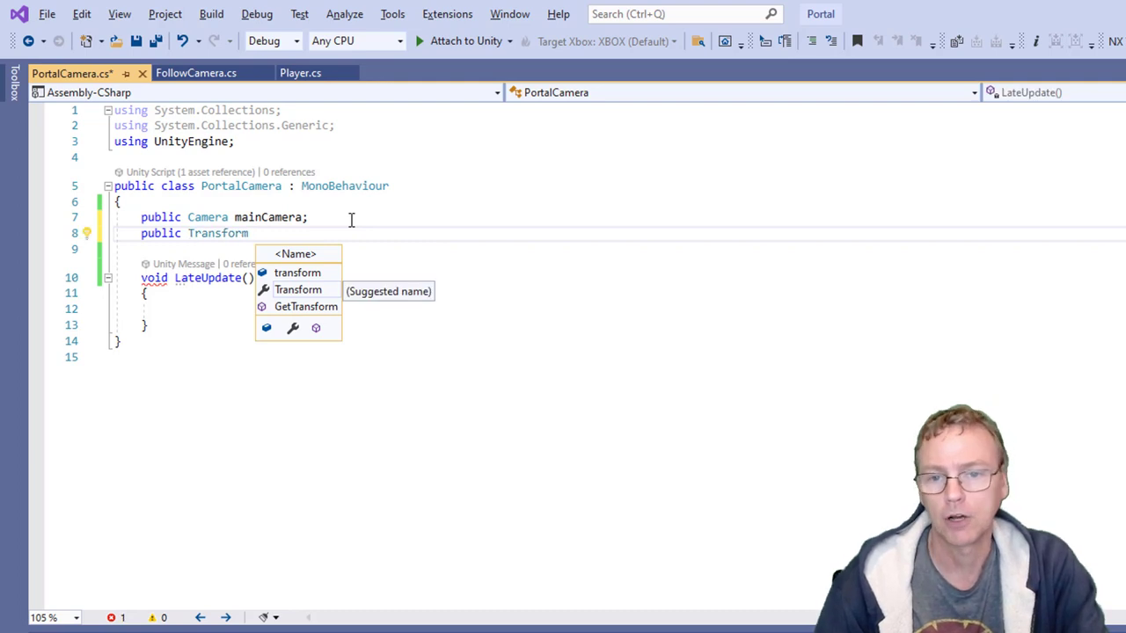
{"action": "type", "text": "tree"}
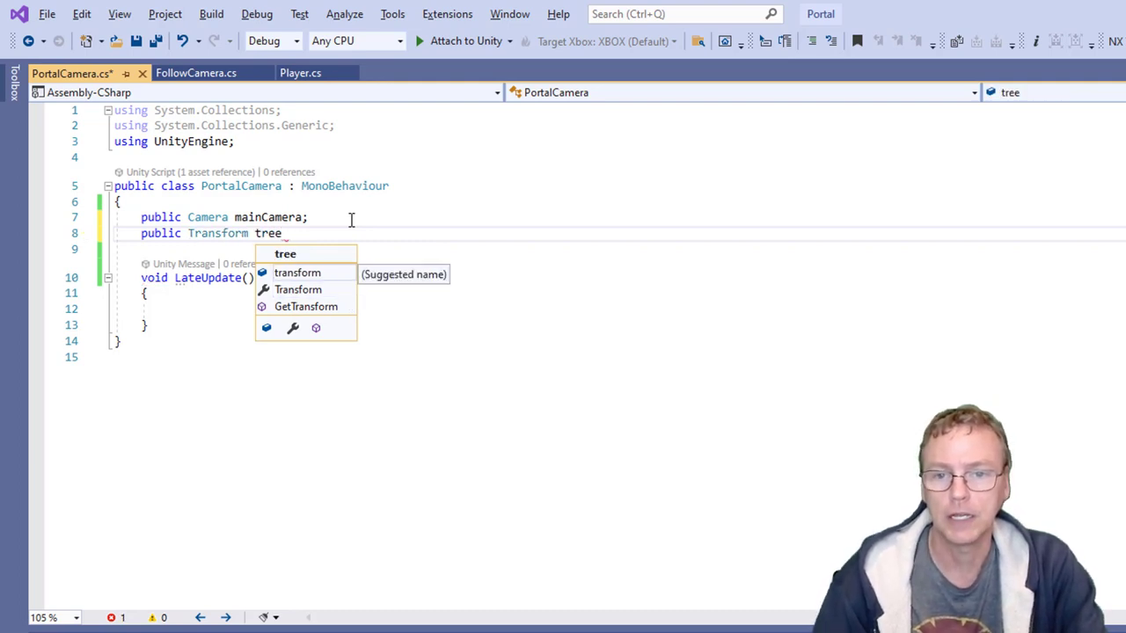
{"action": "type", "text": "Wind"}
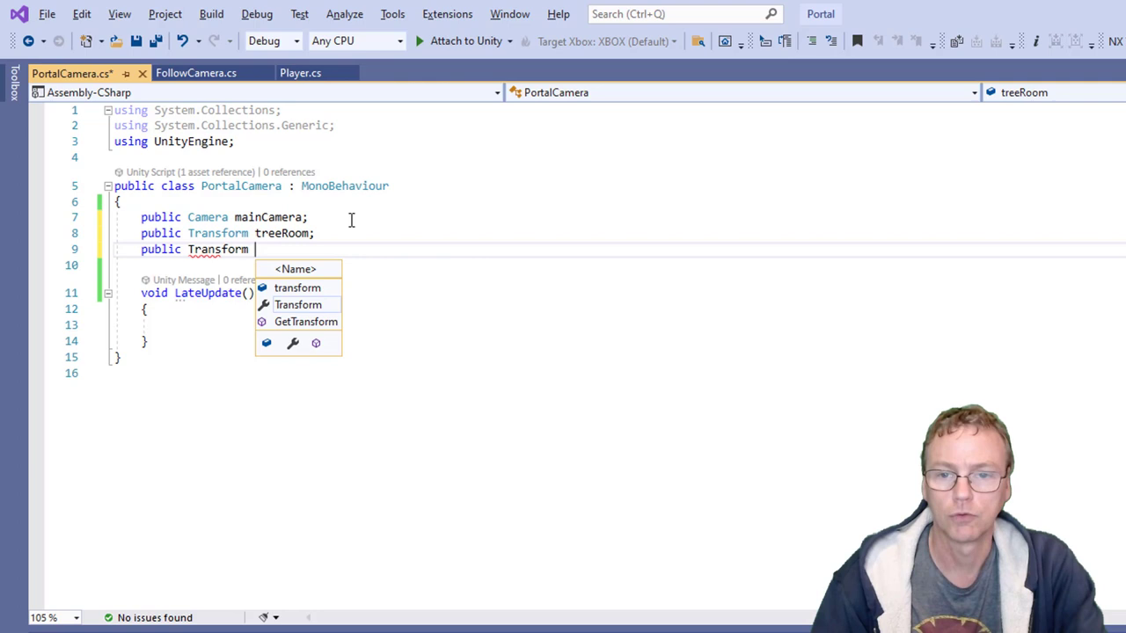
{"action": "type", "text": "rockRoom;"}
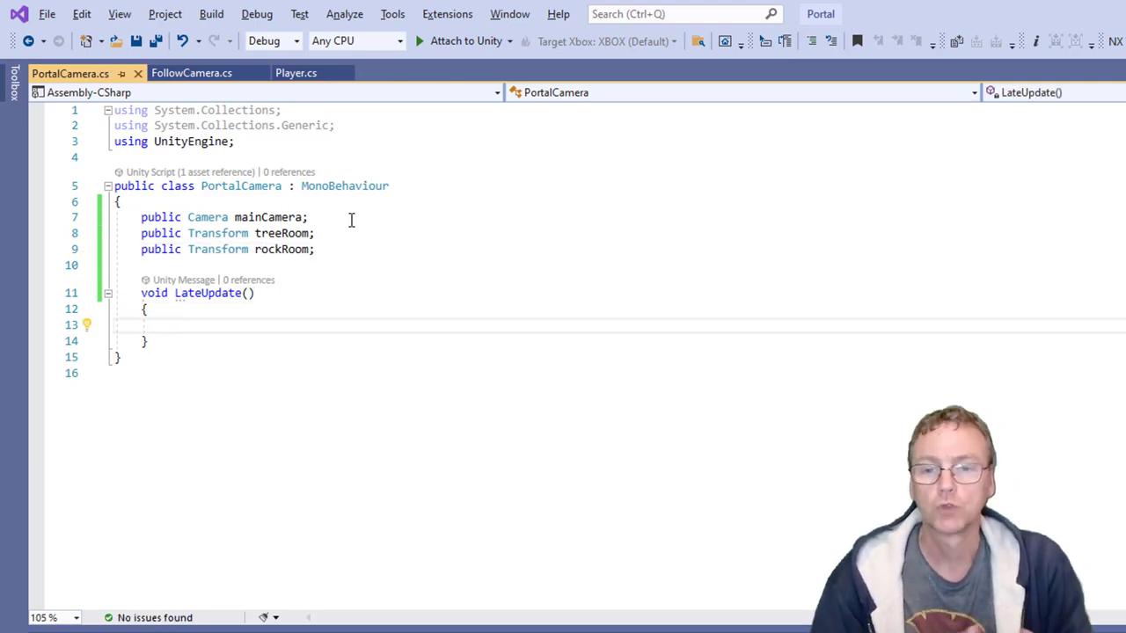
In LateUpdate, add 'Vector3 pos = mainCamera.transform.position;' and 'Vector3 fwd = mainCamera.transform.forward;'.
{"action": "left_click", "coordinate": [167, 325]}
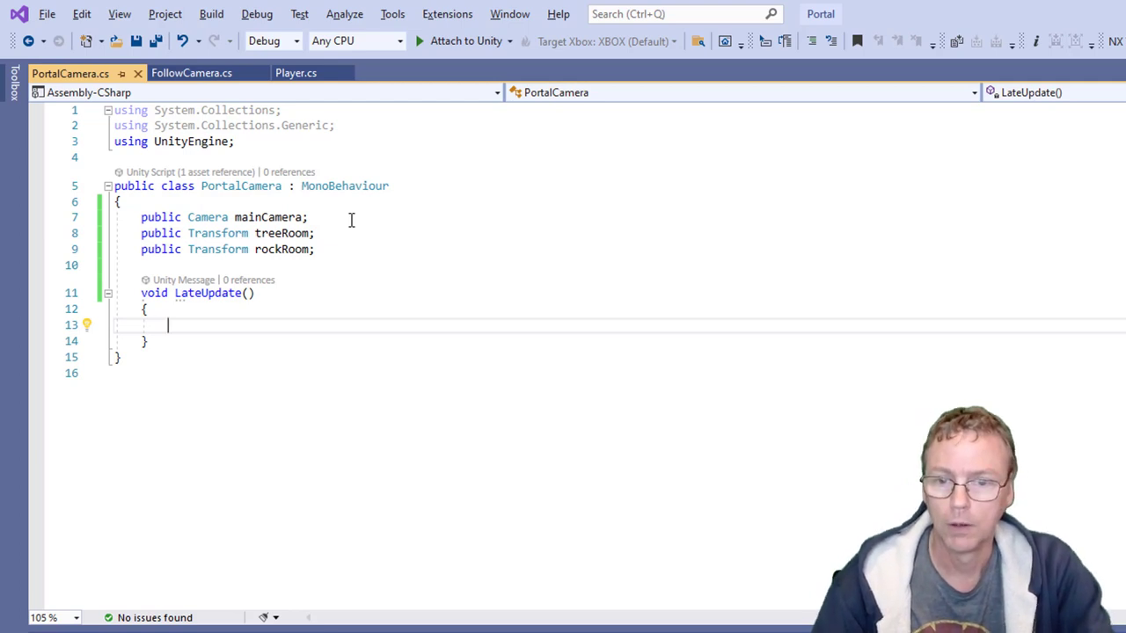
{"action": "type", "text": "Vector3"}
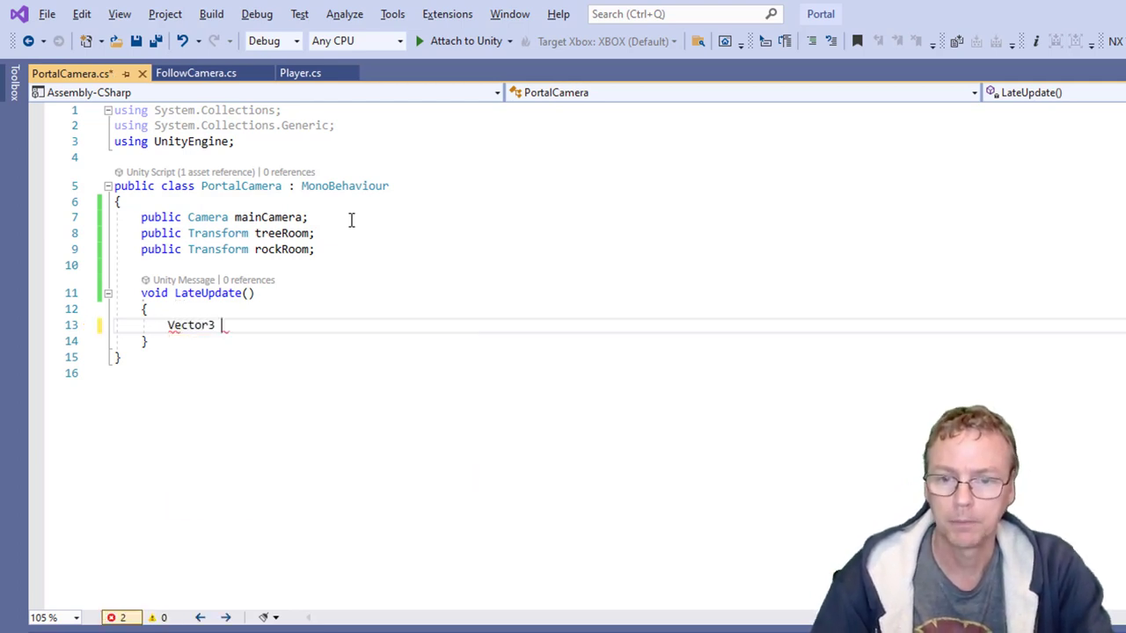
{"action": "type", "text": "pos = main"}
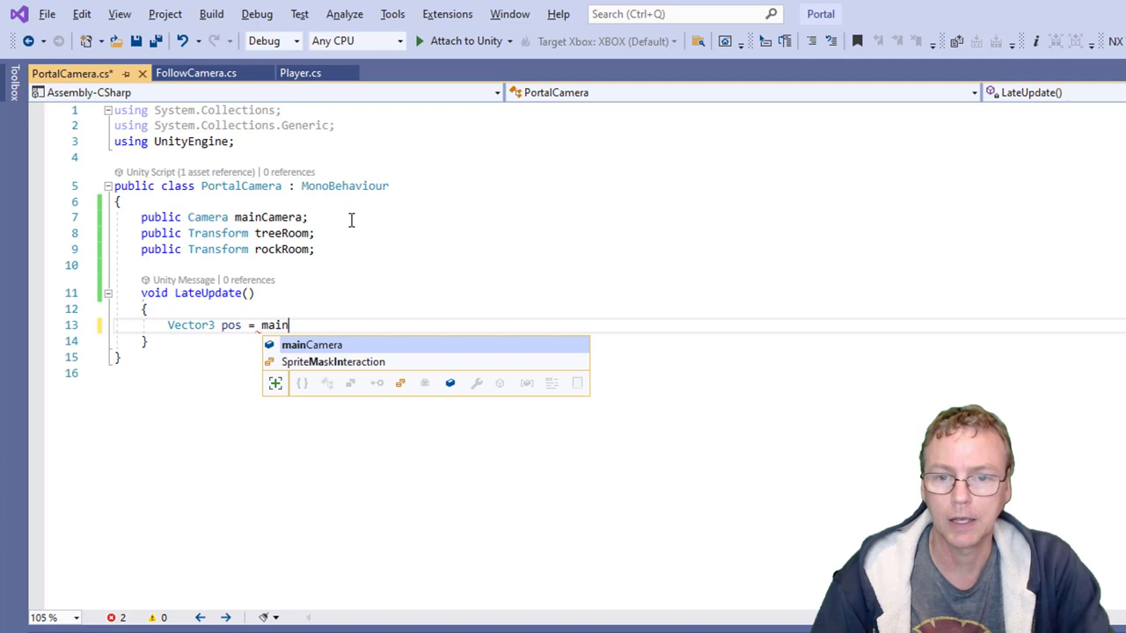
{"action": "type", "text": "Camera.transform.position;"}
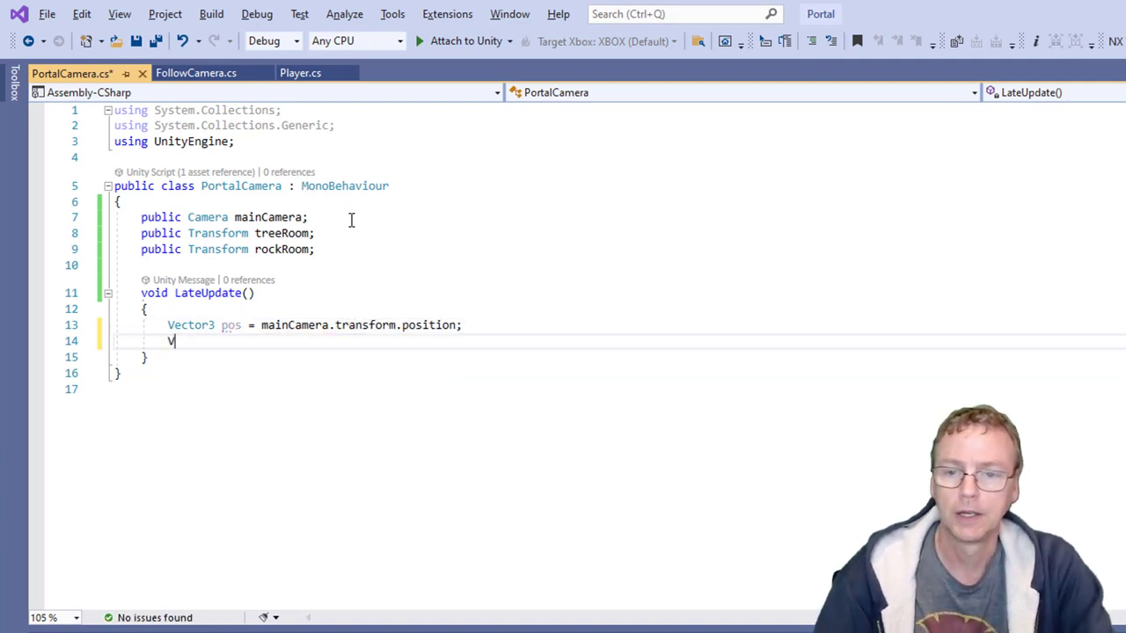
{"action": "type", "text": "Vector3 fw"}
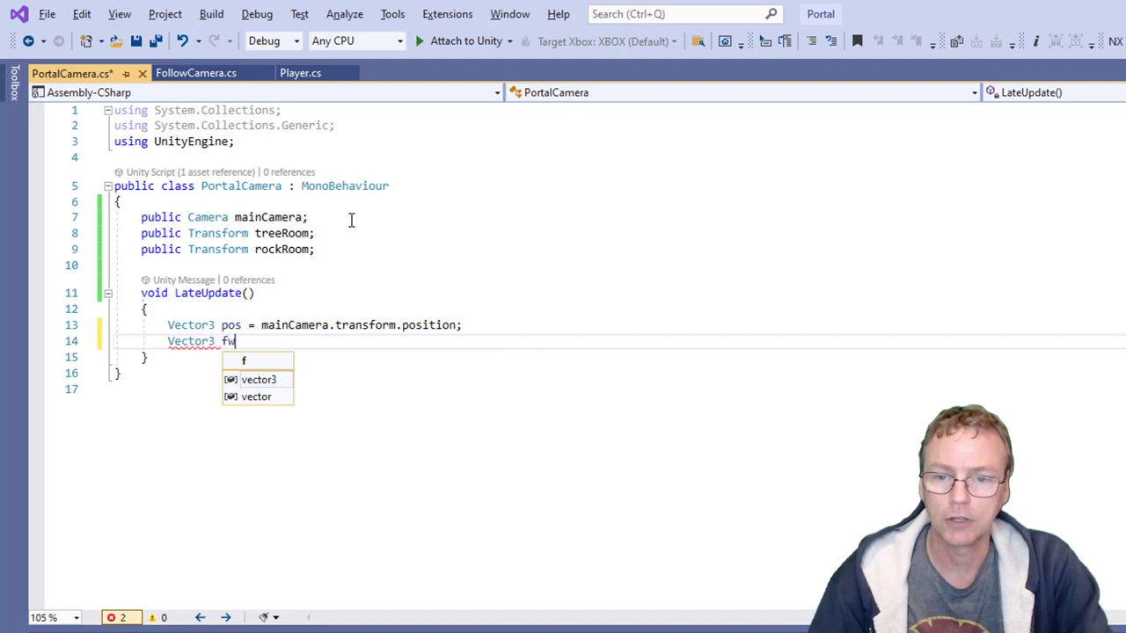
{"action": "type", "text": "wd ="}
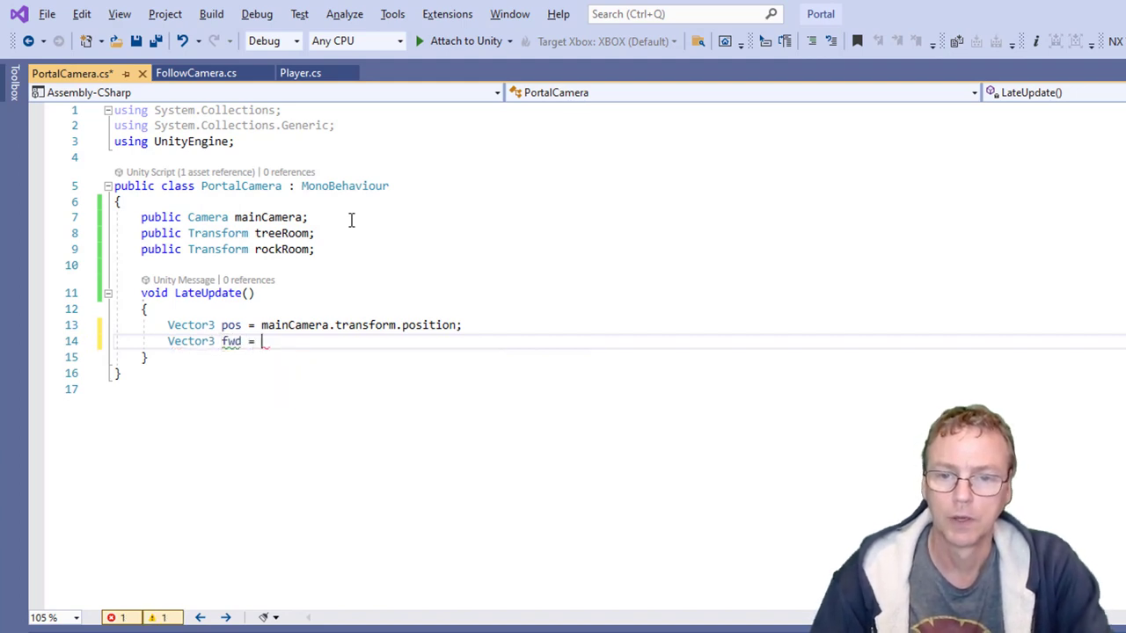
{"action": "type", "text": "mainCamera.transform"}
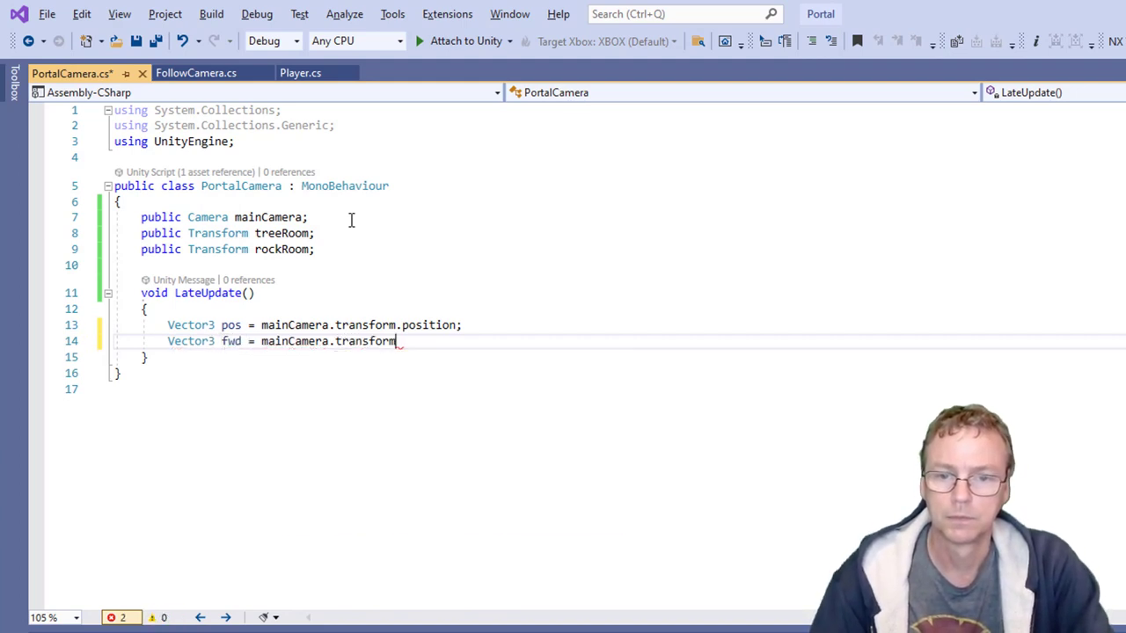
{"action": "type", "text": ".forward;"}
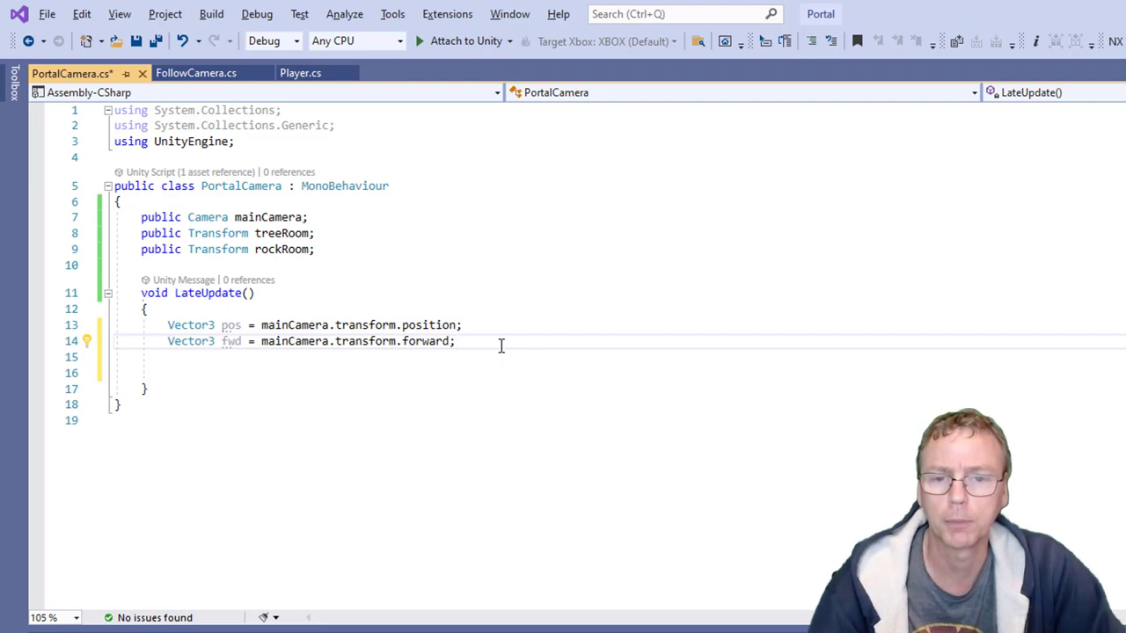
Add 'pos = rockRoom.InverseTransformPoint(pos);' and 'fwd = rockRoom.InverseTransformDirection(fwd);' to LateUpdate.
{"action": "type", "text": "pos ="}
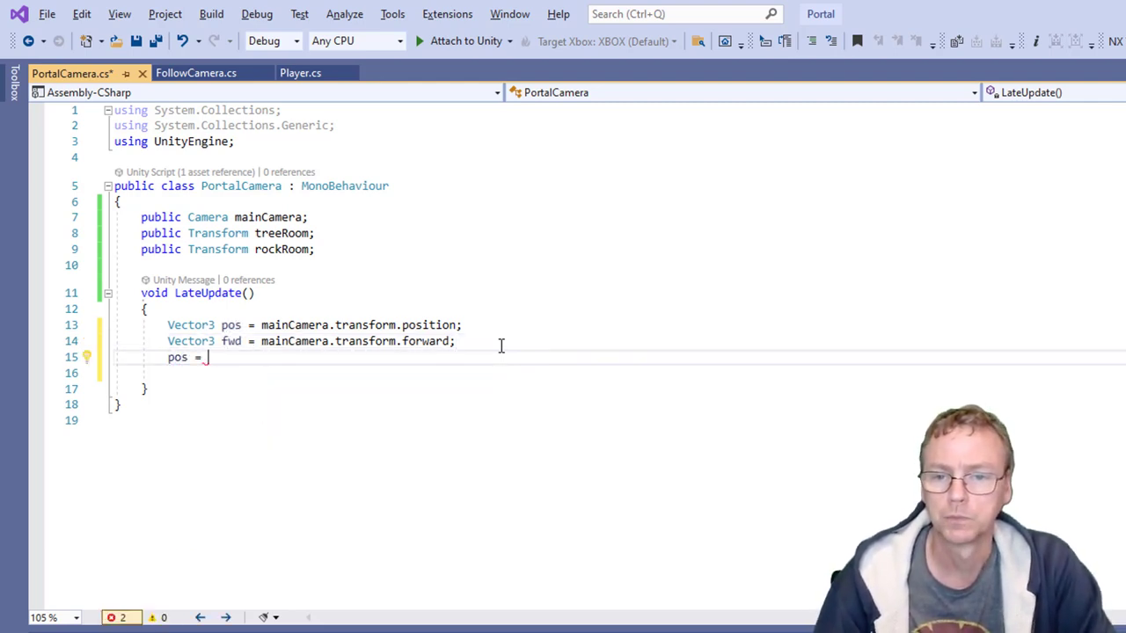
{"action": "type", "text": "t"}
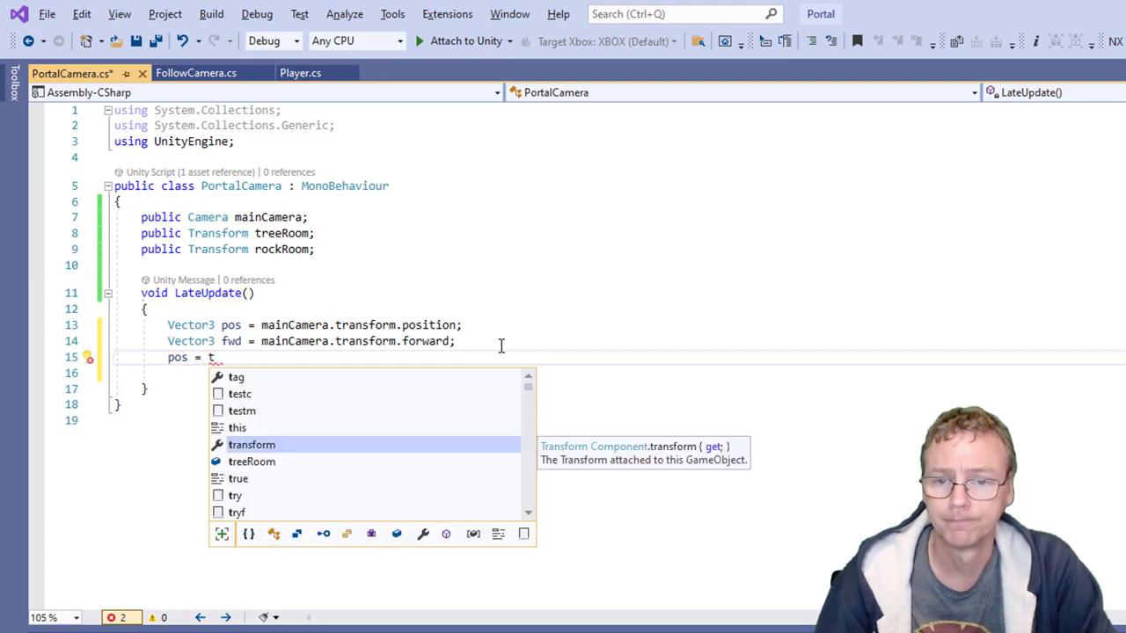
{"action": "type", "text": "rockRoom.InverseTransformPoint(pos);"}
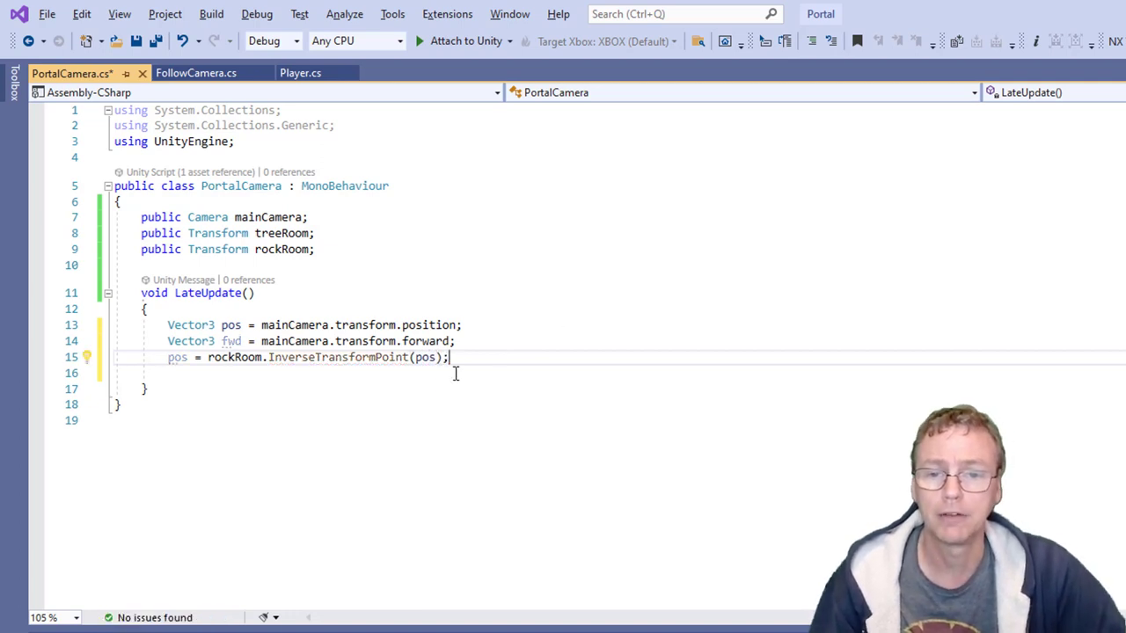
{"action": "mouse_move", "coordinate": [334, 357]}
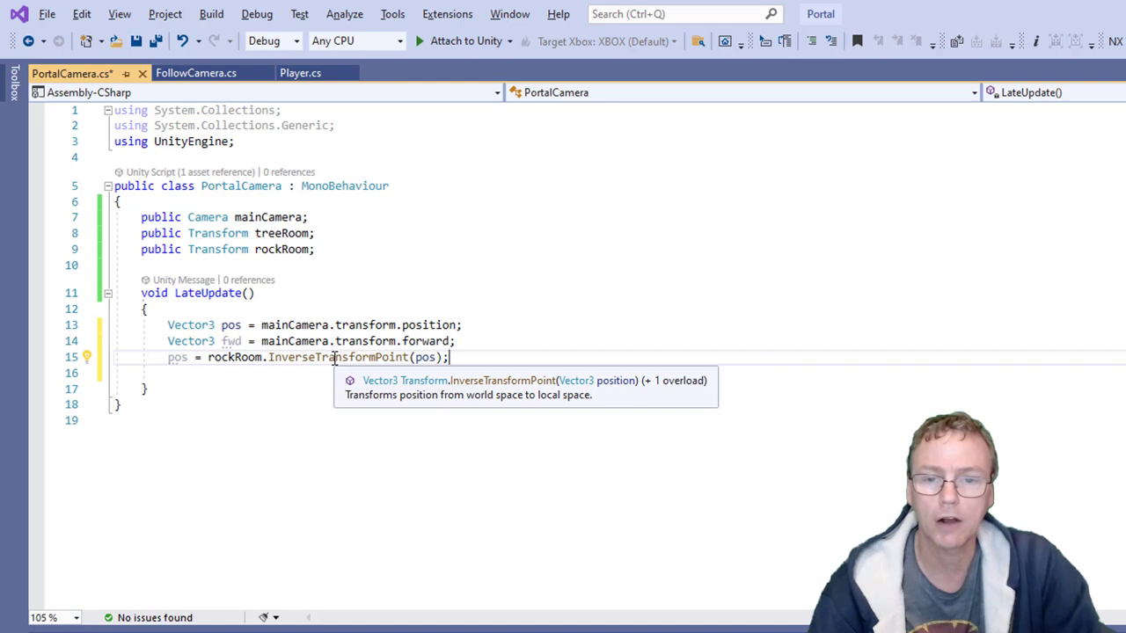
{"action": "key", "text": "enter"}
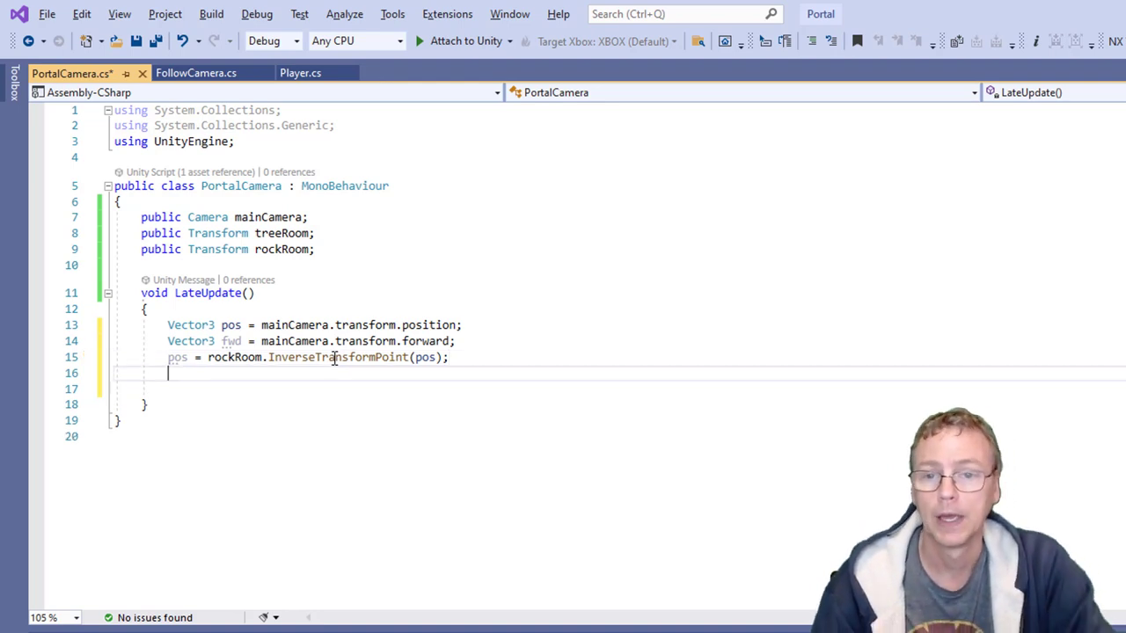
{"action": "type", "text": "fwd ="}
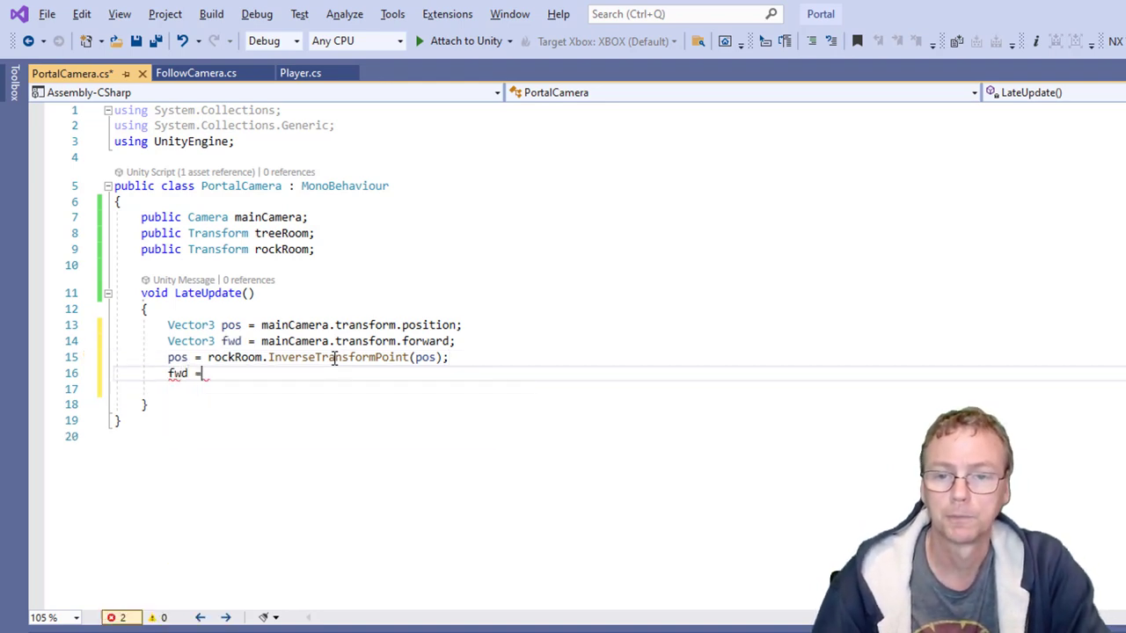
{"action": "type", "text": "rockRoom.InverseTransformDirection(fwd);"}
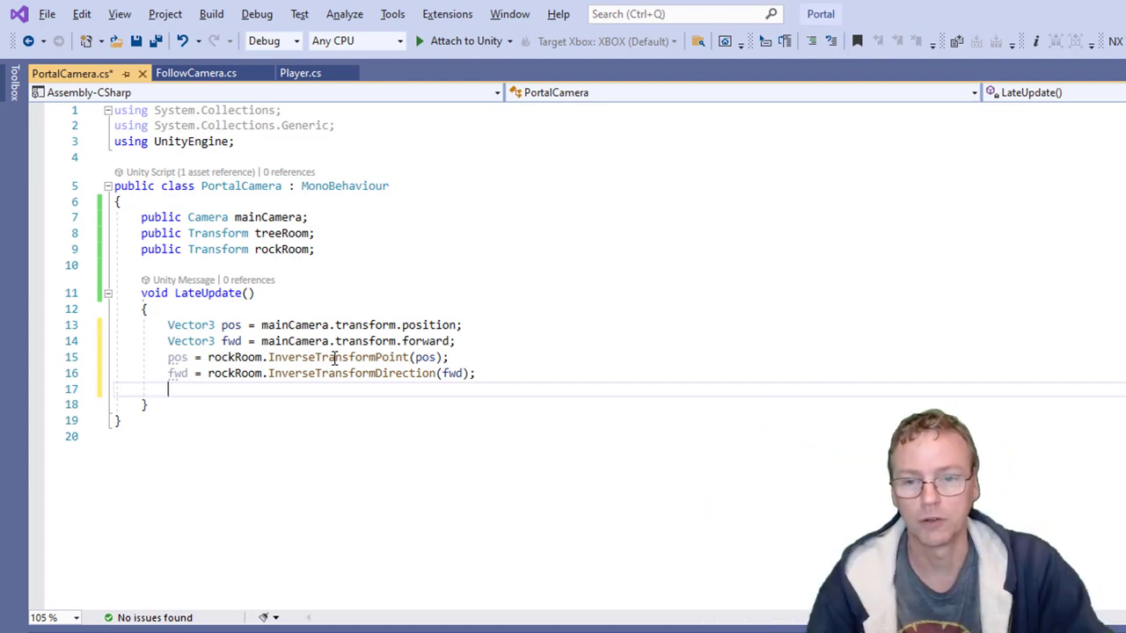
Map pos and fwd through treeRoom using TransformPoint and TransformDirection.
{"action": "type", "text": "pos ="}
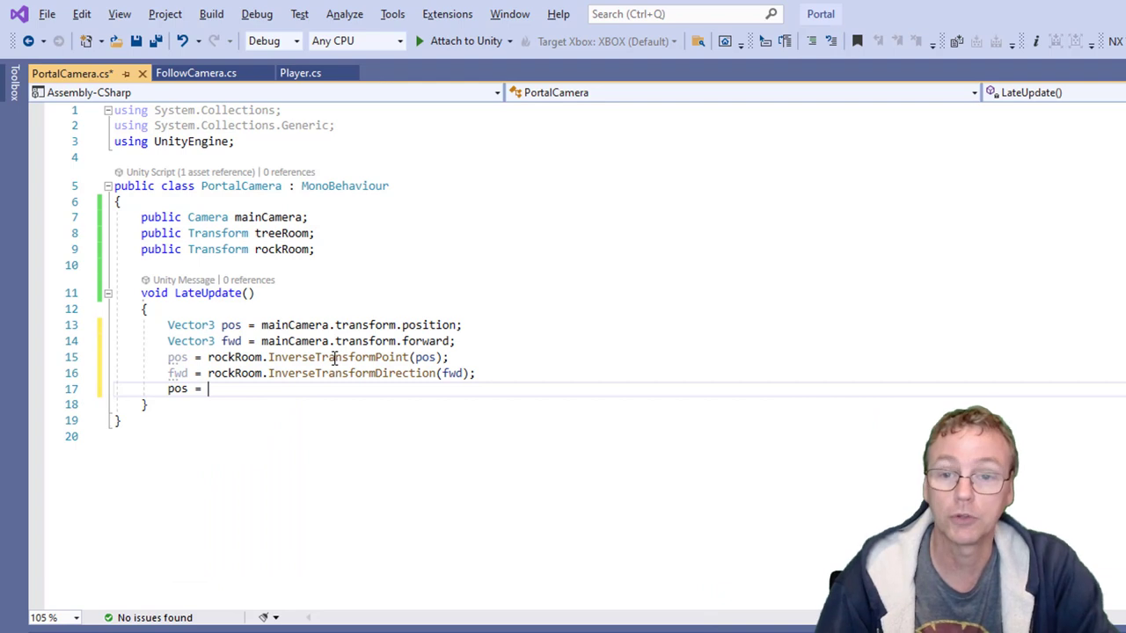
{"action": "type", "text": "tre"}
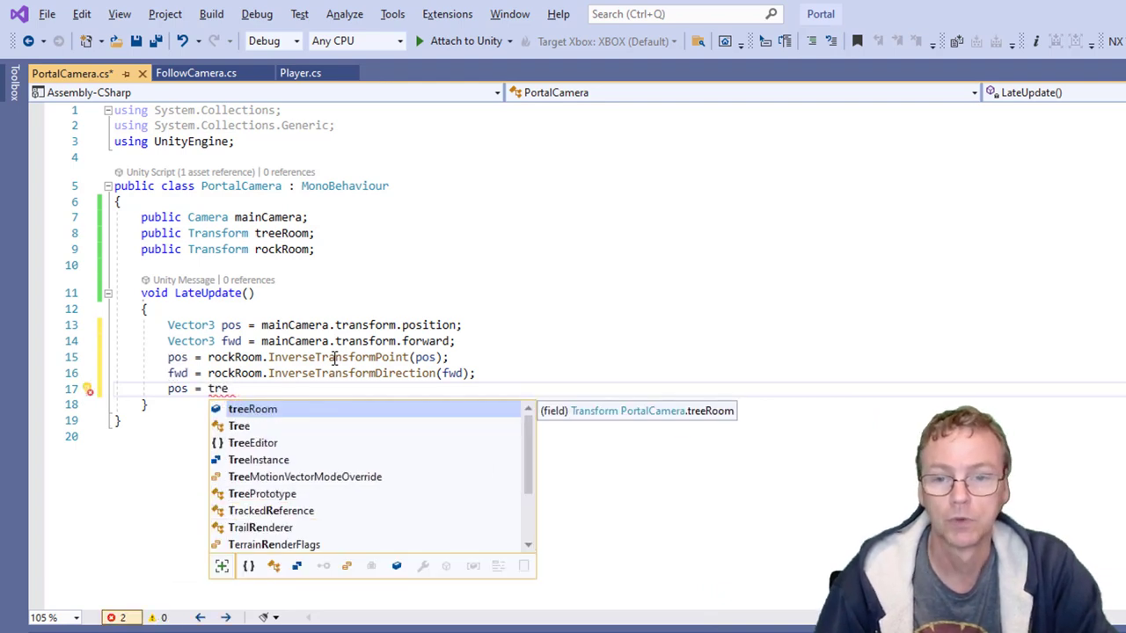
{"action": "type", "text": "eRoom.TransformPoint(pos);"}
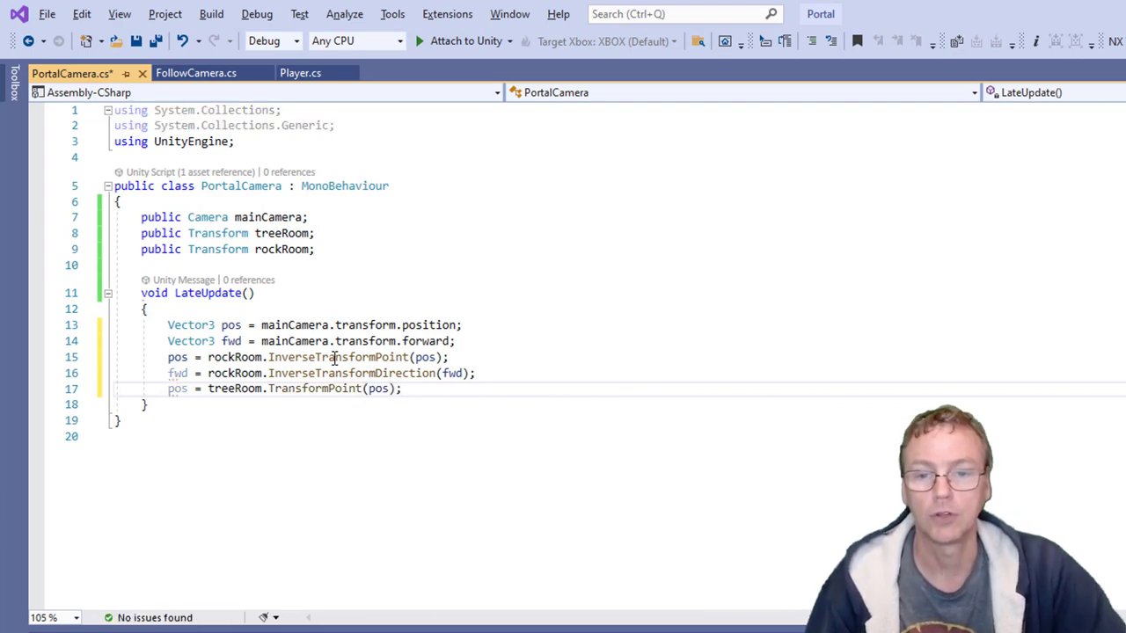
{"action": "mouse_move", "coordinate": [299, 388]}
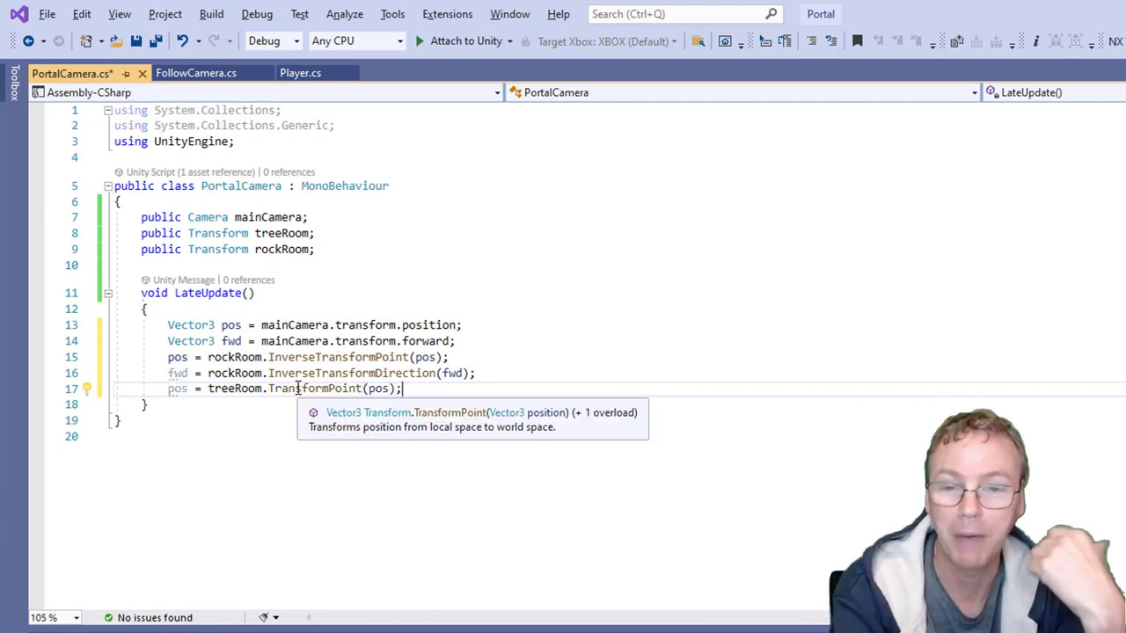
{"action": "type", "text": "f"}
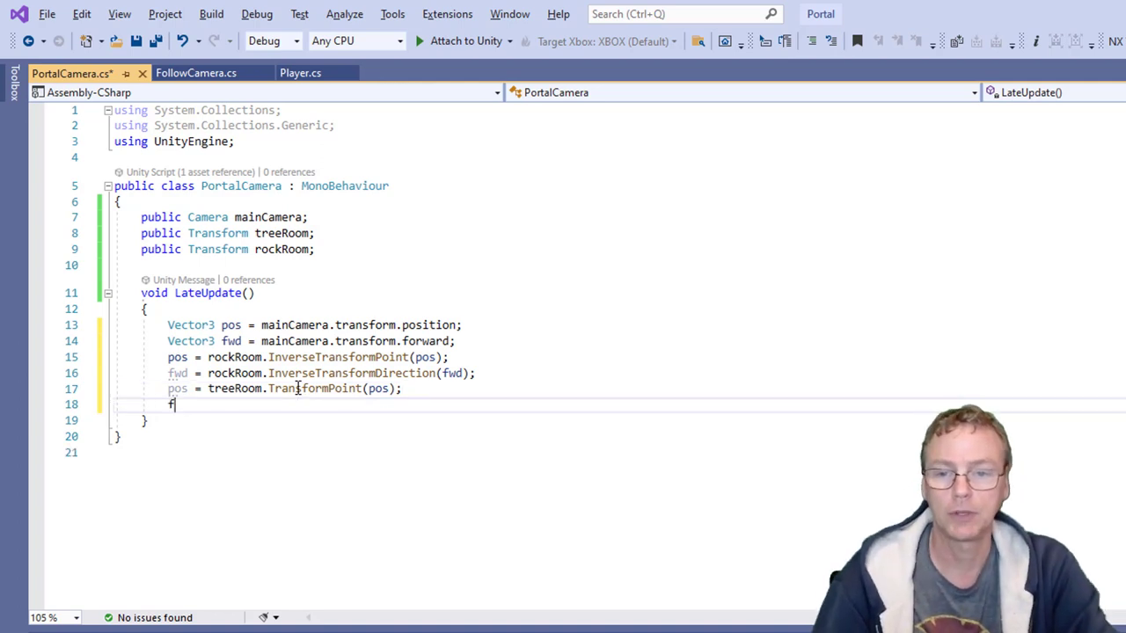
{"action": "type", "text": "wd ="}
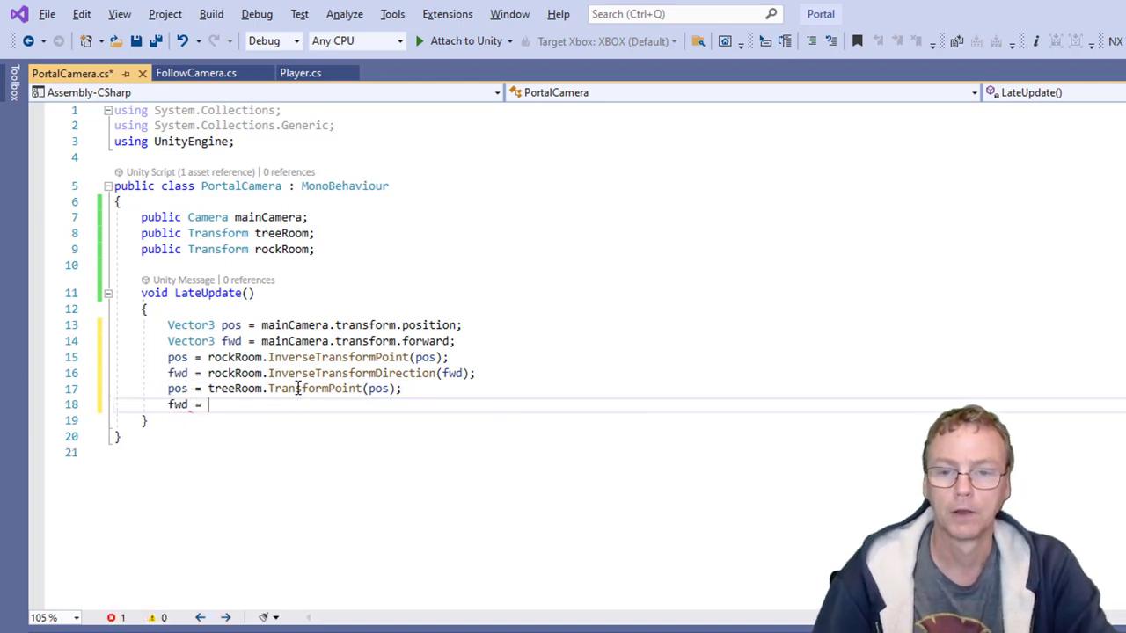
{"action": "type", "text": "treeRoom.TransformDirection(fwd);"}
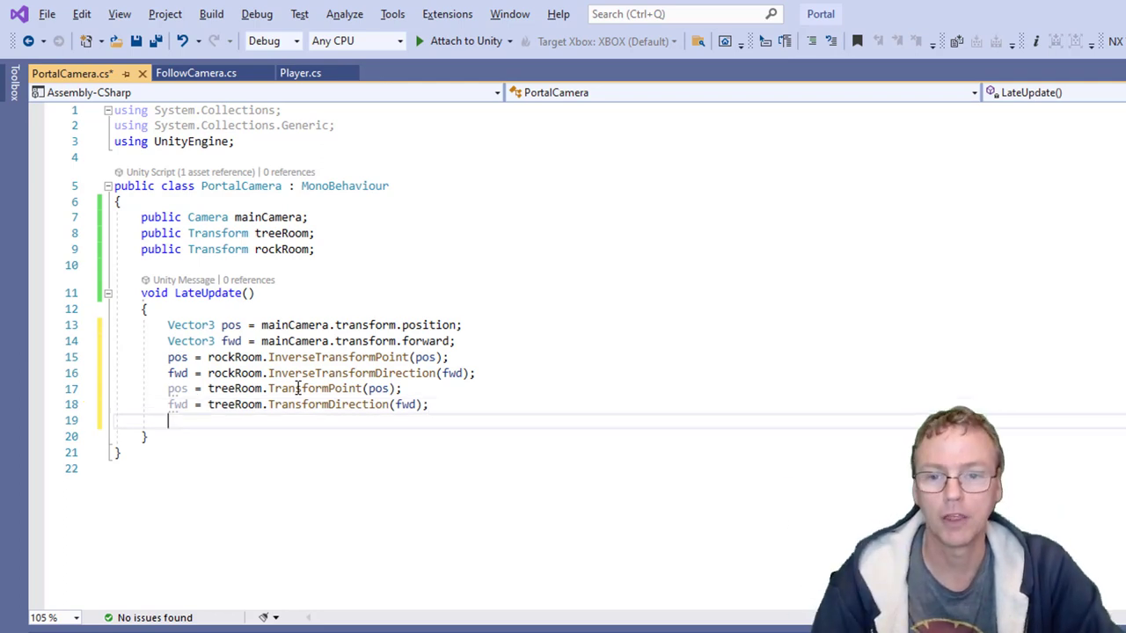
Assign 'transform.position = pos;' and begin setting the camera's rotation.
{"action": "type", "text": "transform.position"}
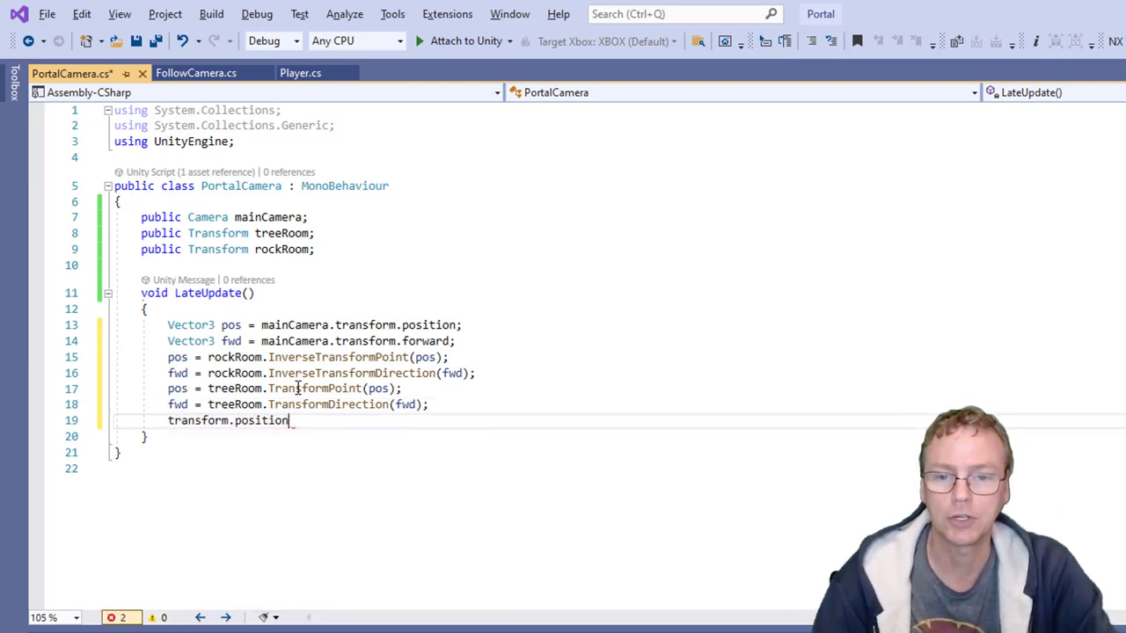
{"action": "type", "text": "= pos;"}
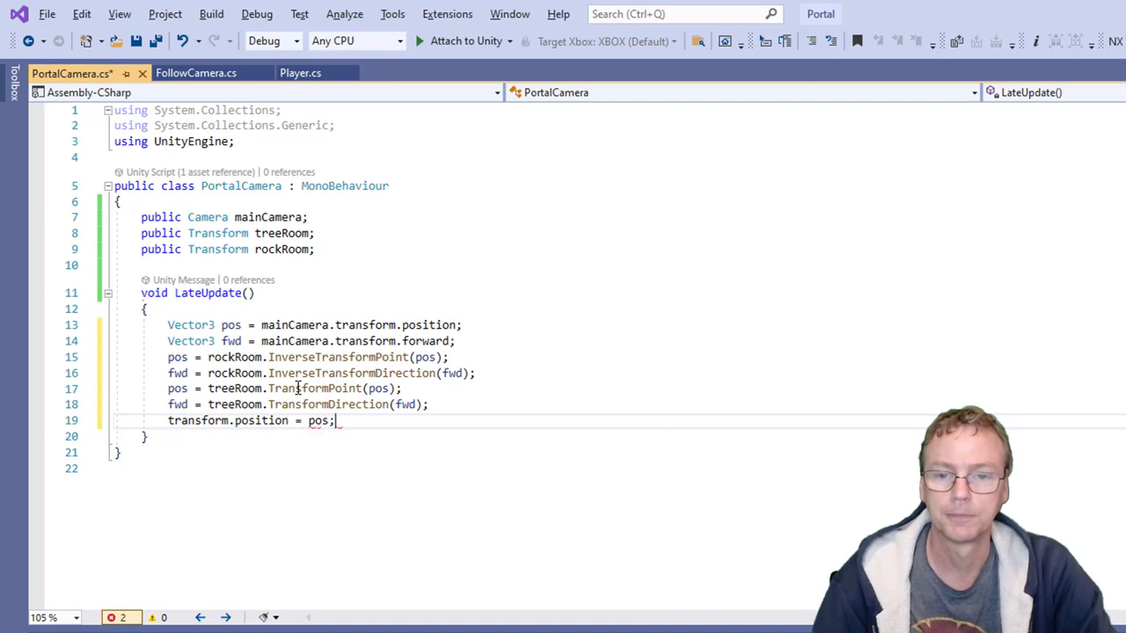
{"action": "type", "text": "transform.LookAt(pos + fwd);"}
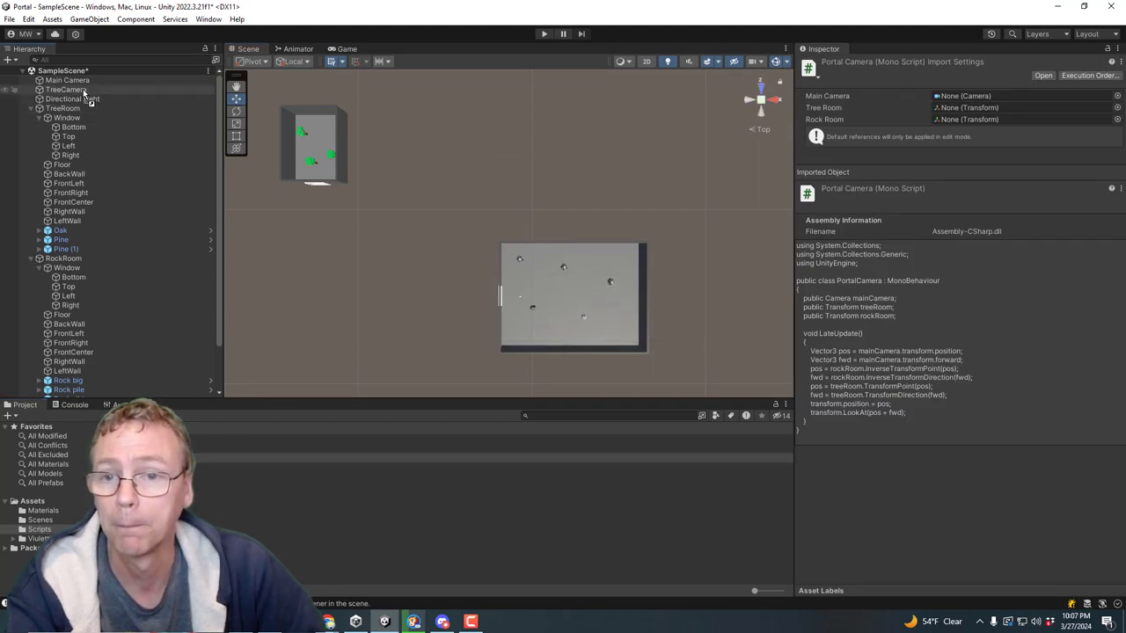
Add PortalCamera to TreeCamera, assigning Main Camera and Window objects to Tree Room and Rock Room.
{"action": "left_click", "coordinate": [66, 89]}
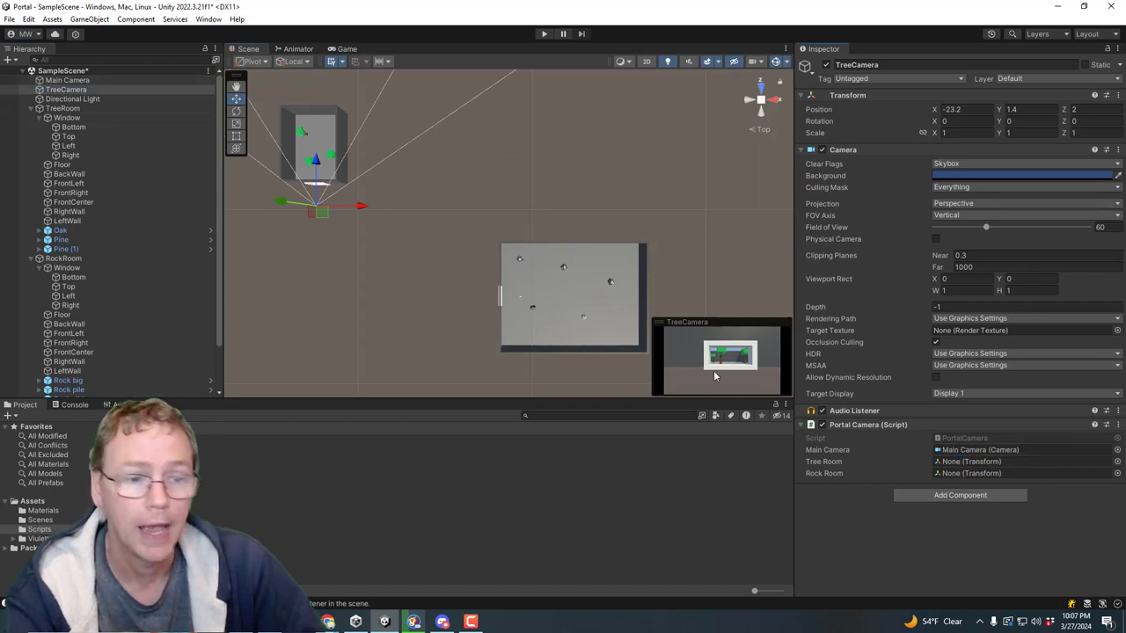
{"action": "mouse_move", "coordinate": [825, 460]}
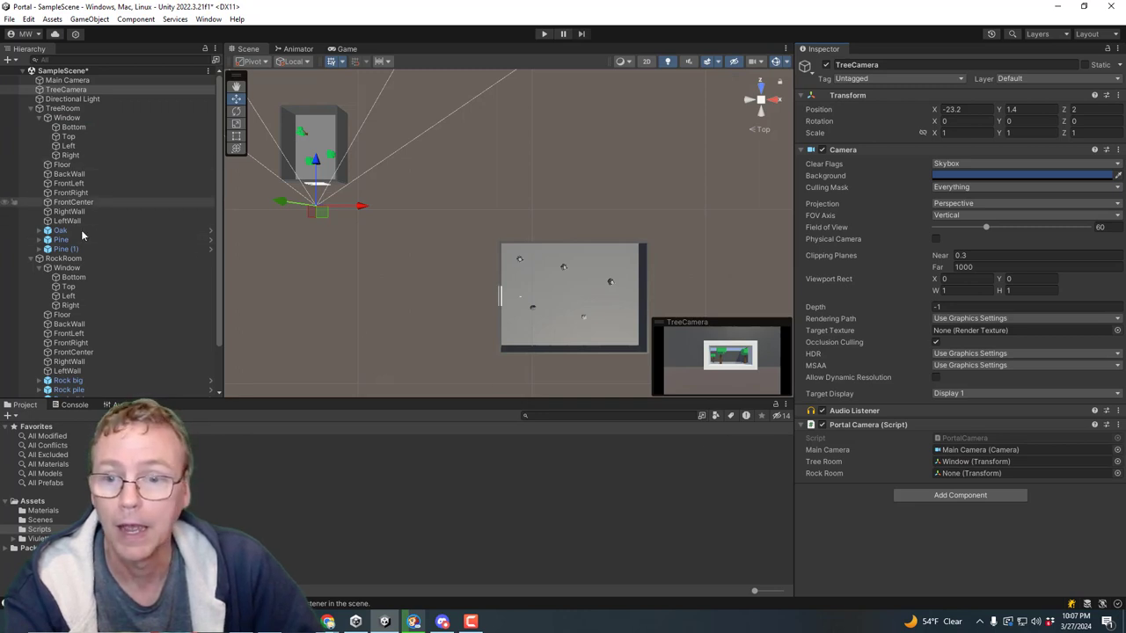
{"action": "left_click", "coordinate": [1024, 473]}
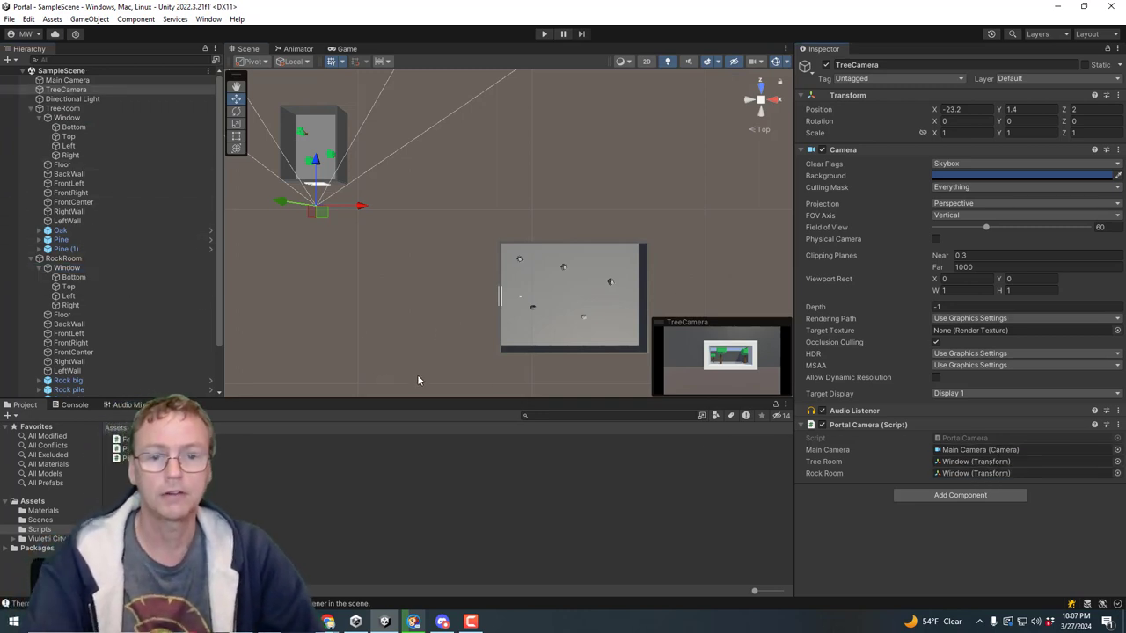
{"action": "left_click", "coordinate": [543, 34]}
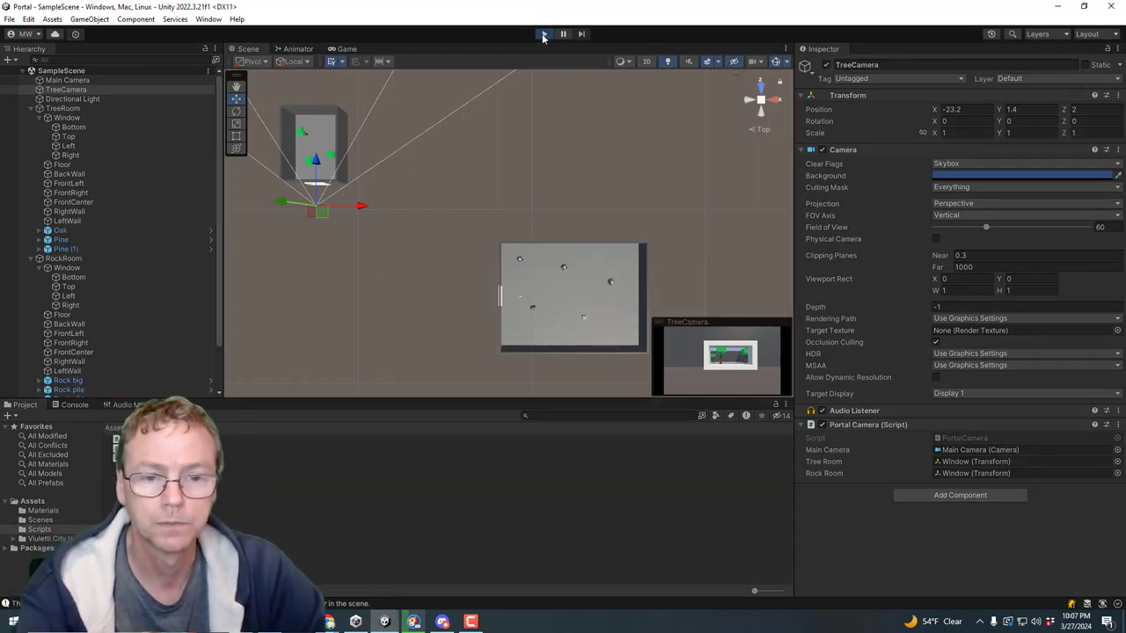
{"action": "left_click", "coordinate": [543, 33]}
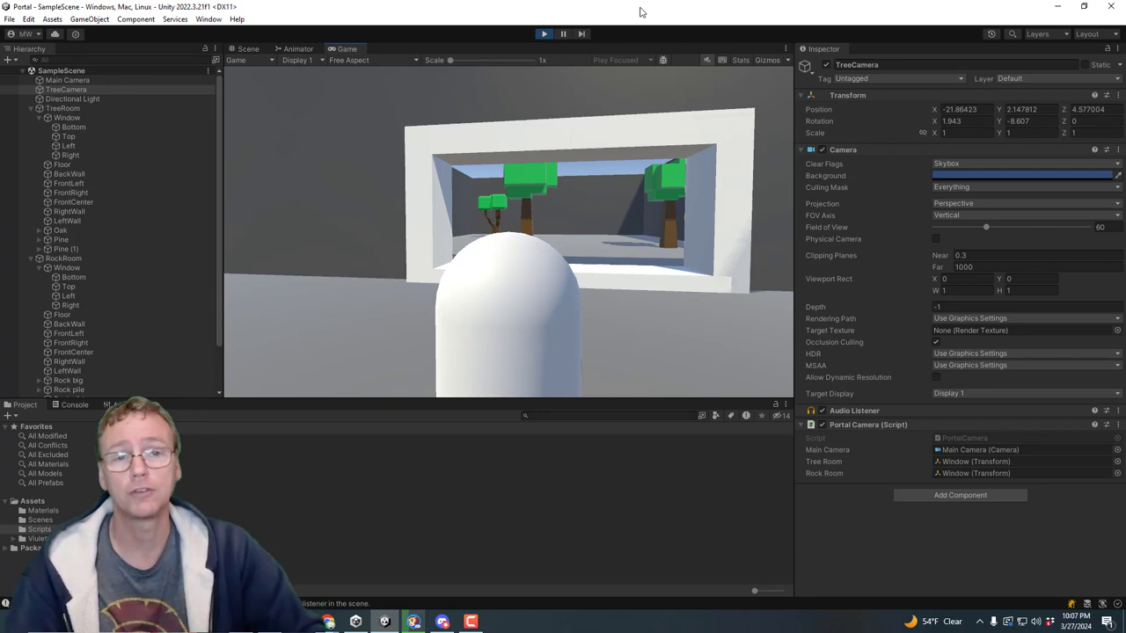
{"action": "left_click", "coordinate": [543, 34]}
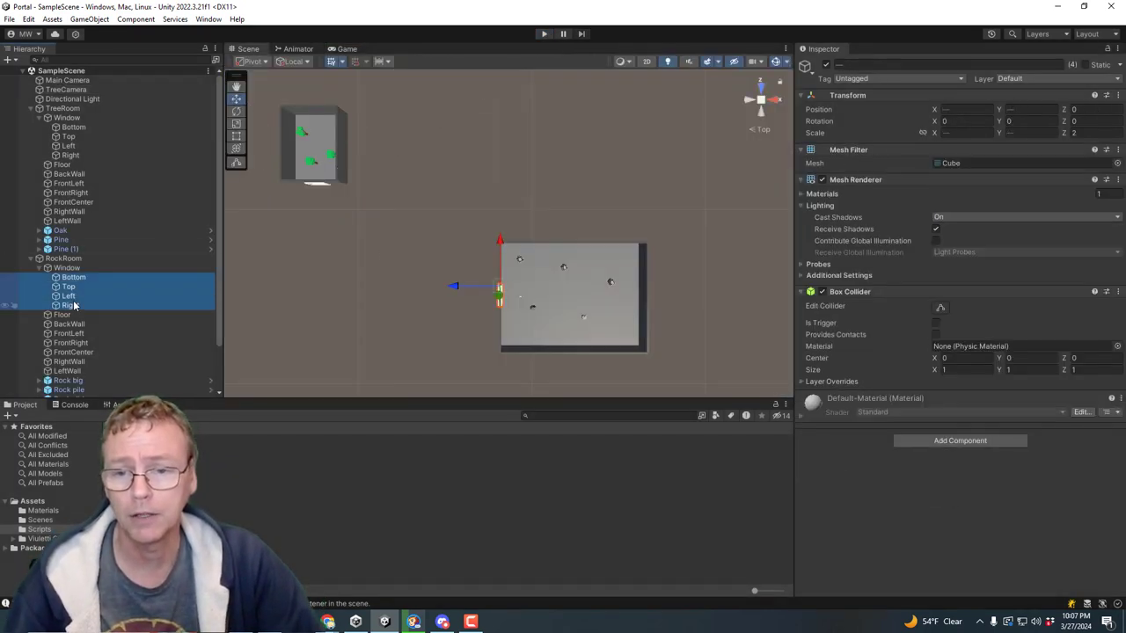
Deactivate the tree room's Window sides and its FrontLeft, FrontRight and FrontCenter walls.
{"action": "left_click", "coordinate": [67, 268]}
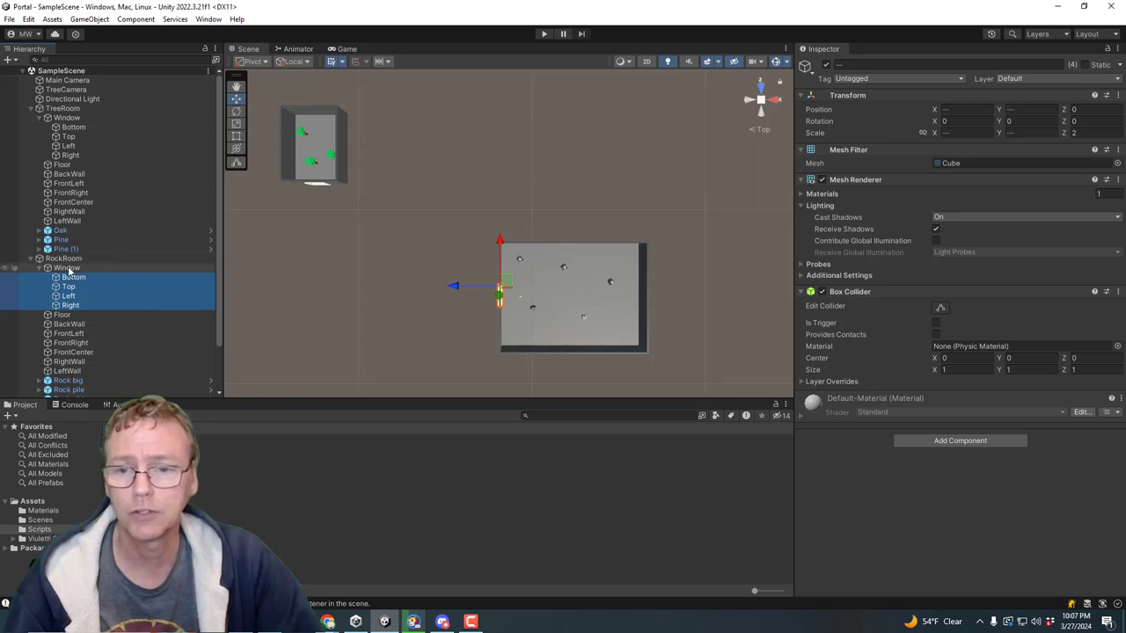
{"action": "left_click", "coordinate": [74, 126]}
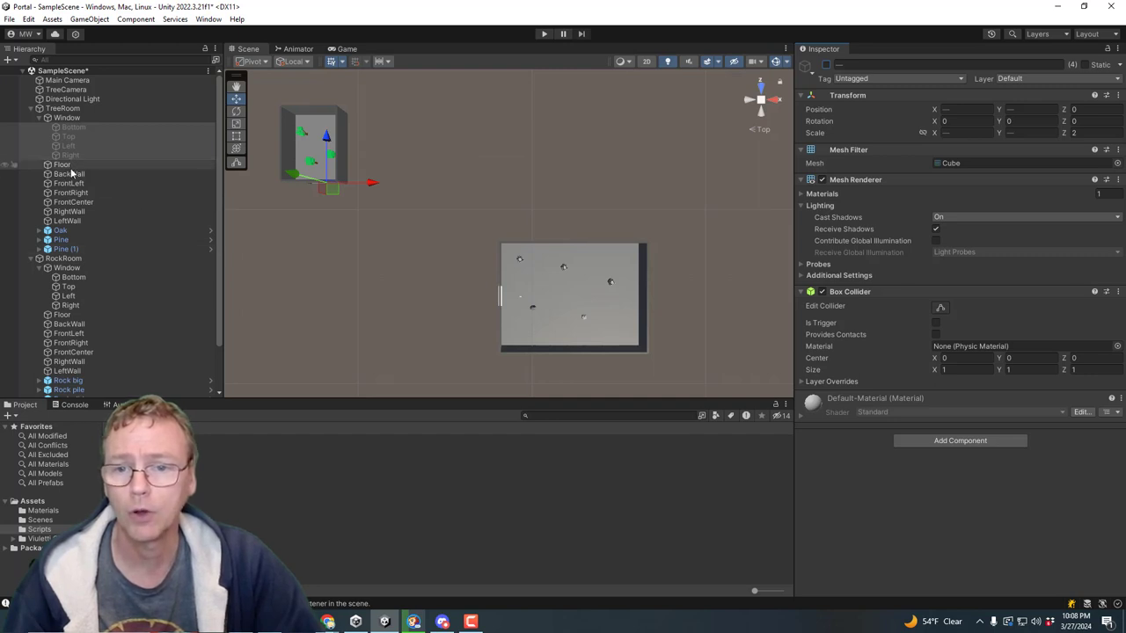
{"action": "left_click", "coordinate": [67, 182]}
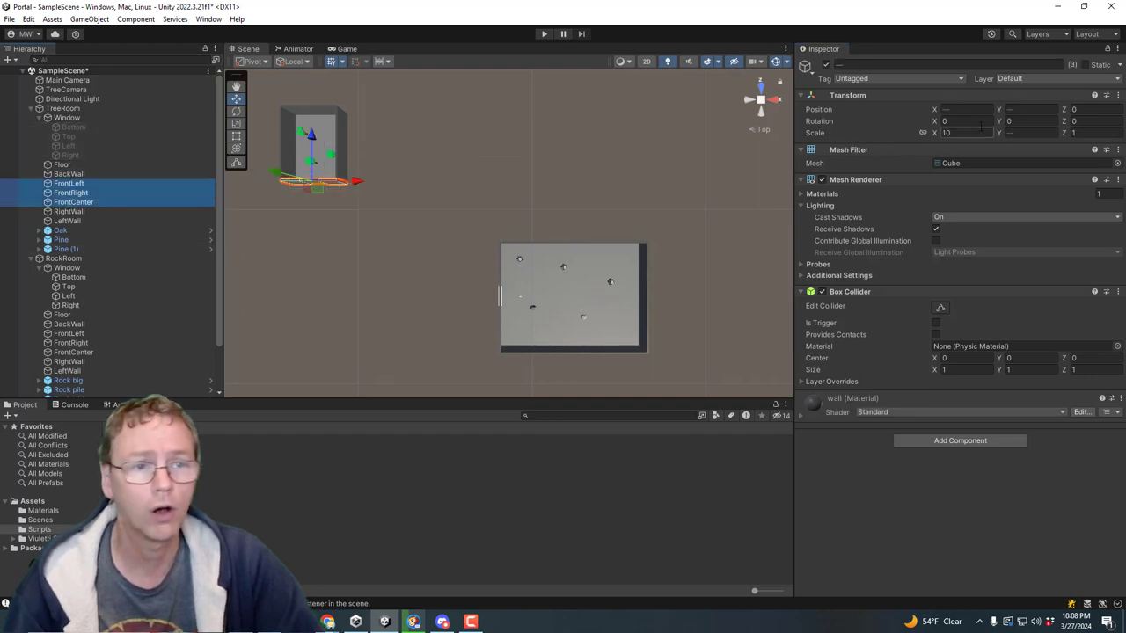
{"action": "left_click", "coordinate": [371, 261]}
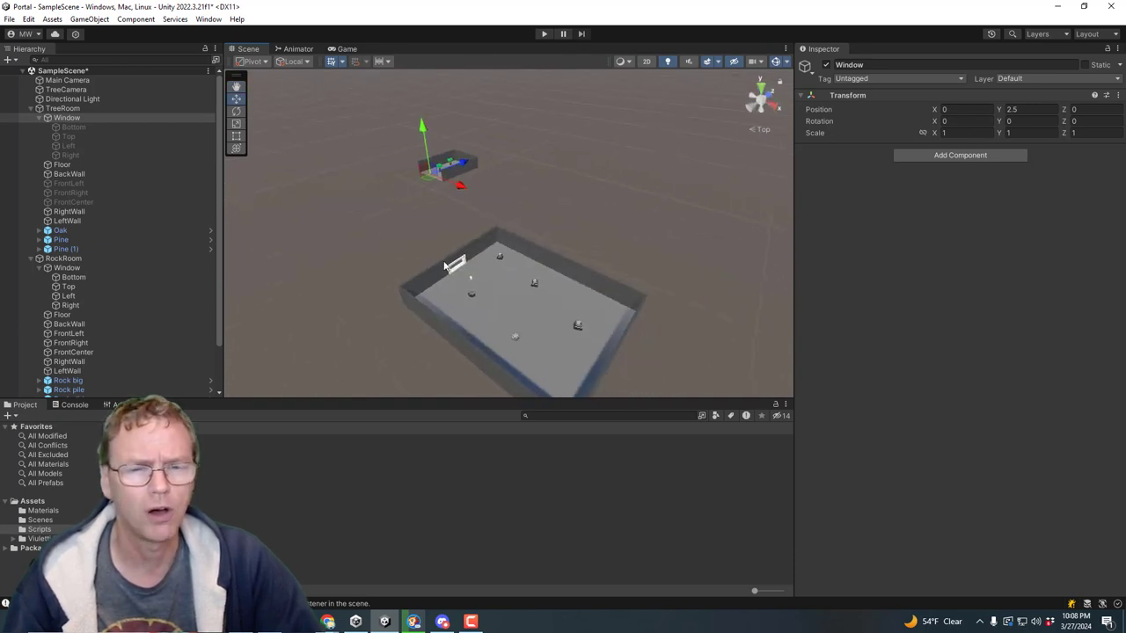
{"action": "mouse_move", "coordinate": [423, 243]}
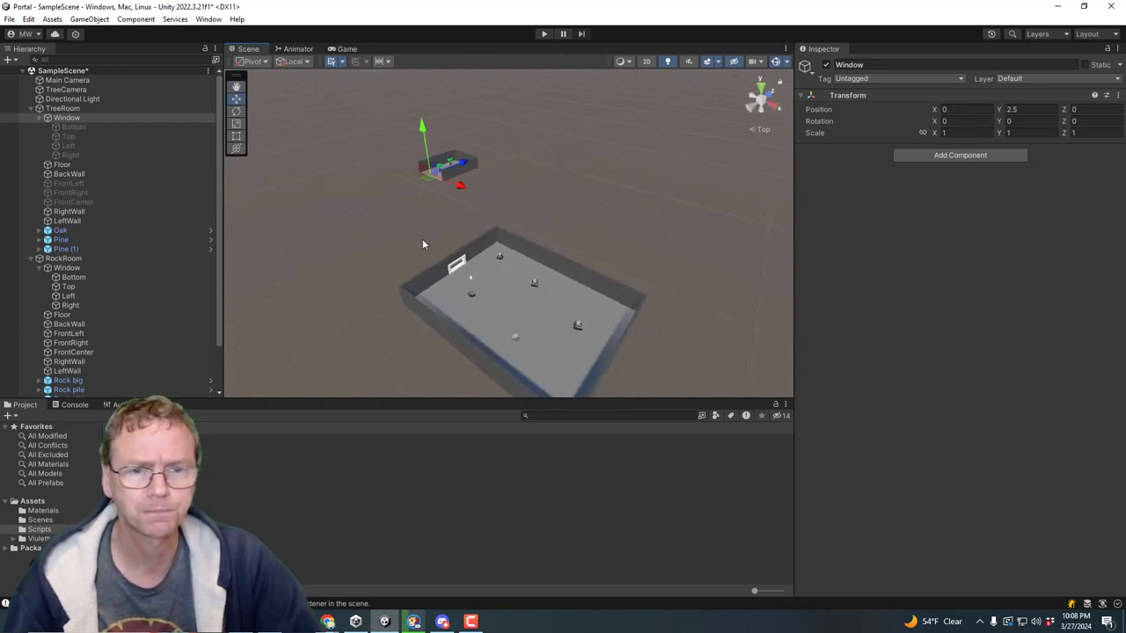
{"action": "left_click", "coordinate": [543, 33]}
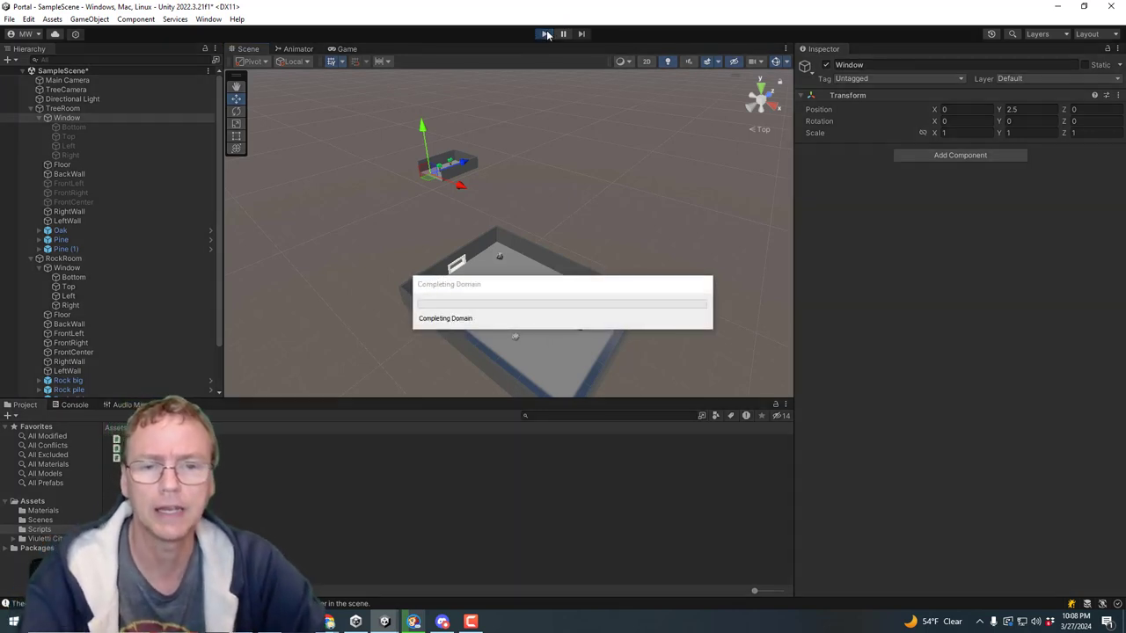
{"action": "left_click", "coordinate": [545, 33]}
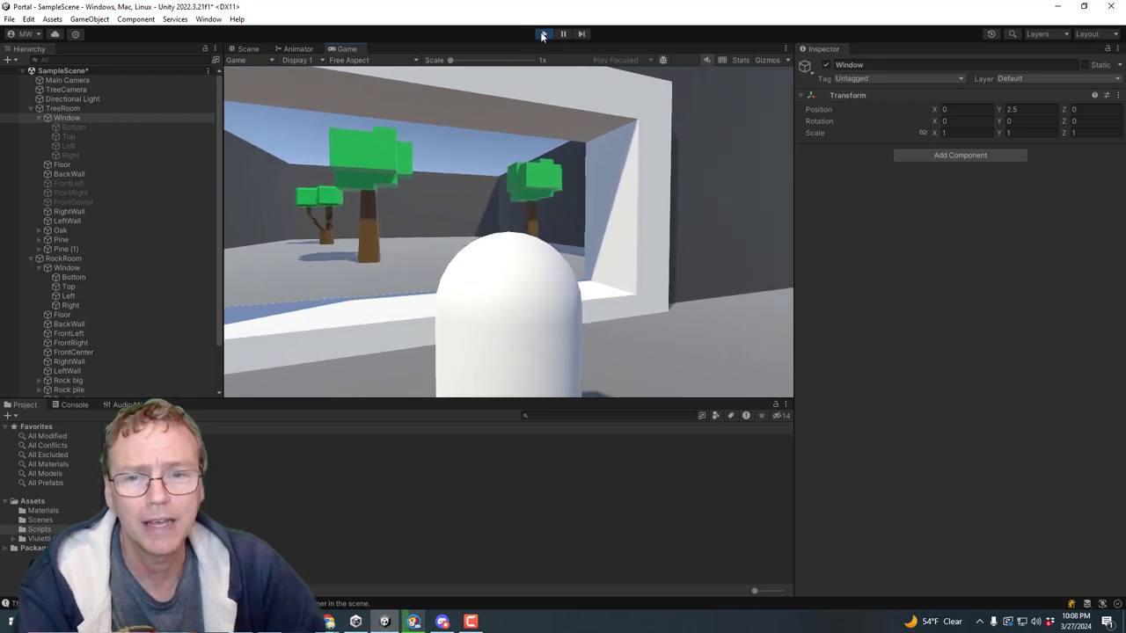
{"action": "left_click", "coordinate": [543, 34]}
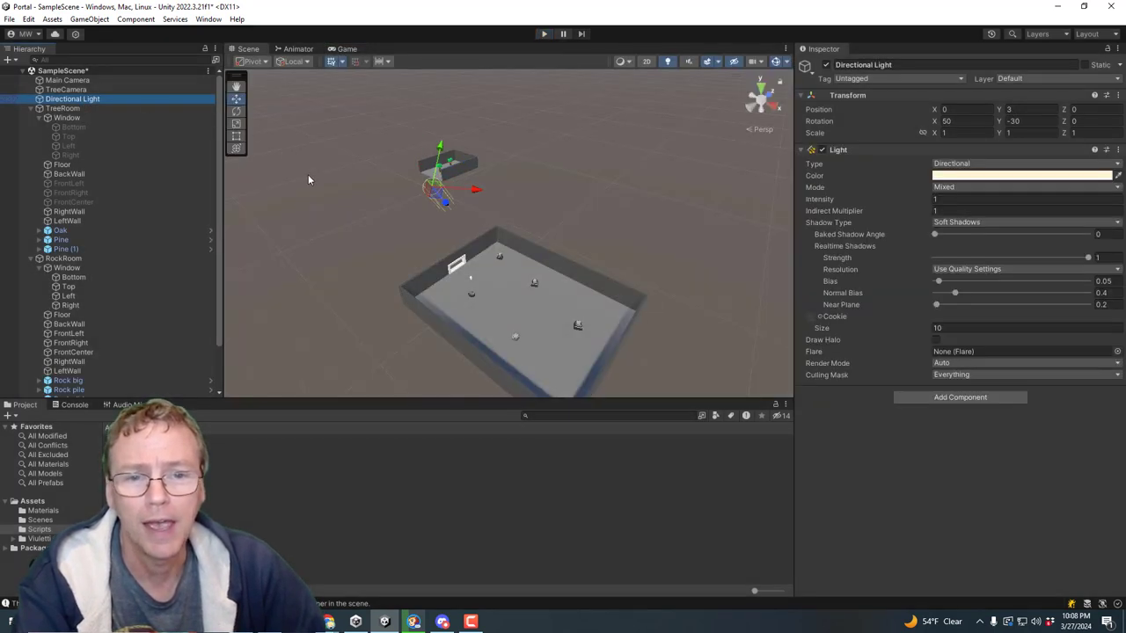
{"action": "mouse_move", "coordinate": [456, 170]}
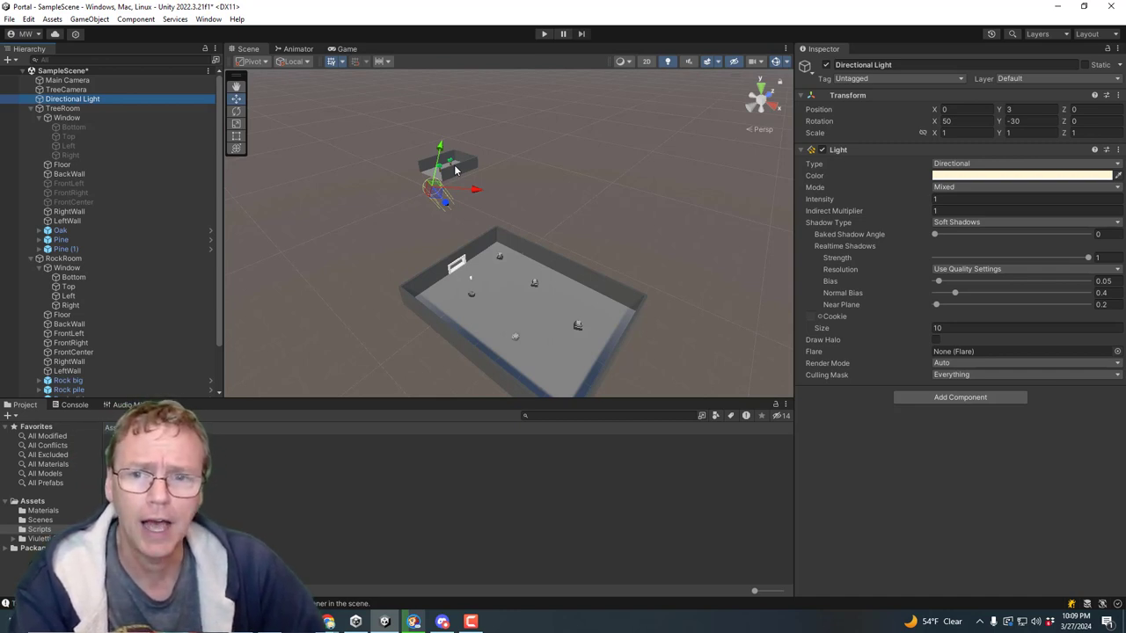
{"action": "mouse_move", "coordinate": [451, 166]}
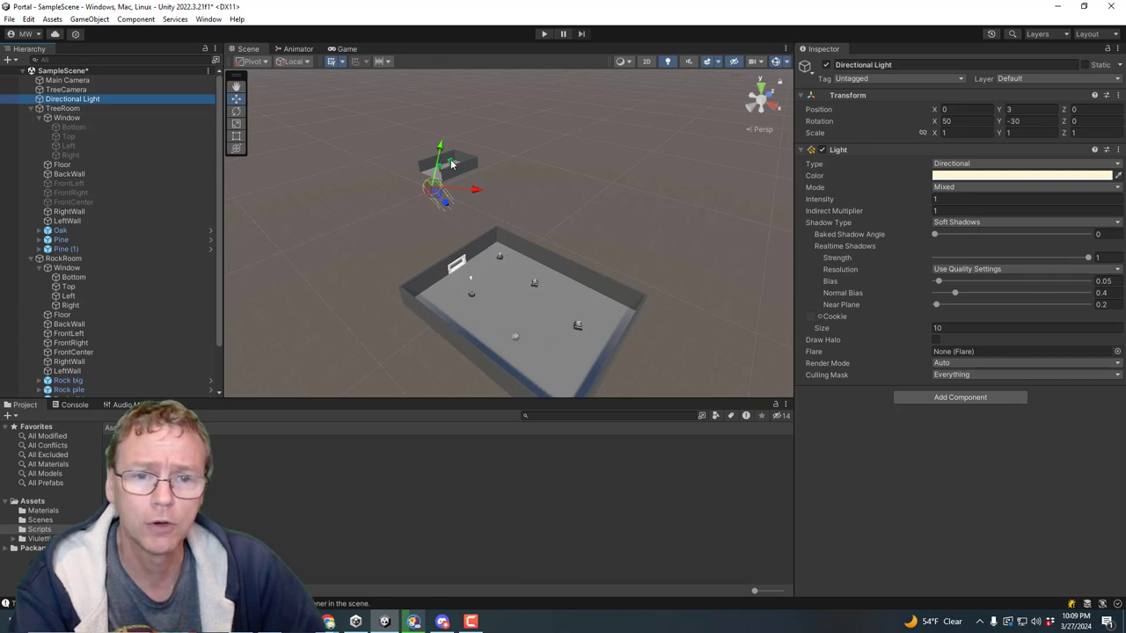
{"action": "mouse_move", "coordinate": [499, 304]}
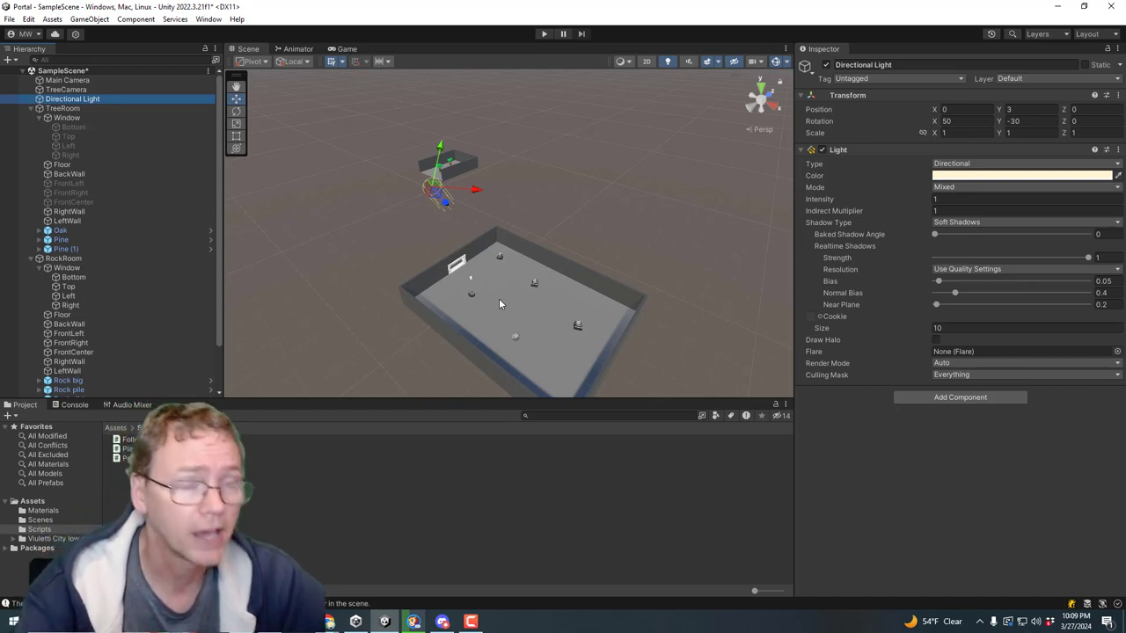
Add a new user layer named RockRoom from the Layer dropdown.
{"action": "left_click", "coordinate": [1042, 78]}
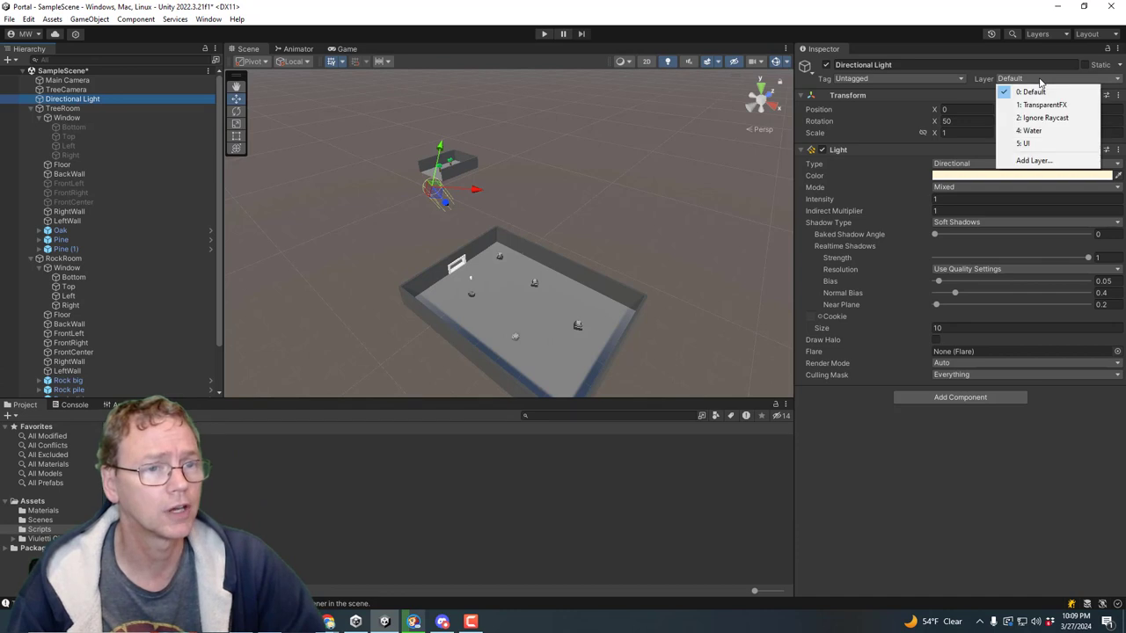
{"action": "left_click", "coordinate": [1034, 160]}
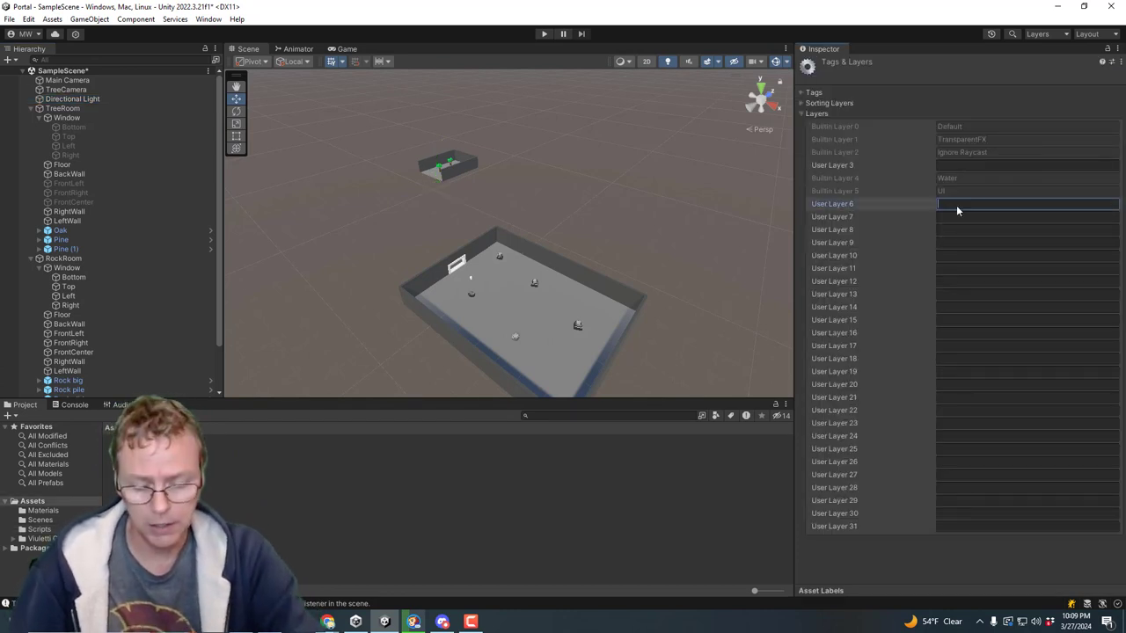
{"action": "type", "text": "TreeRoom"}
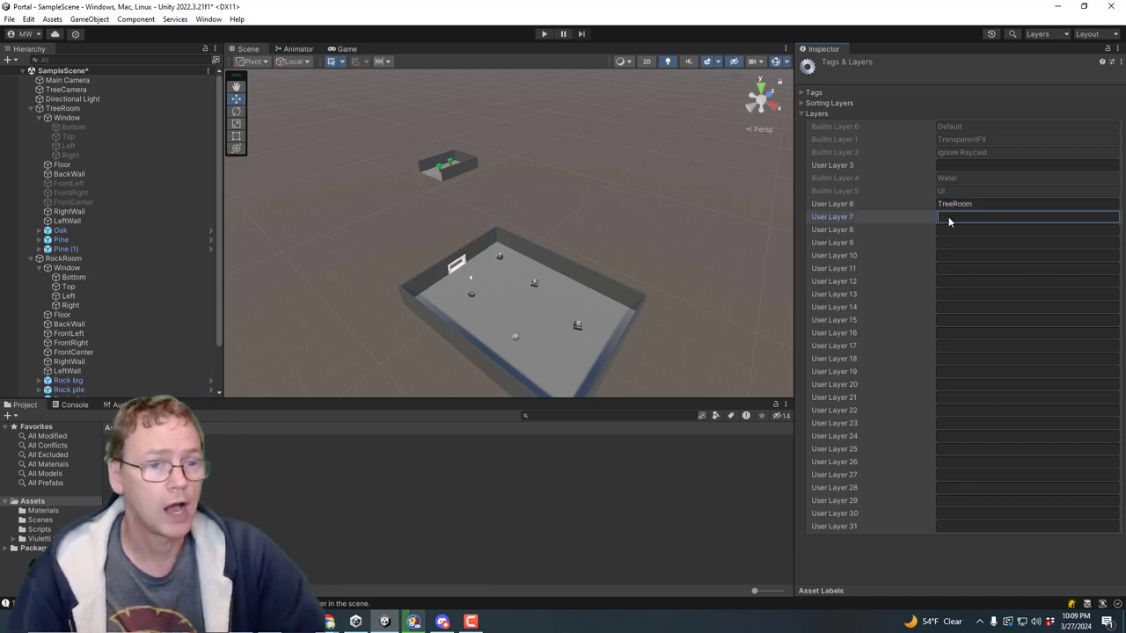
{"action": "type", "text": "RockRoom"}
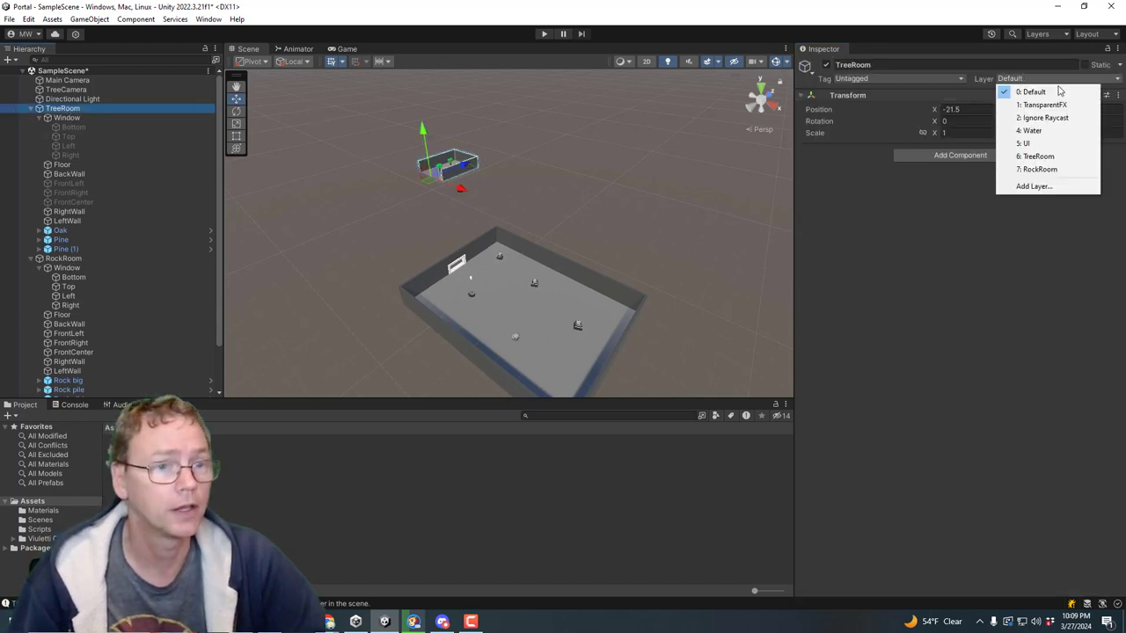
Put TreeRoom and RockRoom with all children on the TreeRoom and RockRoom layers.
{"action": "left_click", "coordinate": [1038, 156]}
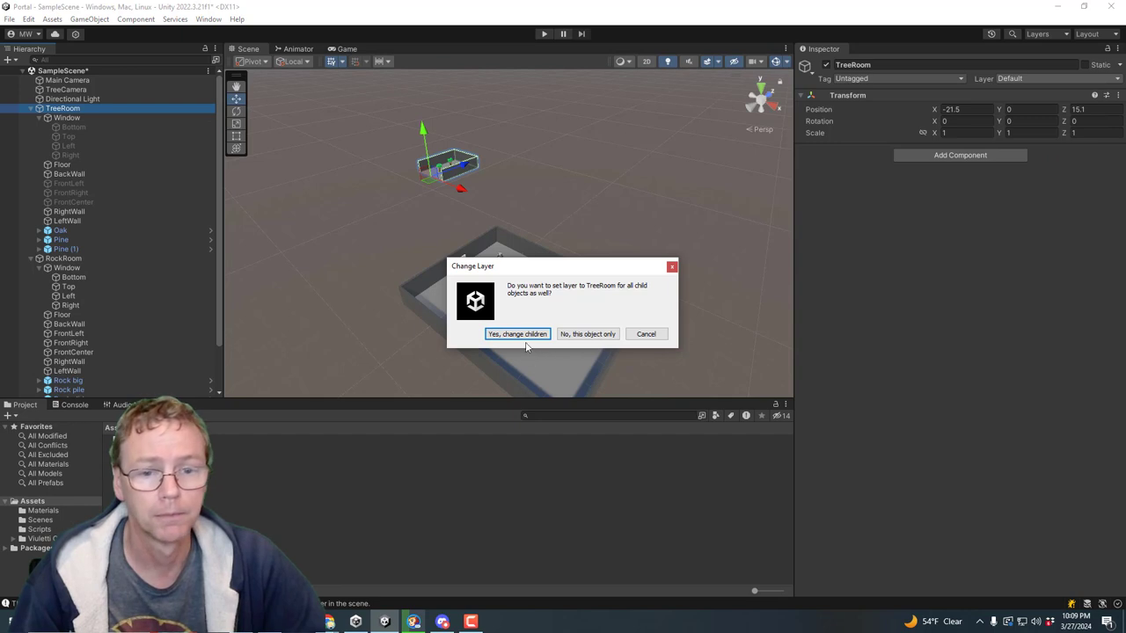
{"action": "left_click", "coordinate": [516, 333]}
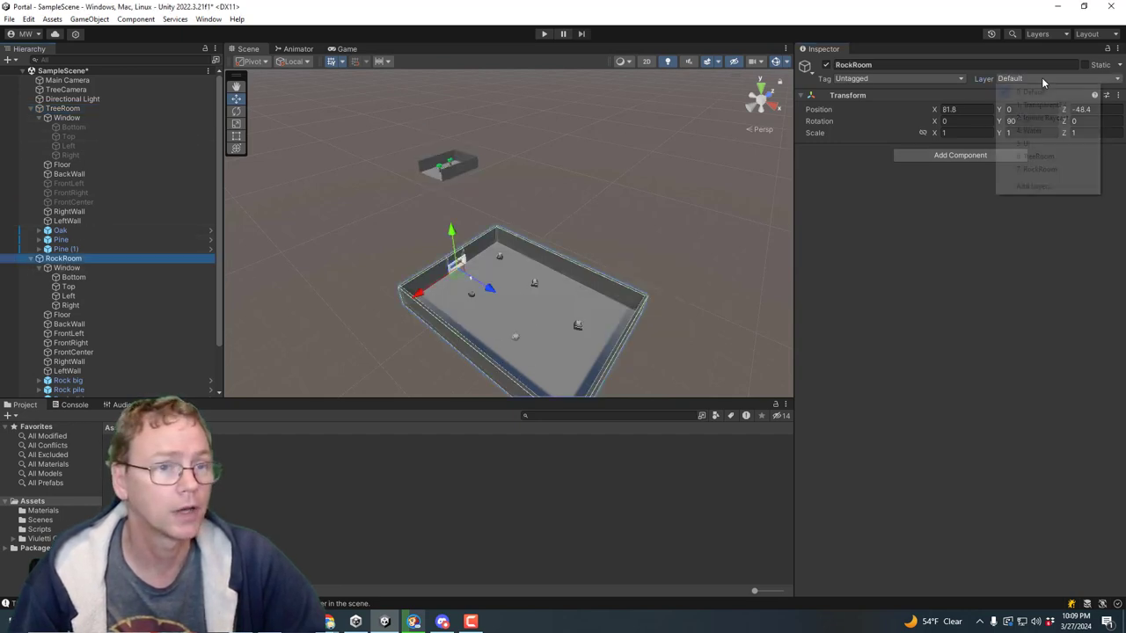
{"action": "left_click", "coordinate": [1038, 169]}
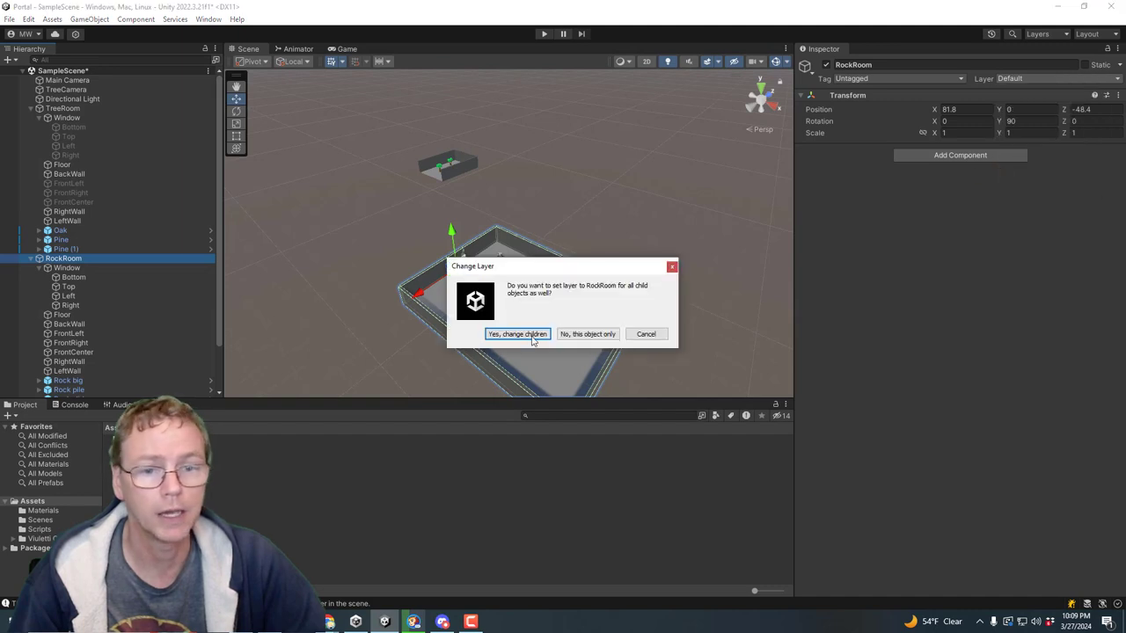
{"action": "left_click", "coordinate": [516, 334]}
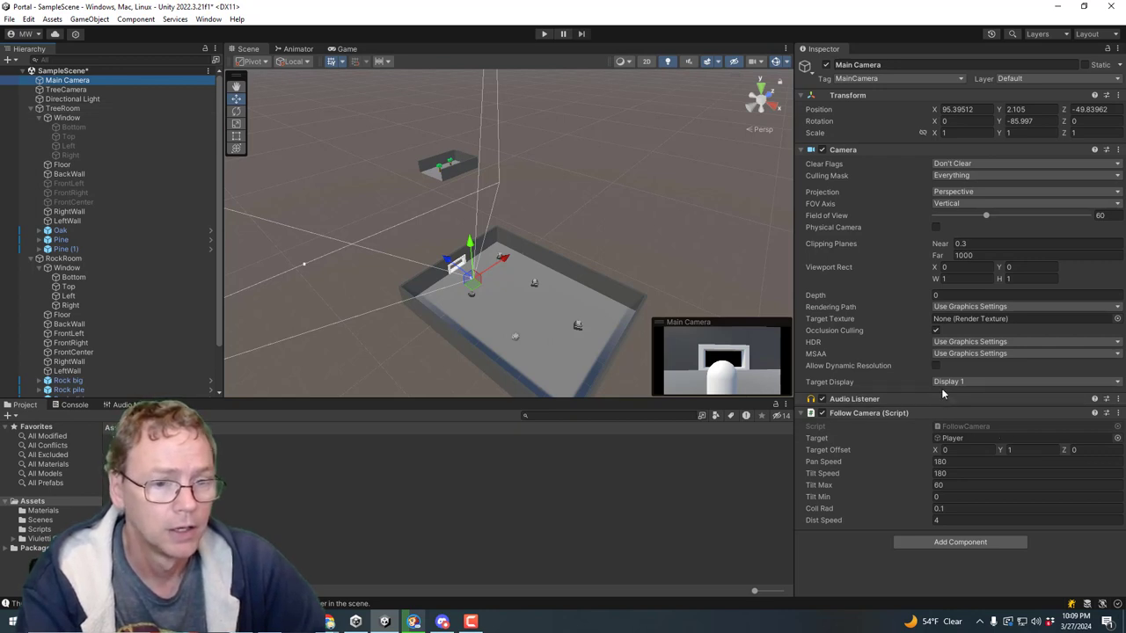
{"action": "mouse_move", "coordinate": [949, 329]}
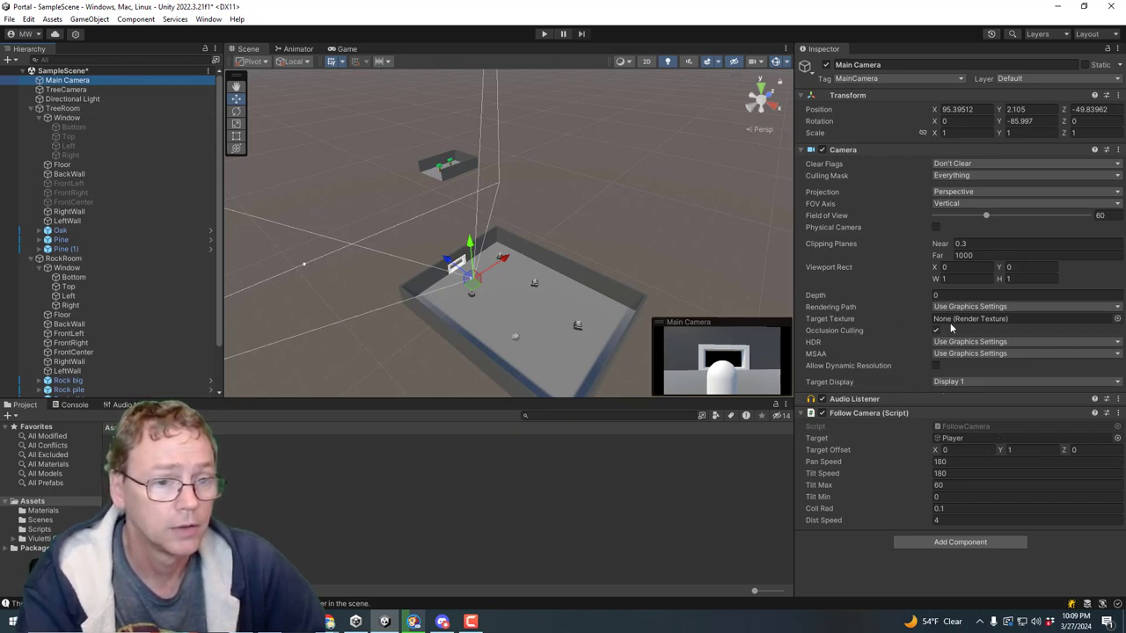
{"action": "mouse_move", "coordinate": [830, 318]}
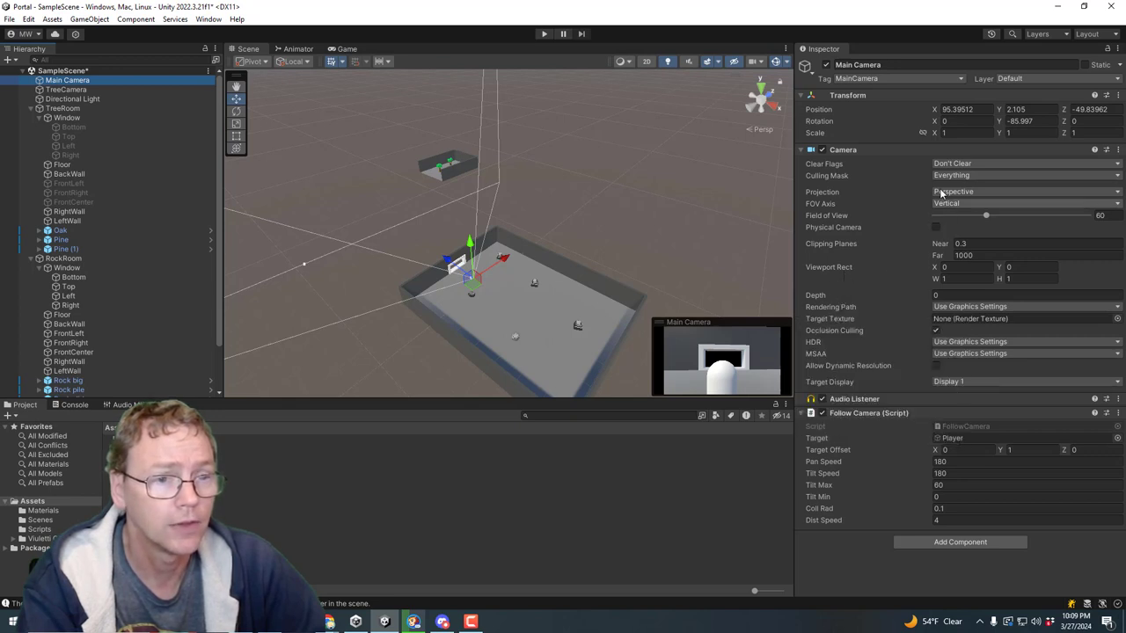
Untick the TreeRoom layer in the Main Camera's Culling Mask.
{"action": "left_click", "coordinate": [1024, 175]}
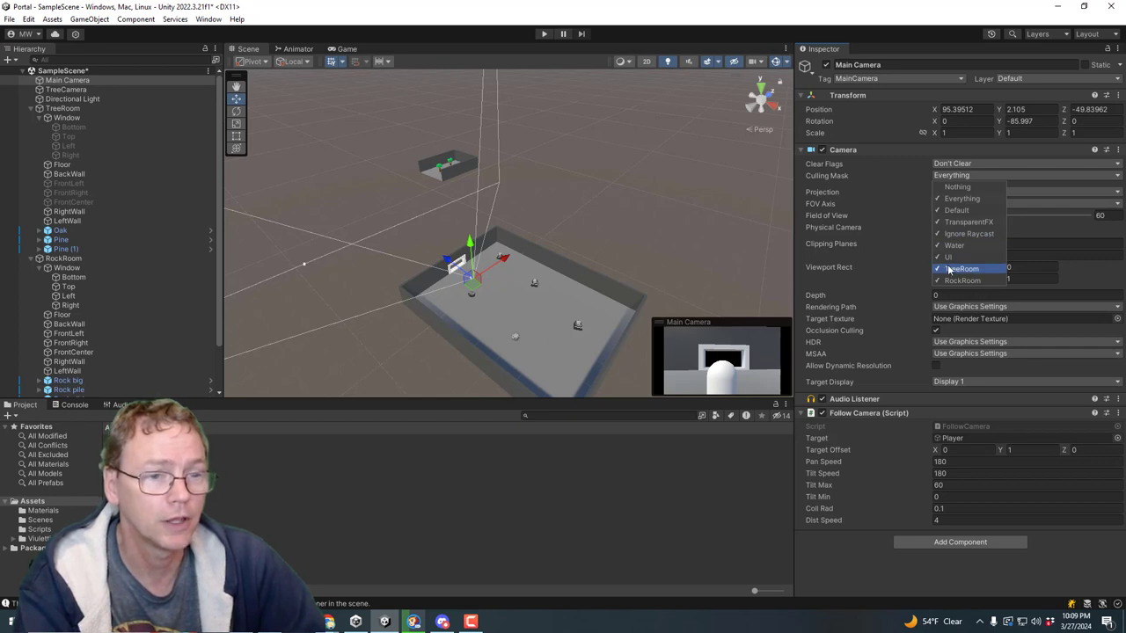
{"action": "left_click", "coordinate": [961, 198]}
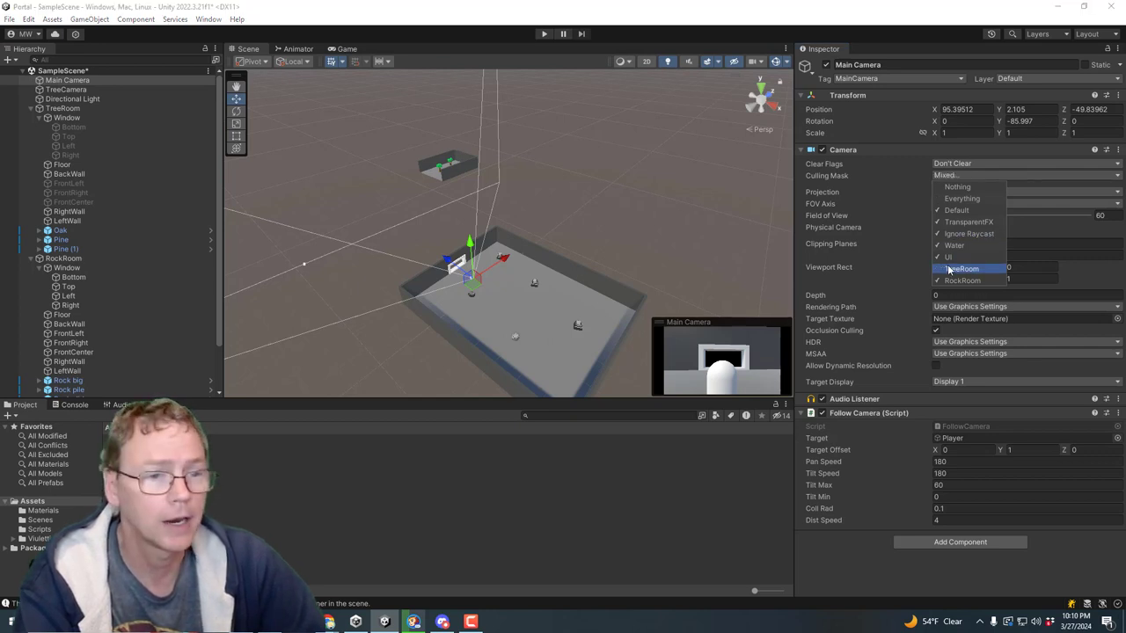
{"action": "left_click", "coordinate": [962, 279]}
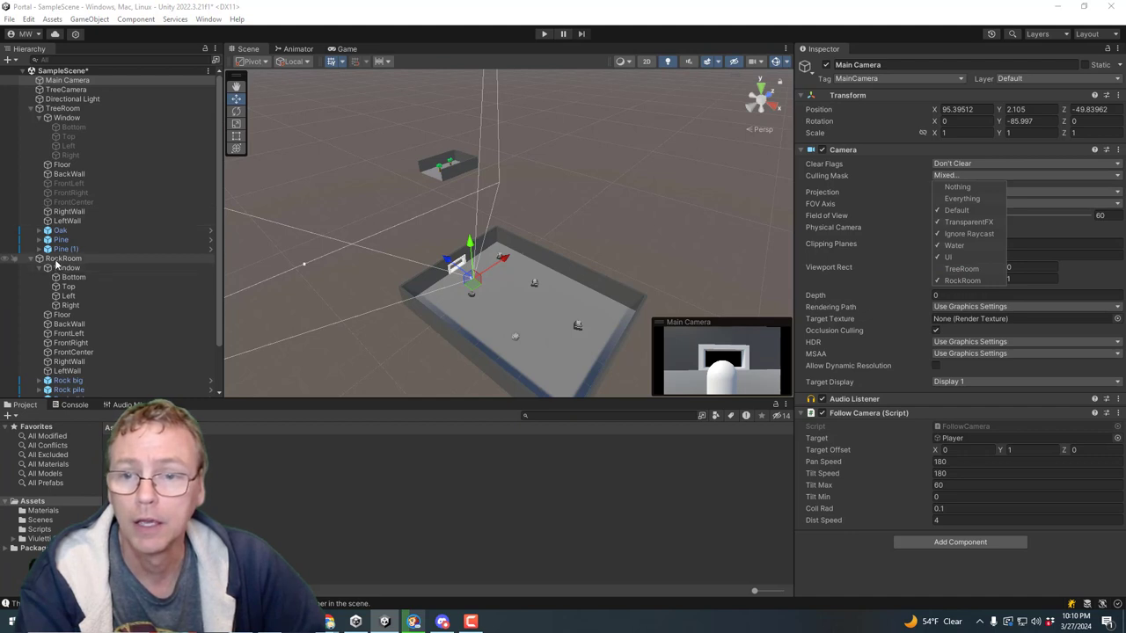
Set TreeCamera's Culling Mask to Nothing, then enable only TreeRoom.
{"action": "left_click", "coordinate": [66, 88]}
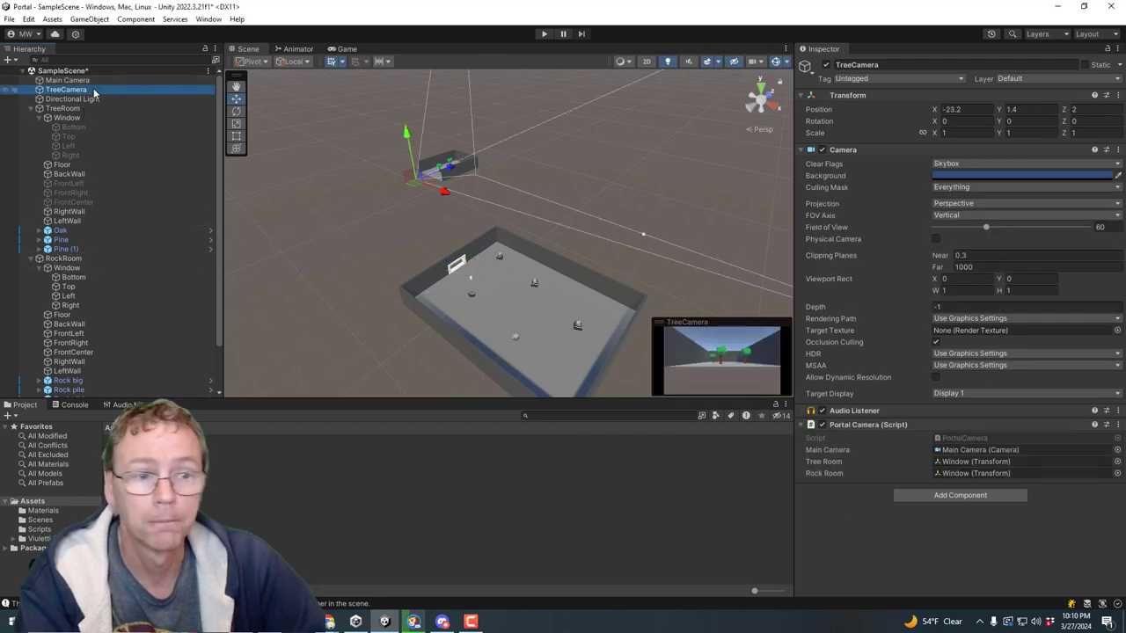
{"action": "left_click", "coordinate": [1025, 186]}
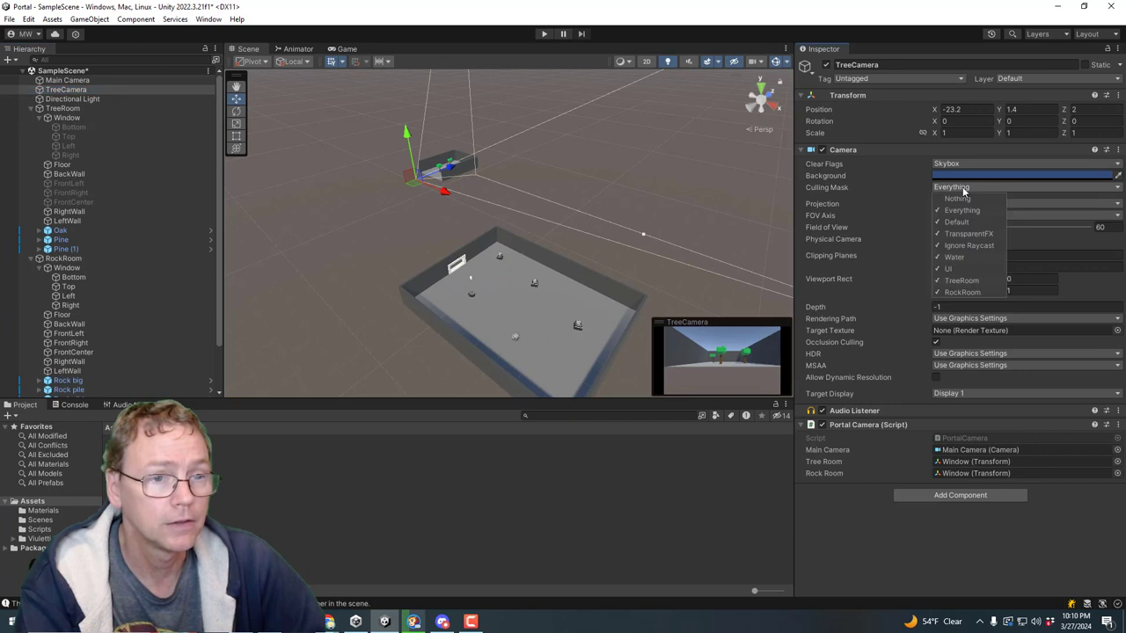
{"action": "left_click", "coordinate": [956, 198]}
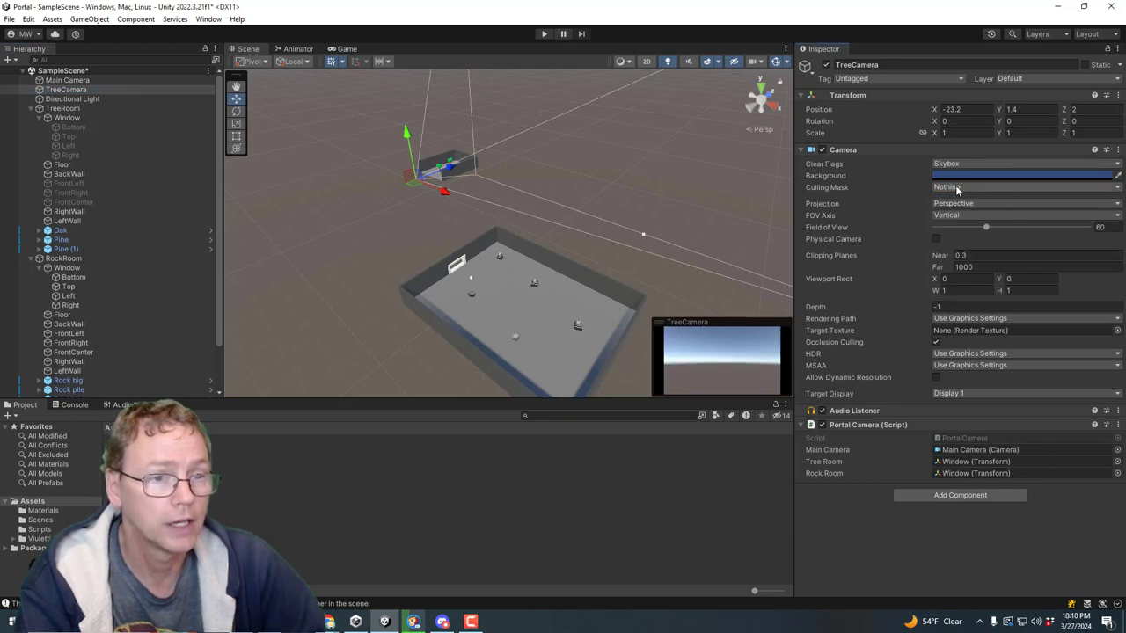
{"action": "left_click", "coordinate": [1024, 186]}
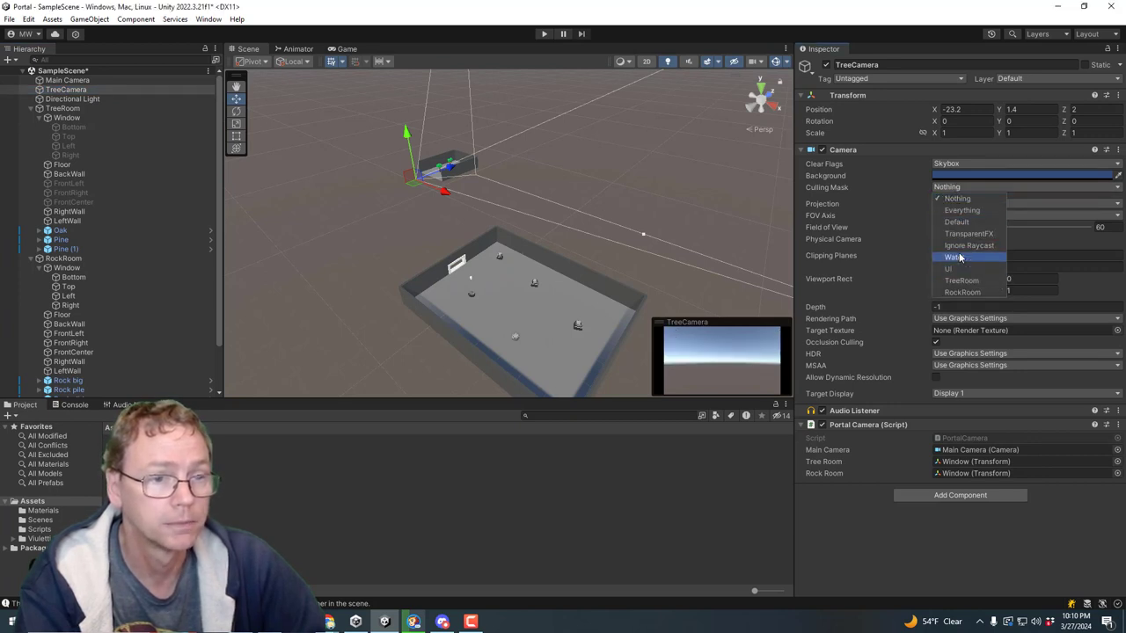
{"action": "left_click", "coordinate": [962, 279]}
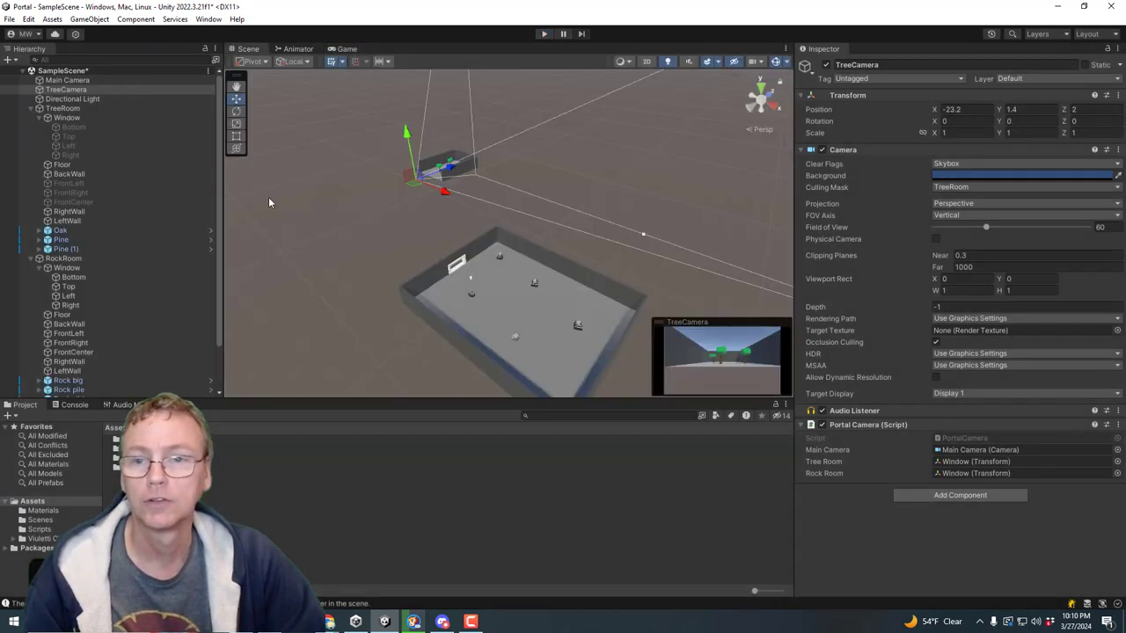
{"action": "left_click", "coordinate": [29, 18]}
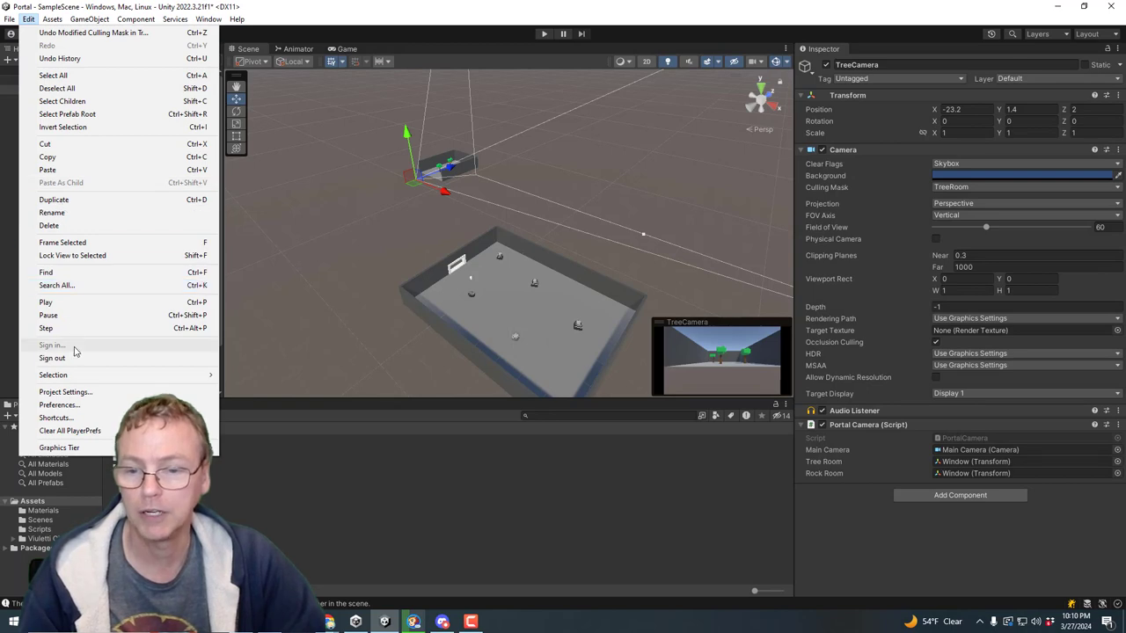
{"action": "mouse_move", "coordinate": [64, 391]}
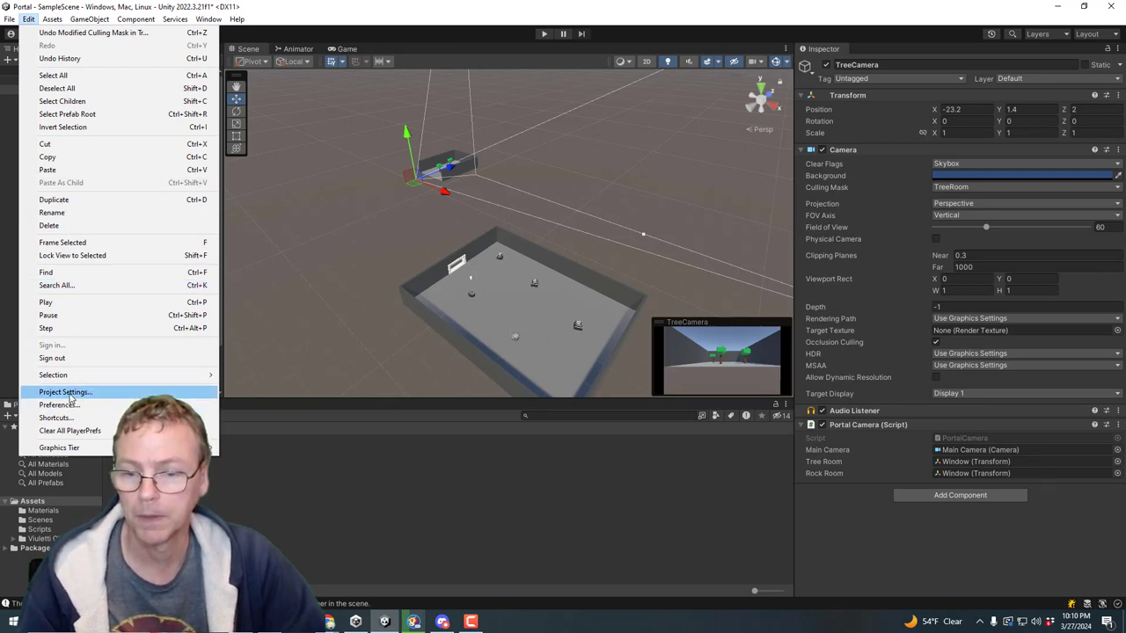
{"action": "left_click", "coordinate": [64, 391]}
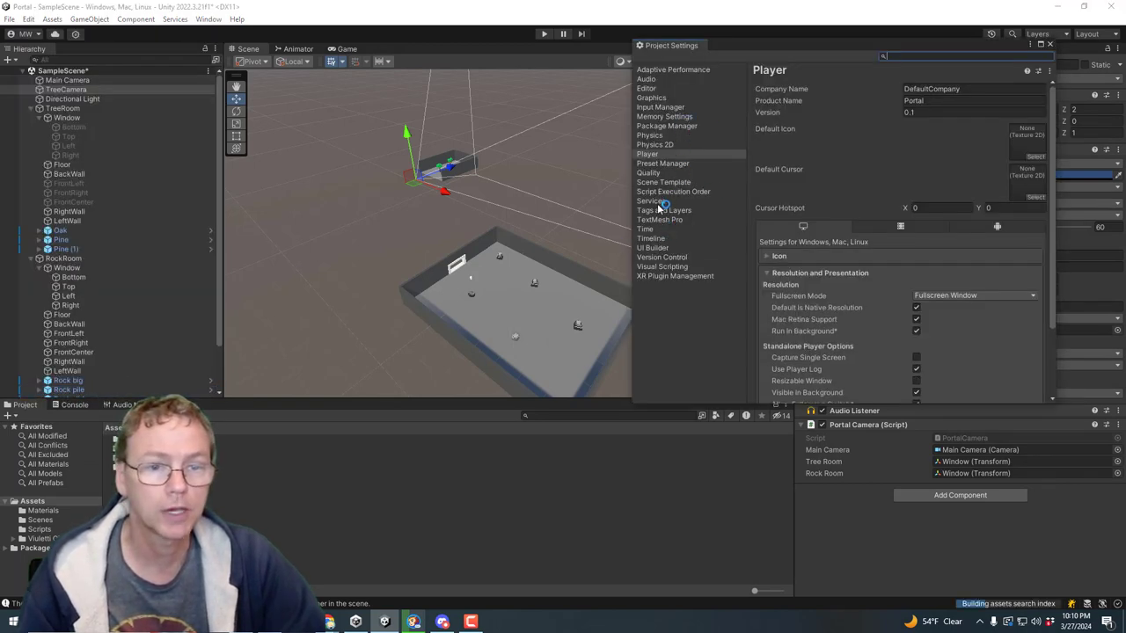
{"action": "left_click", "coordinate": [673, 191]}
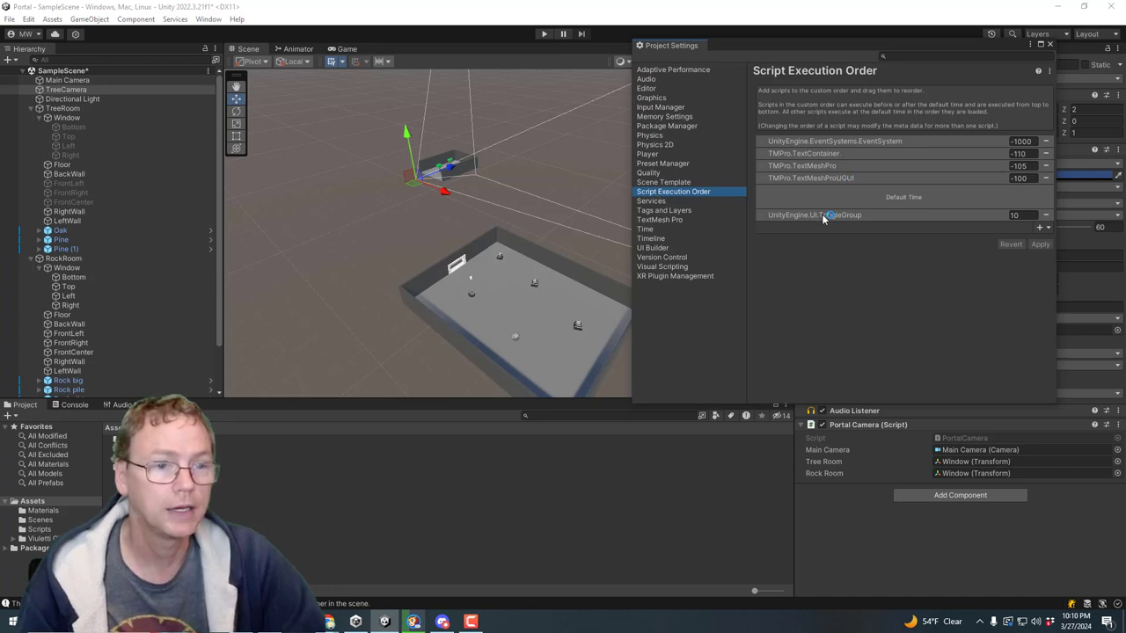
{"action": "left_click", "coordinate": [1042, 227]}
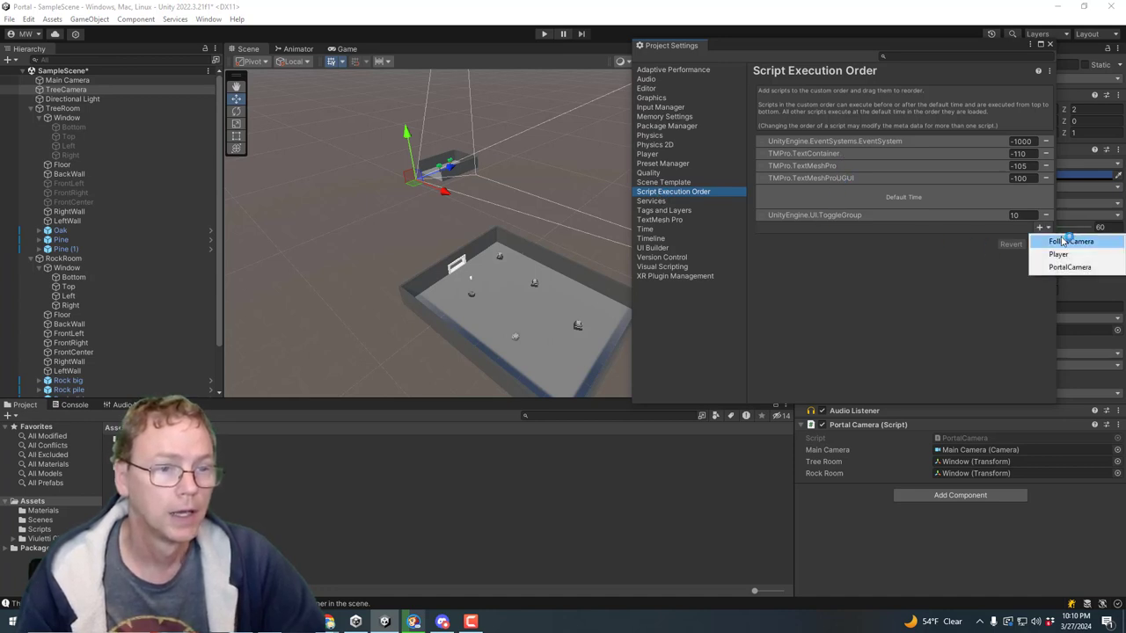
{"action": "left_click", "coordinate": [1069, 267]}
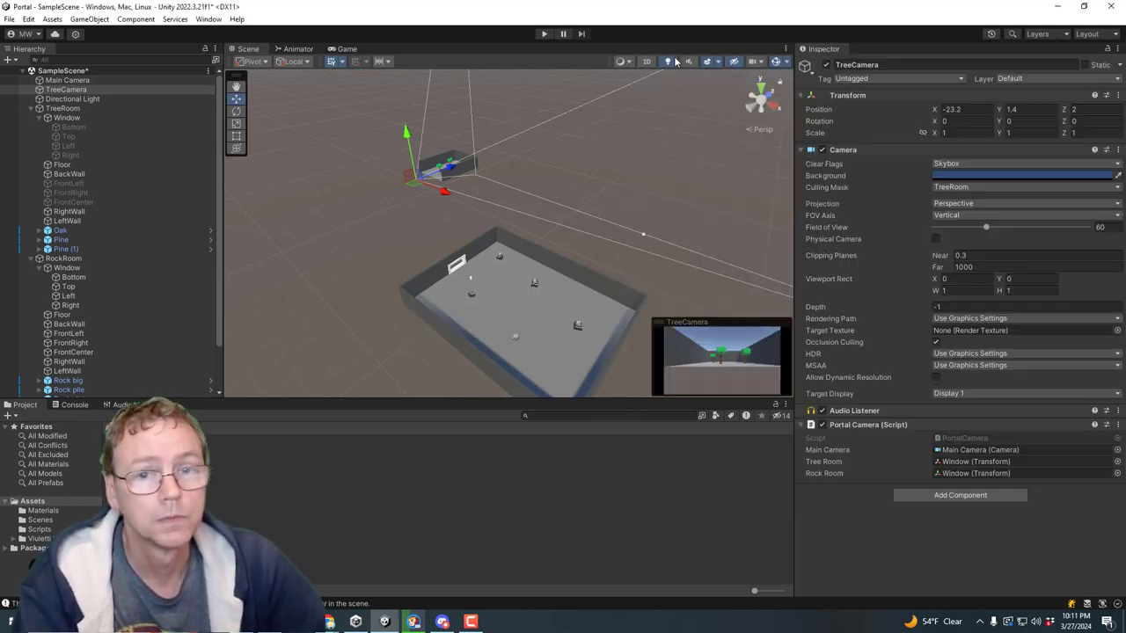
{"action": "left_click", "coordinate": [542, 33]}
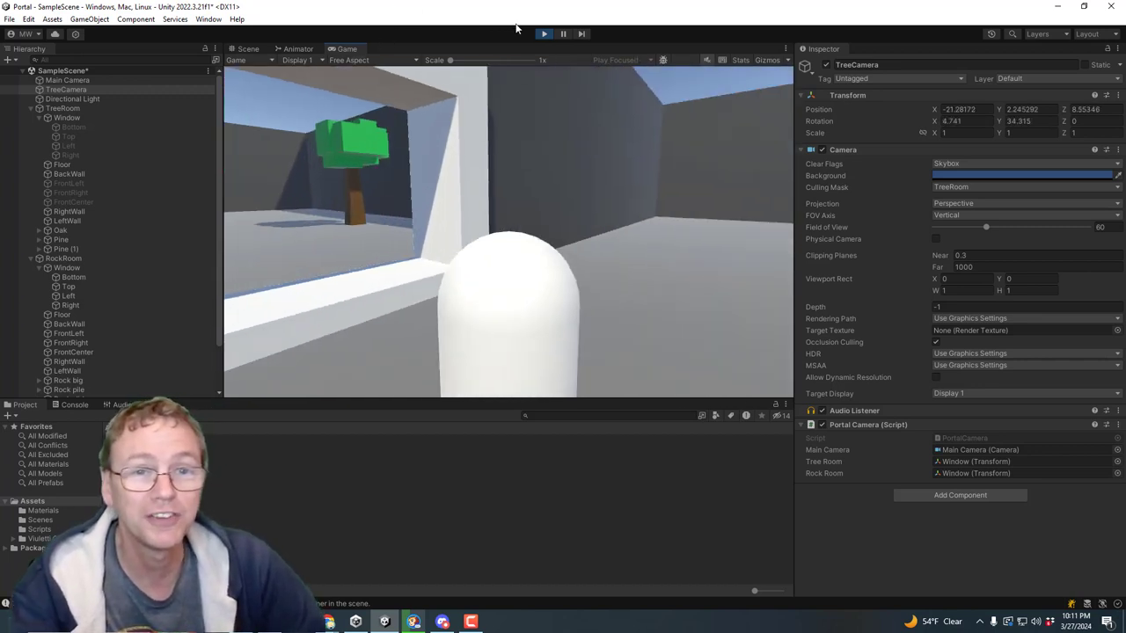
{"action": "left_click", "coordinate": [248, 48]}
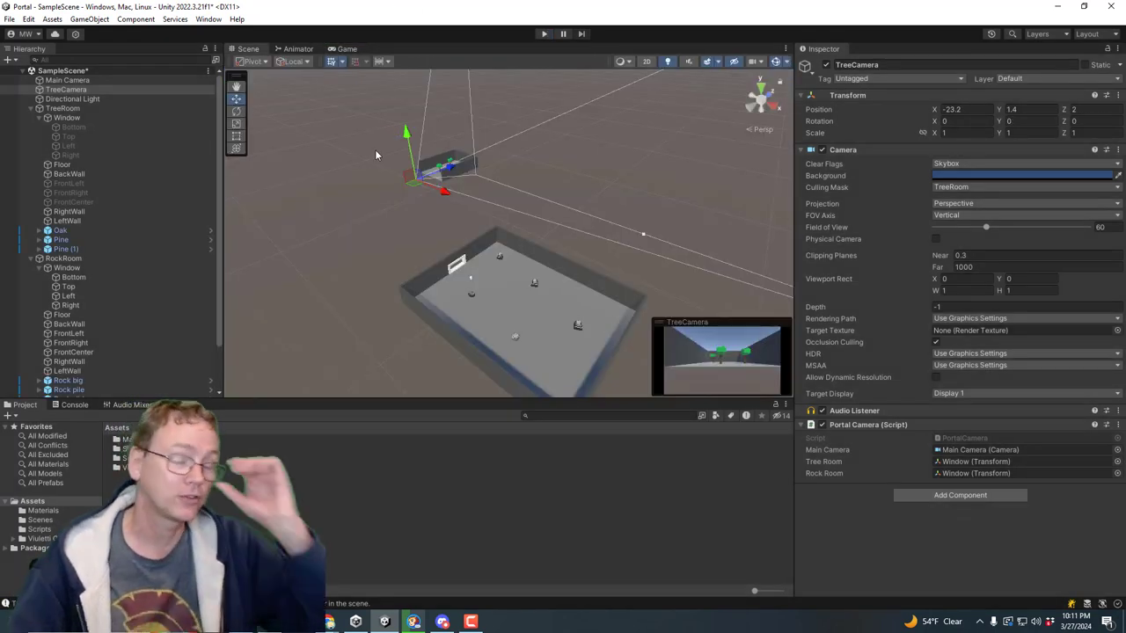